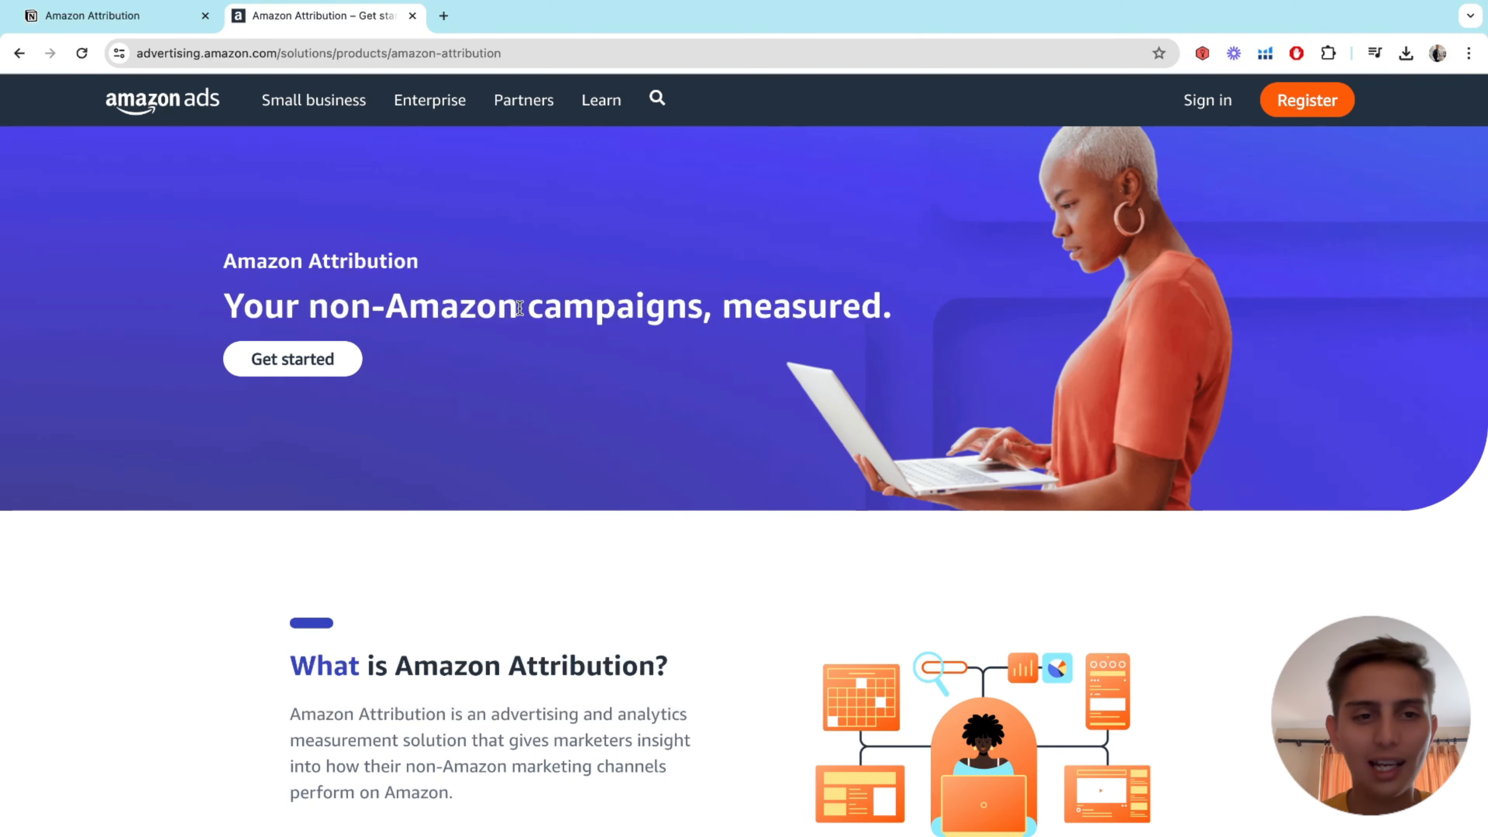
- Scroll the Amazon Attribution page to the 'What is Amazon Attribution?' overview and back up
scroll(down, 3)
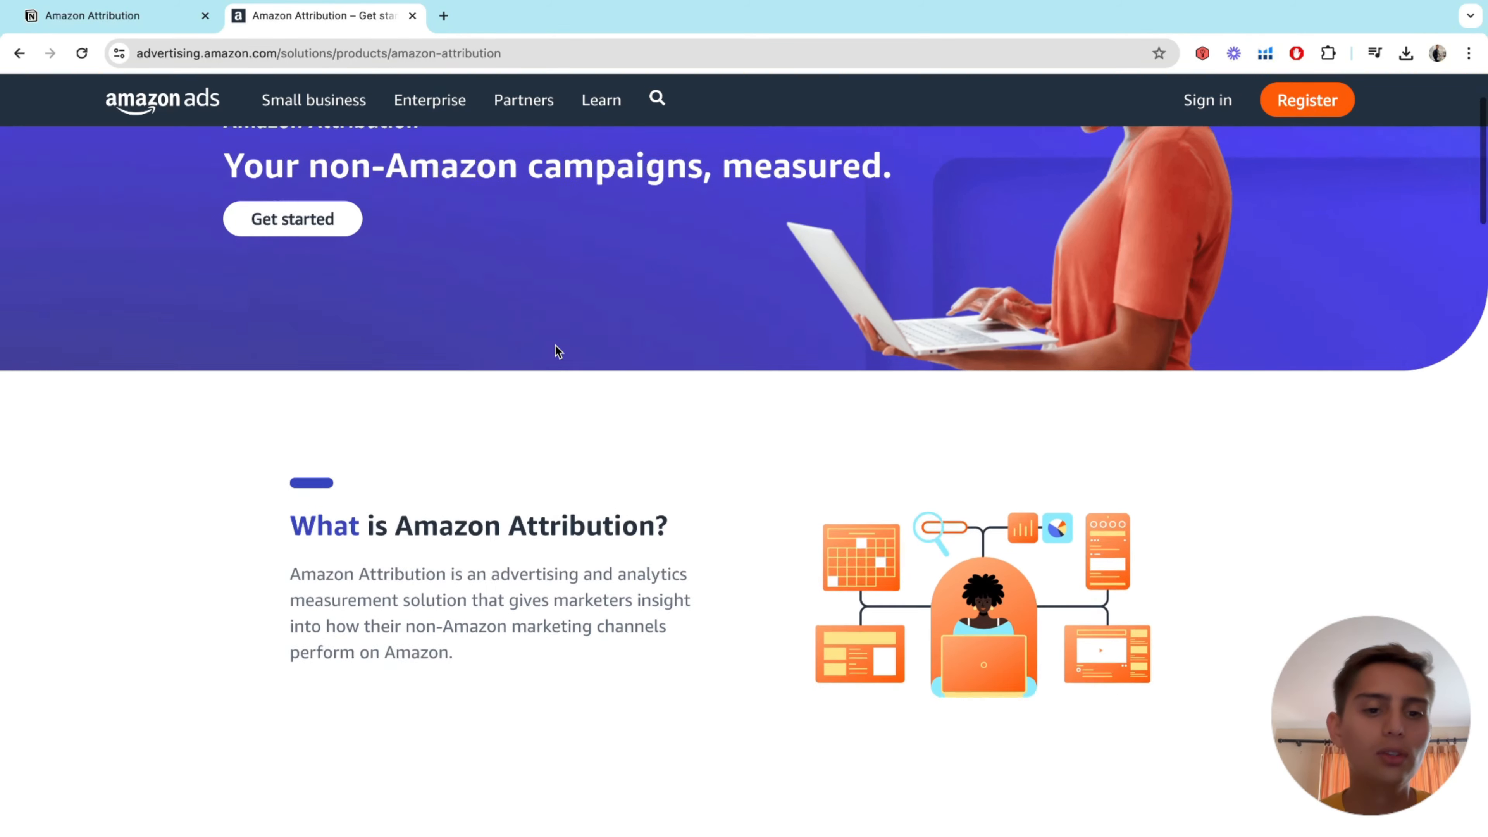
scroll(down, 3)
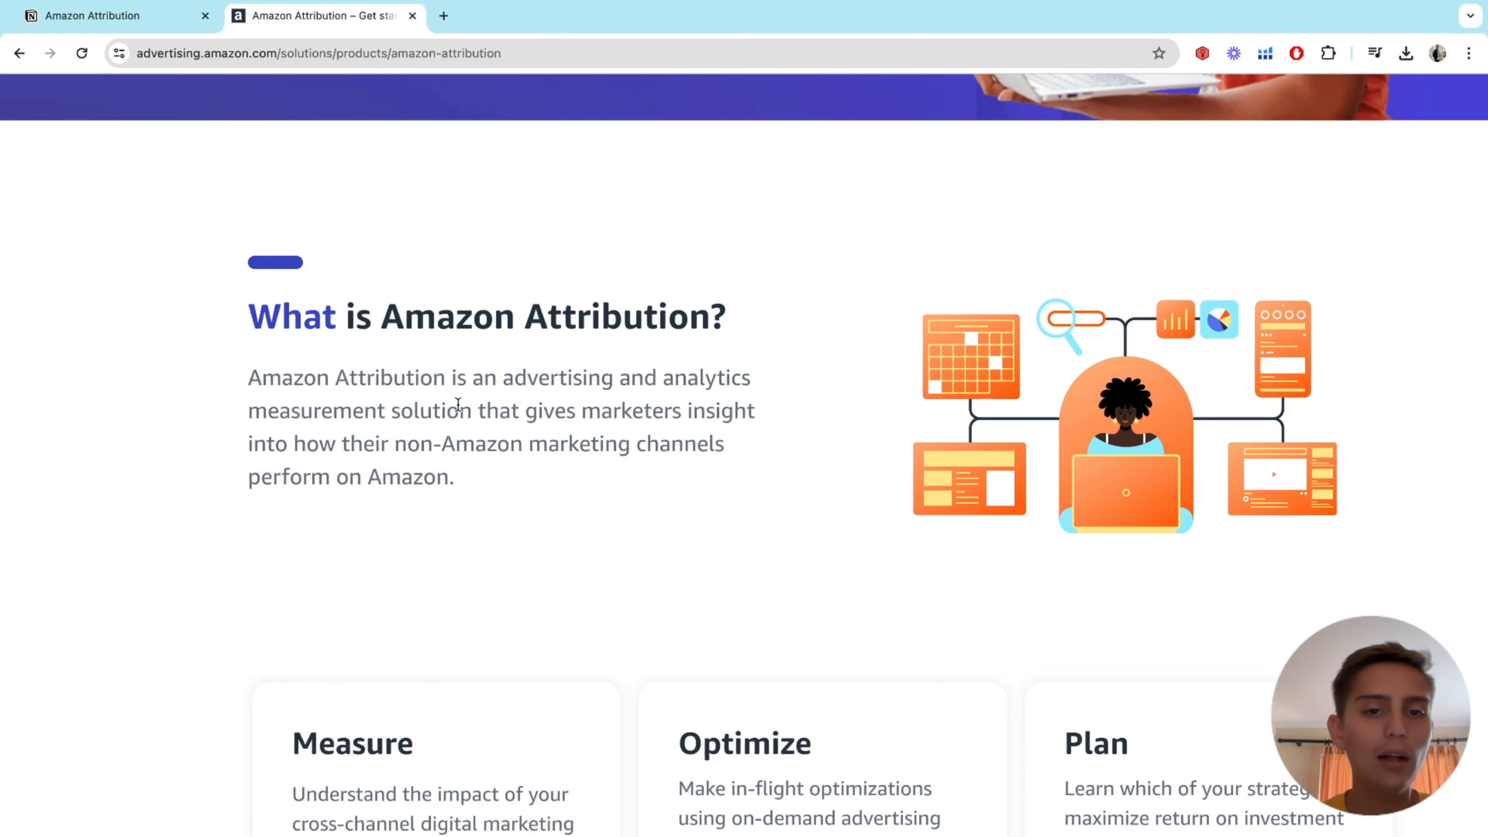
scroll(up, 3)
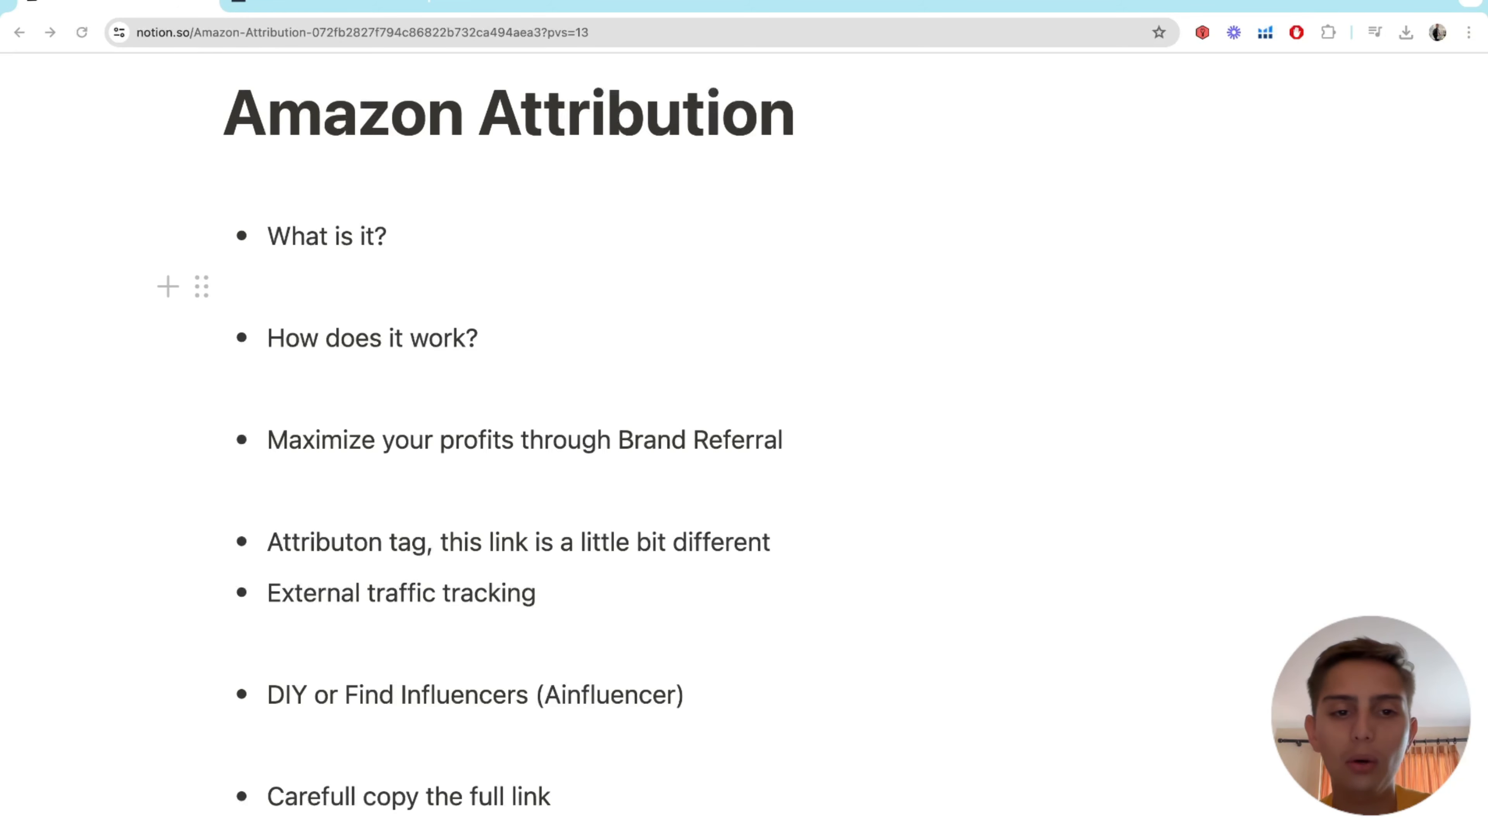
- Highlight the Brand Referral Bonus article's opening sentence about earning a 10% bonus
click(323, 16)
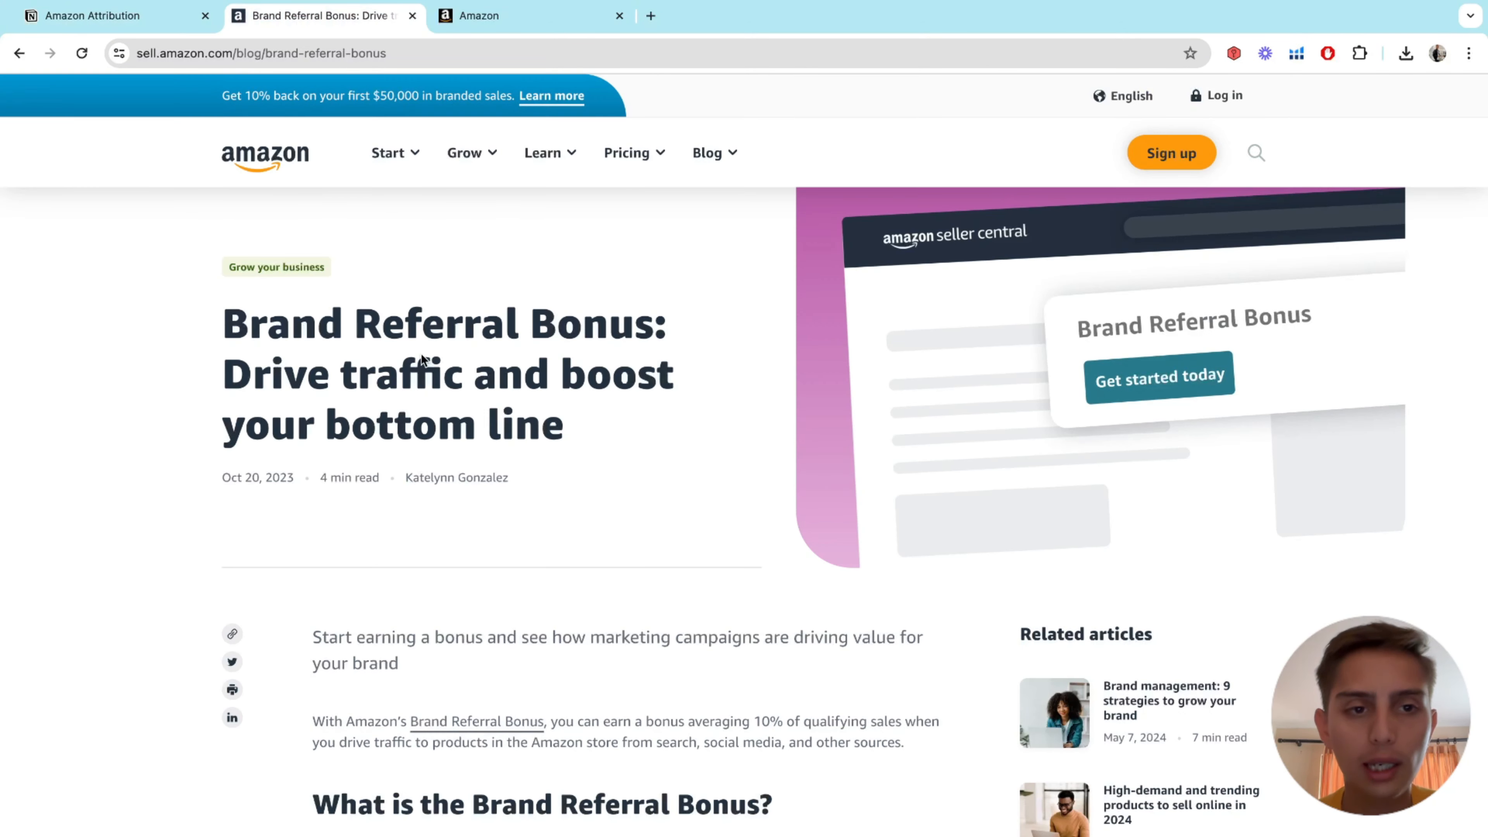
scroll(down, 3)
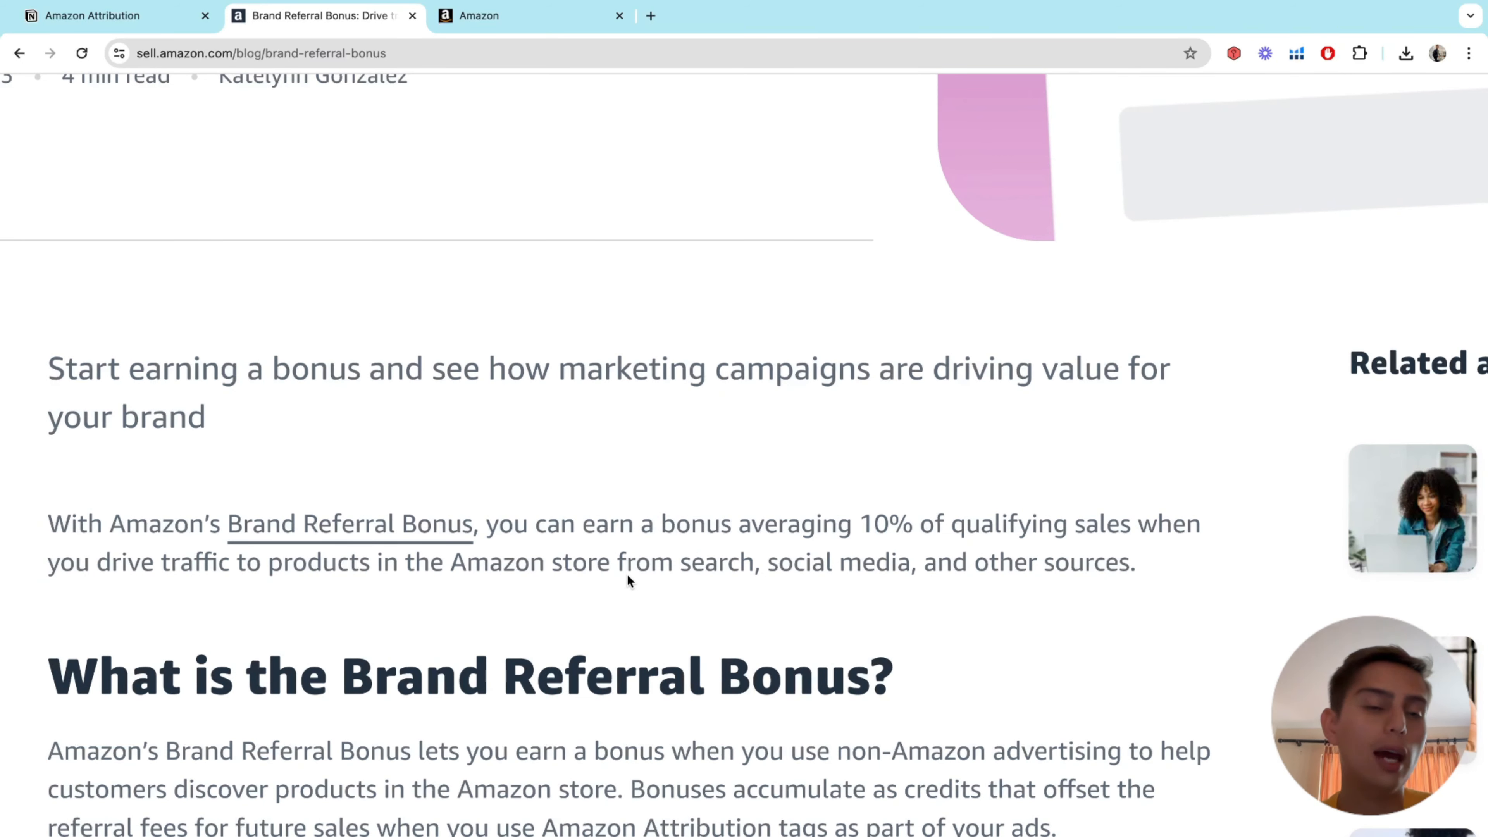
double_click(871, 523)
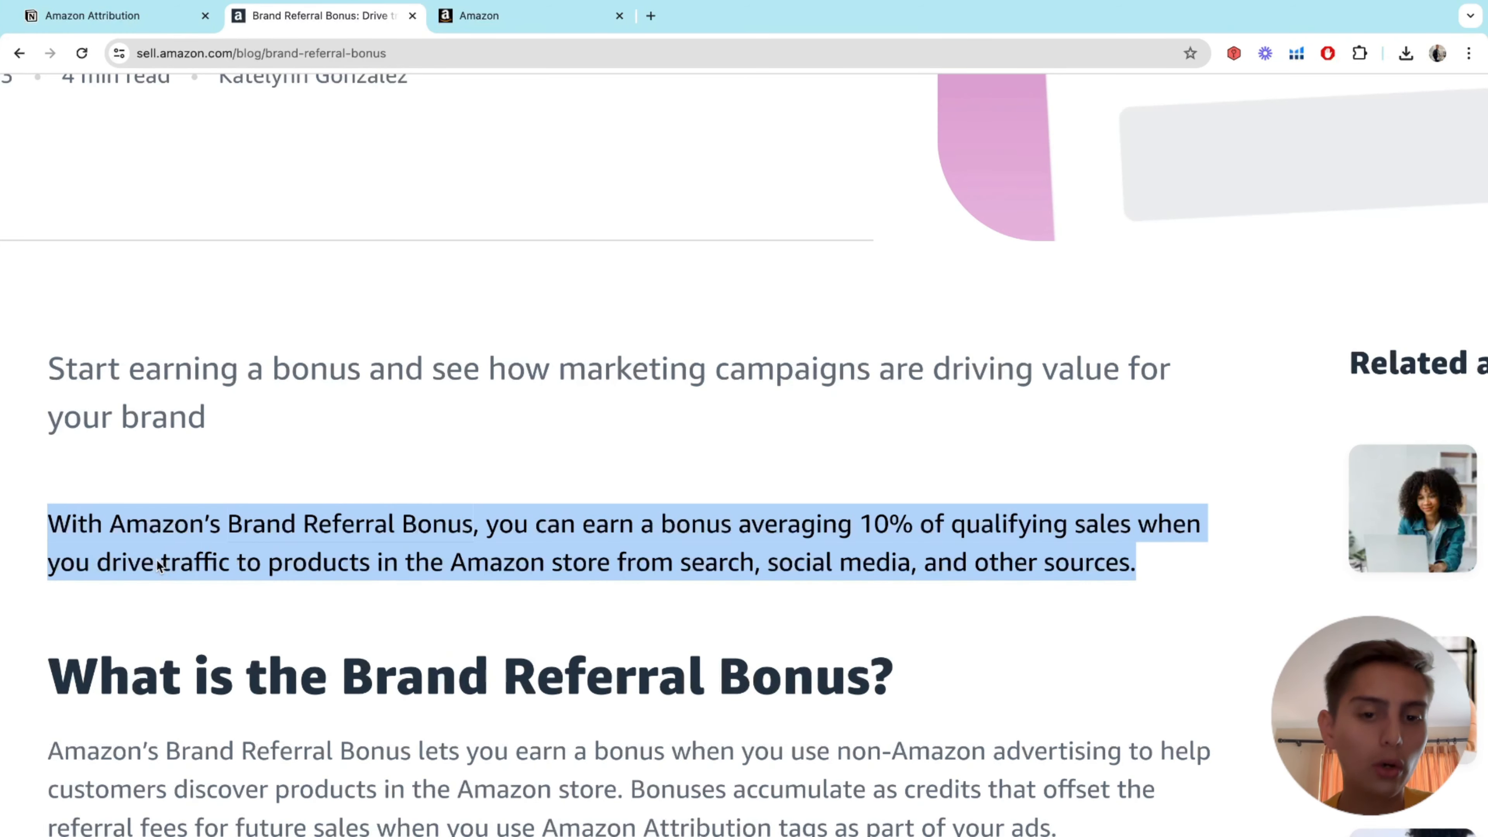
mouse_move(797, 539)
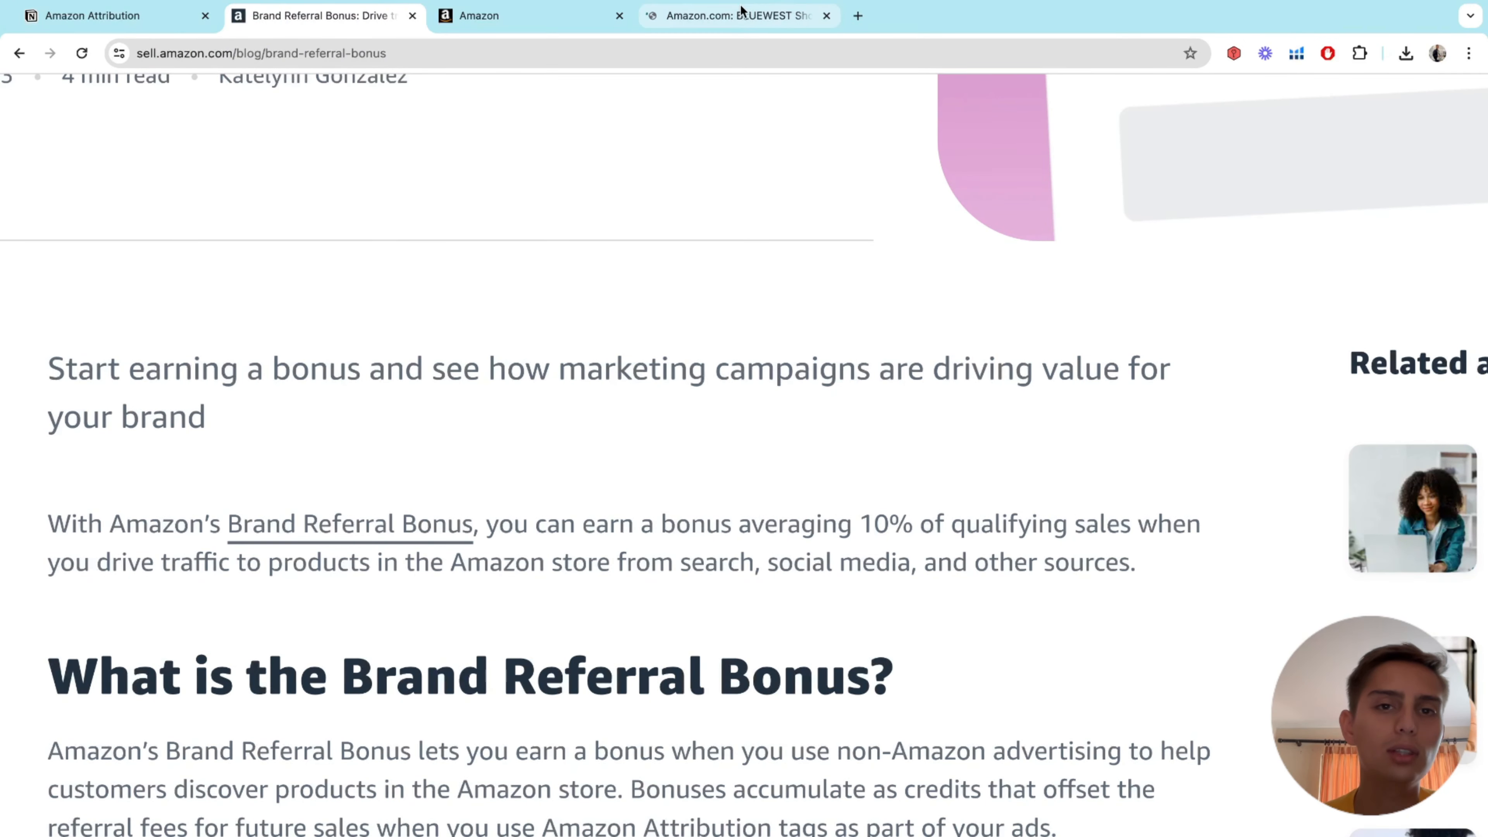
- Browse through the BLUEWEST shower foot stool listing on Amazon.com
click(741, 16)
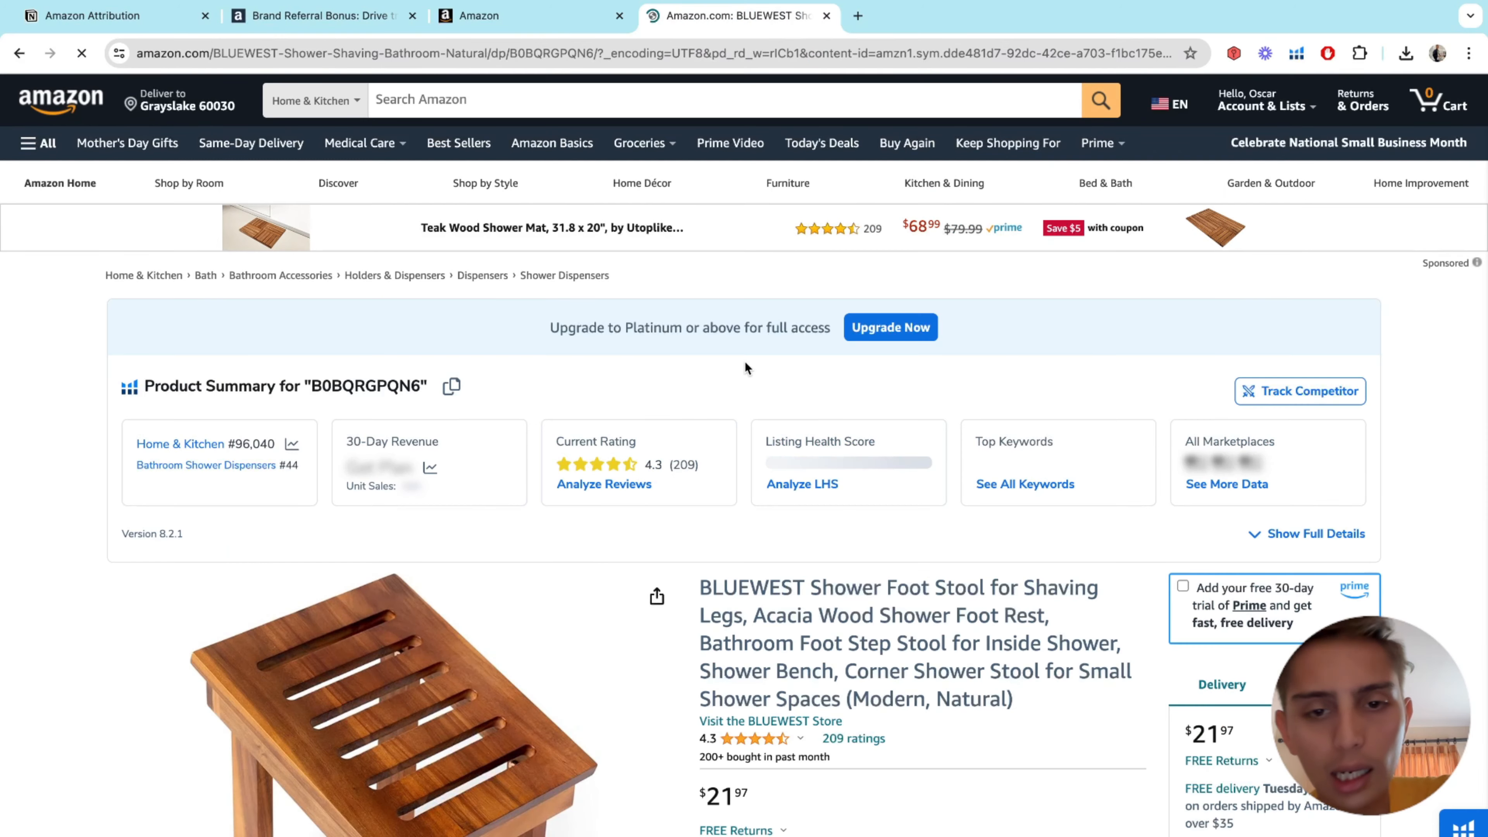
scroll(down, 3)
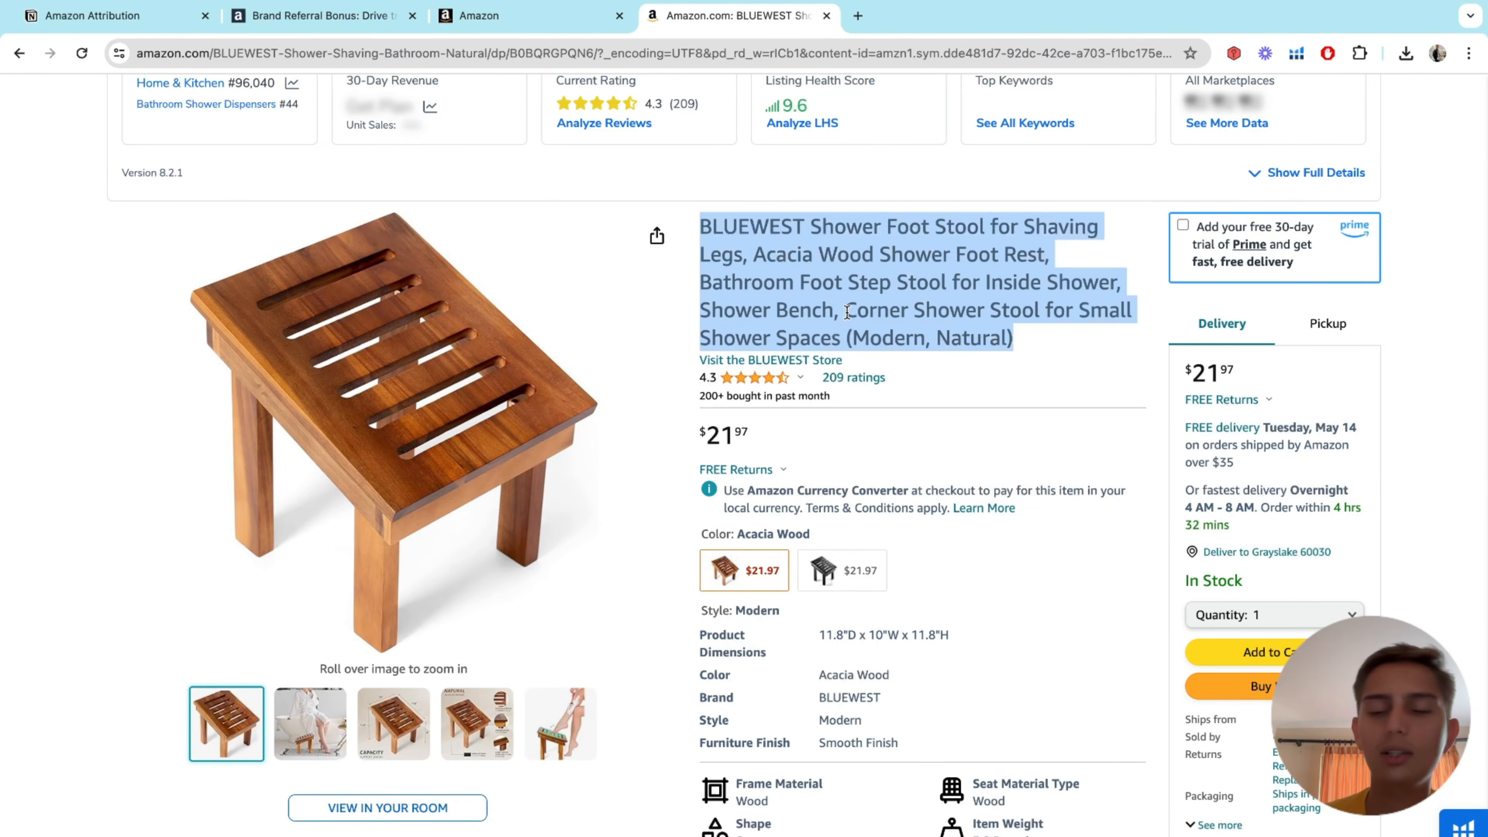
click(684, 381)
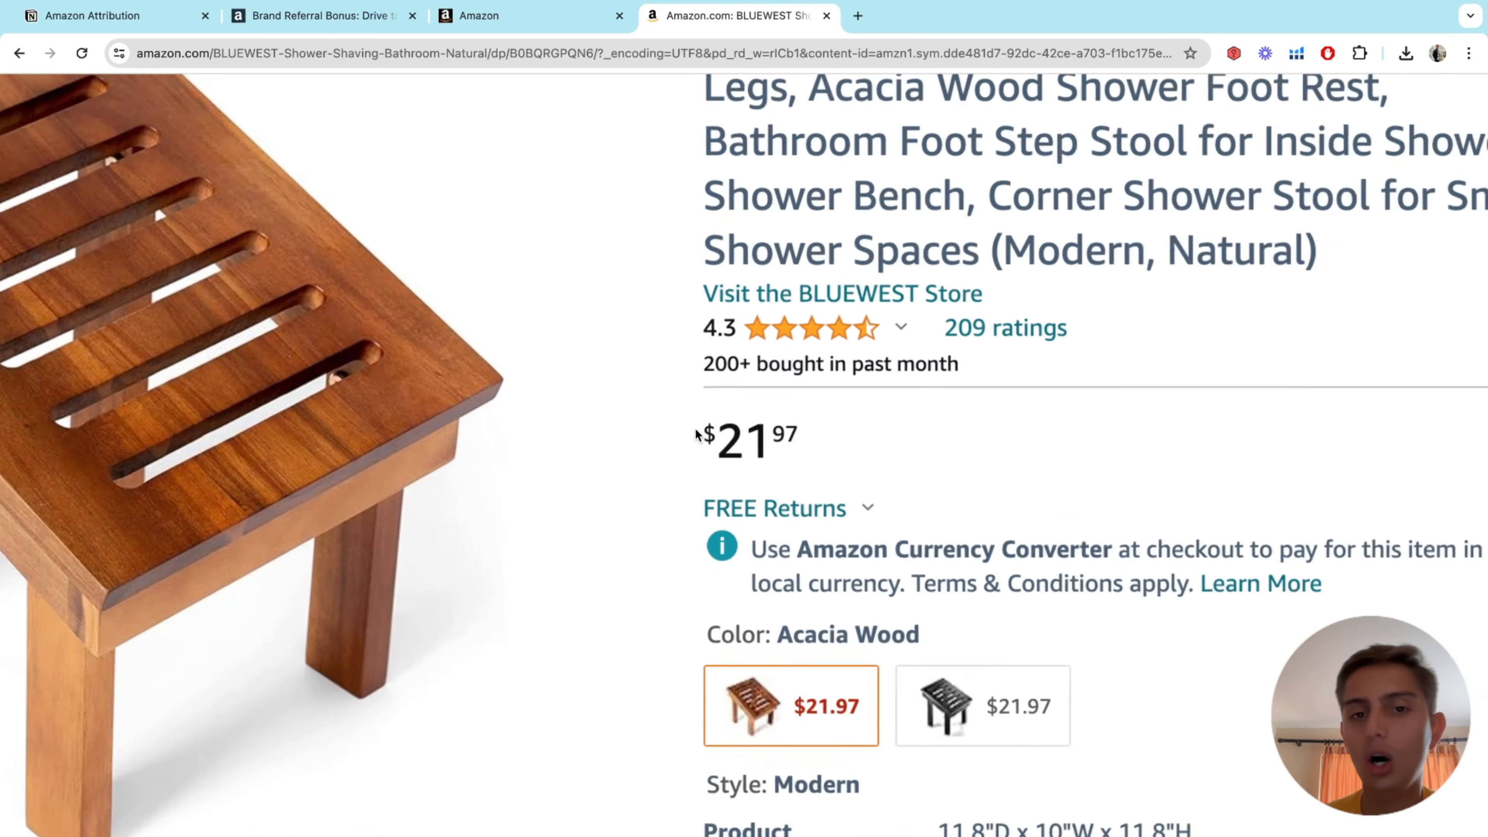
scroll(up, 3)
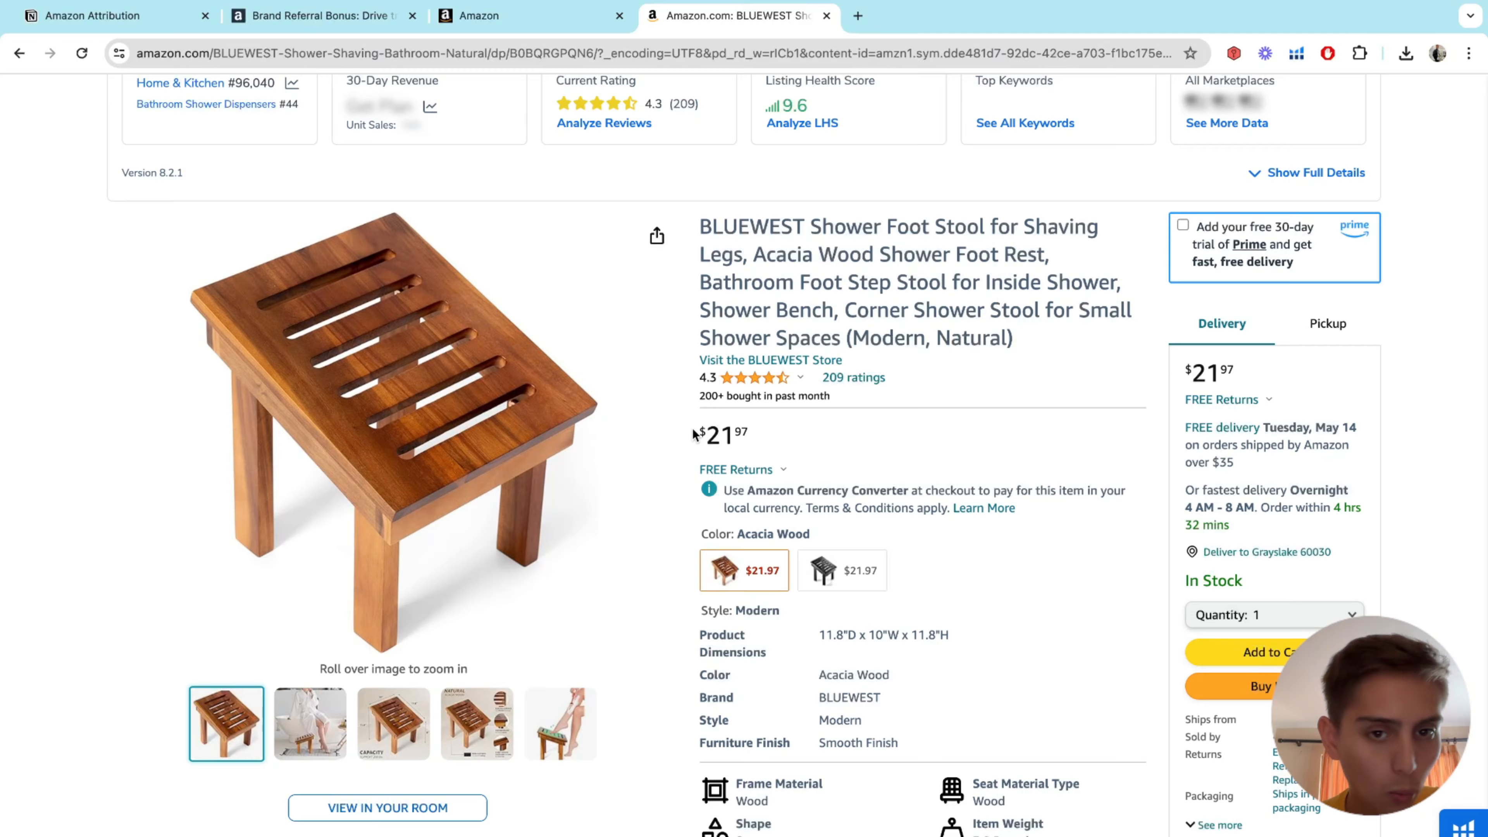
scroll(down, 3)
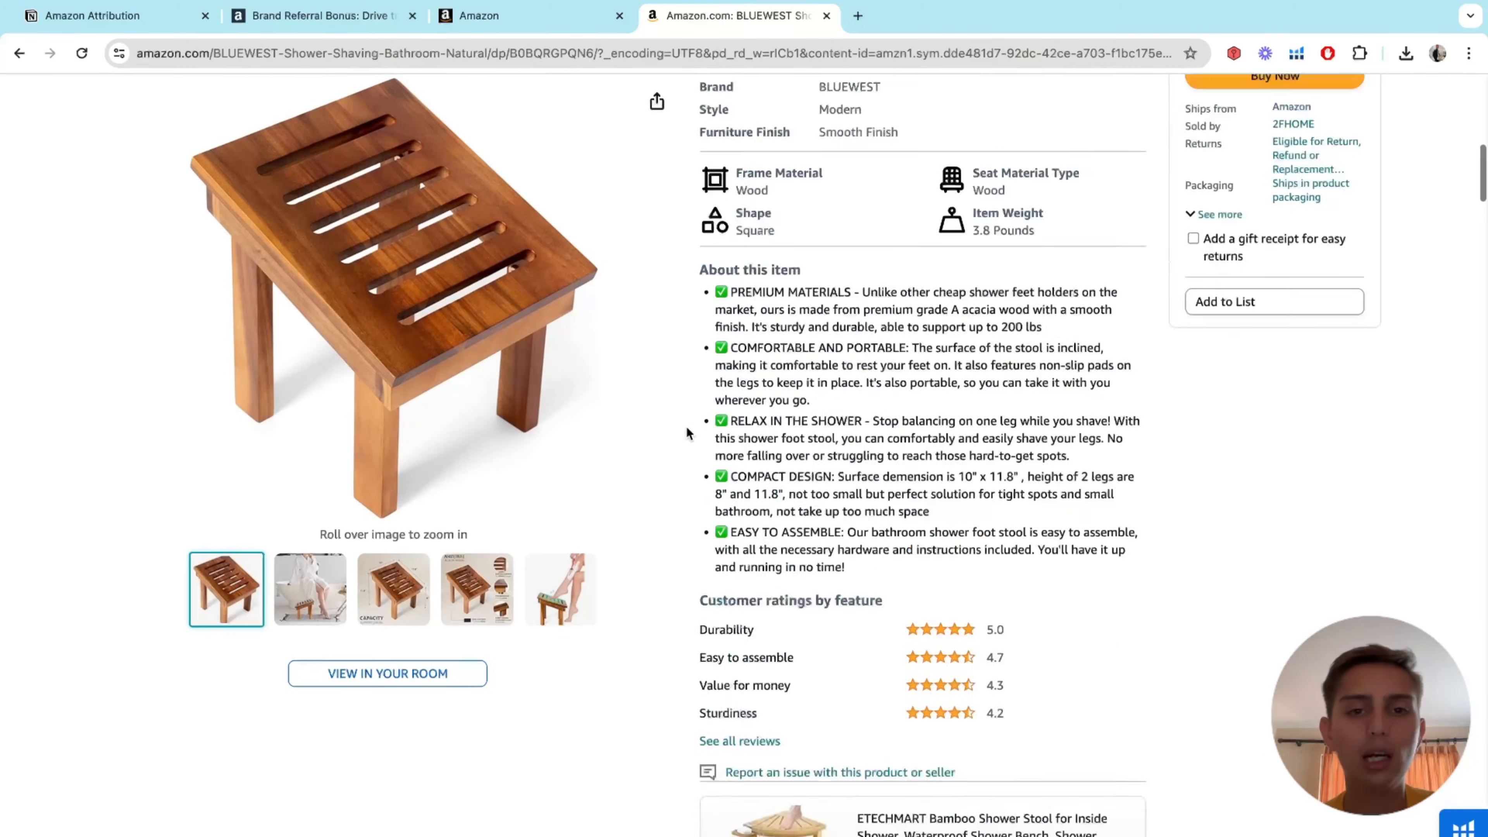
scroll(up, 3)
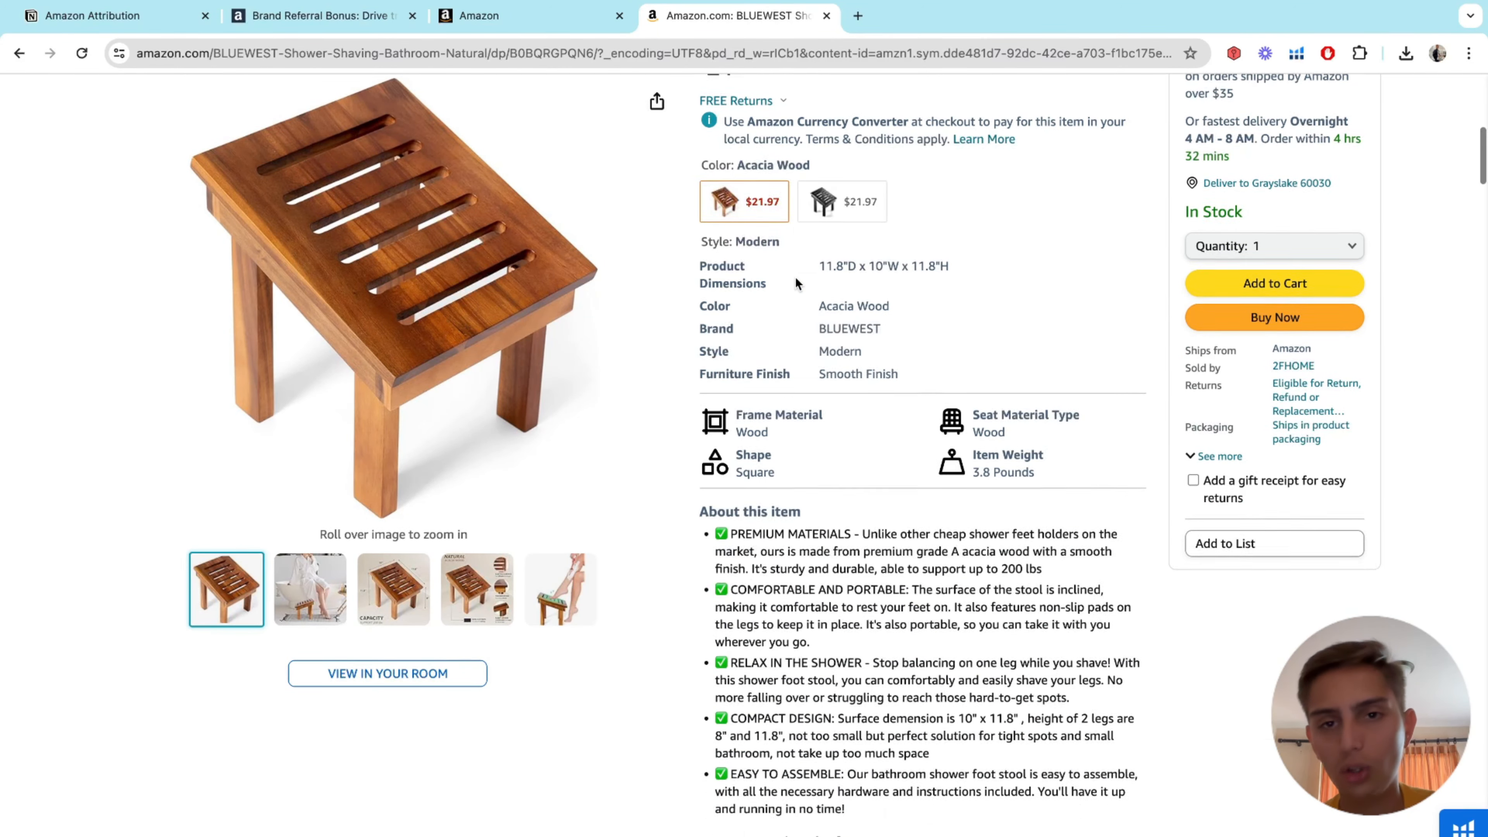
scroll(down, 3)
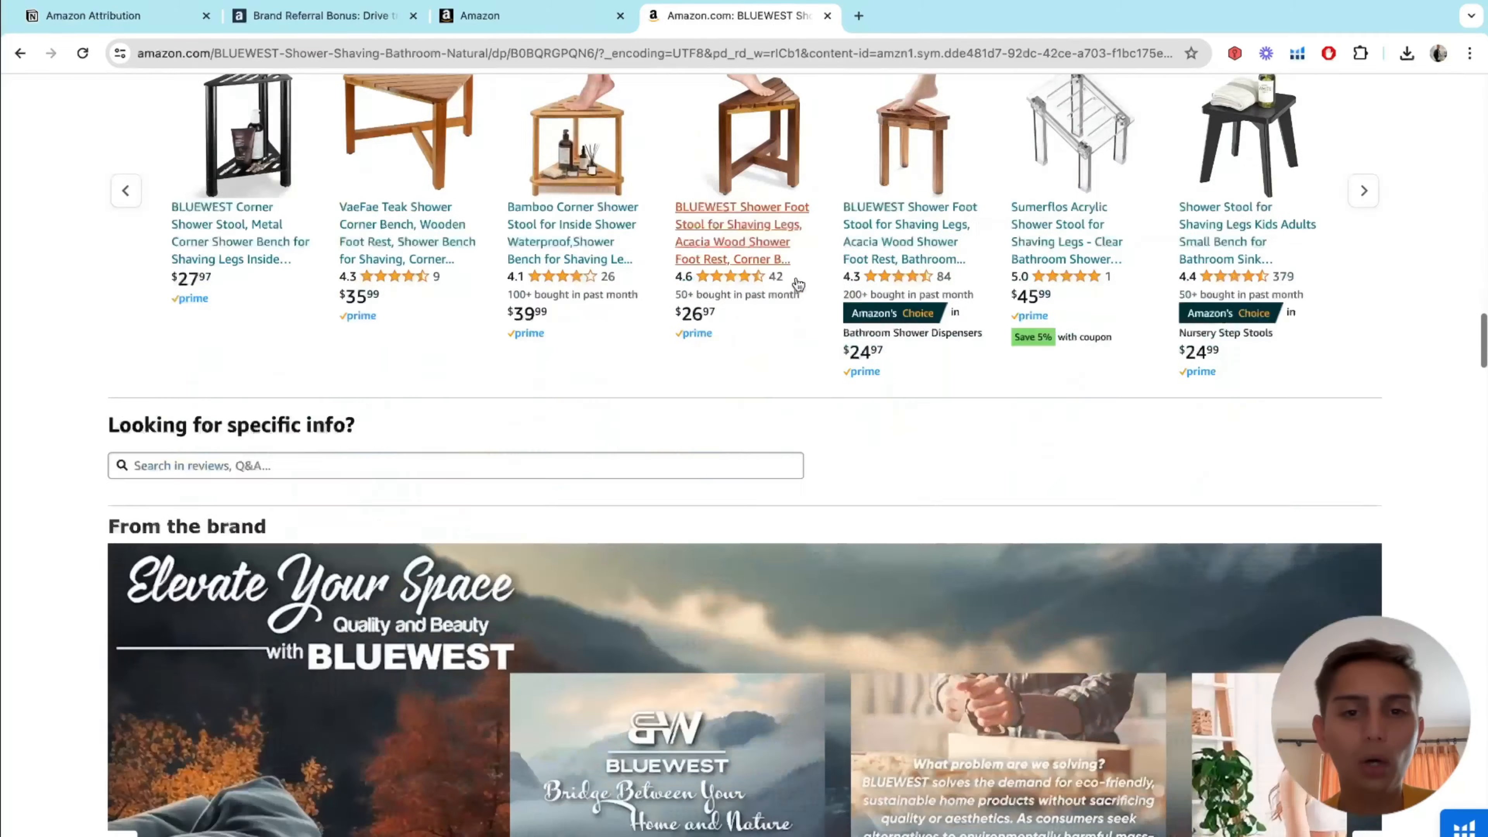
scroll(up, 3)
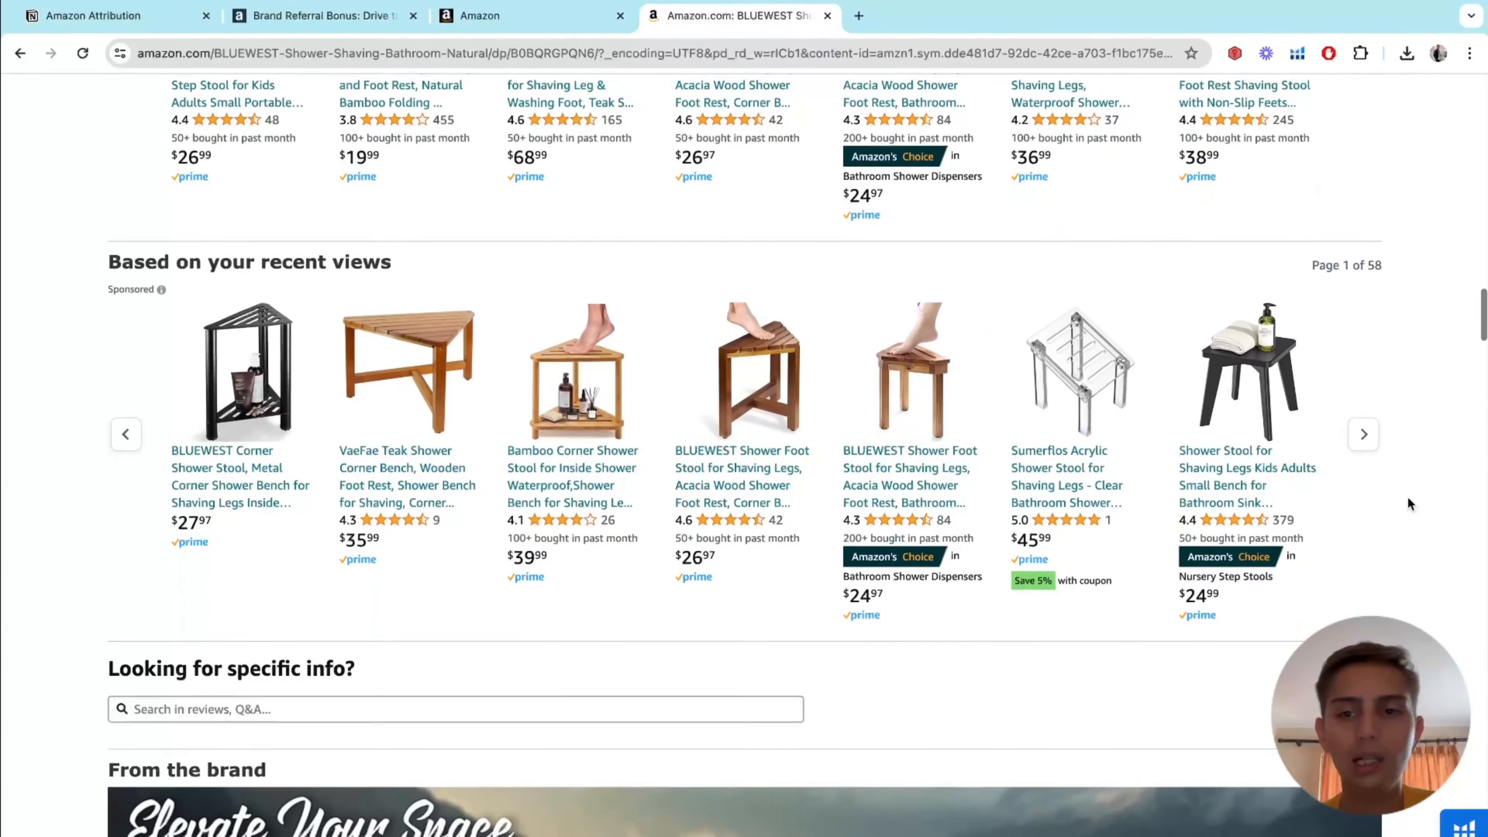
- Open the VaeFae Bamboo Spa Bench from recently viewed products, then return to the Brand Referral Bonus article
click(1362, 434)
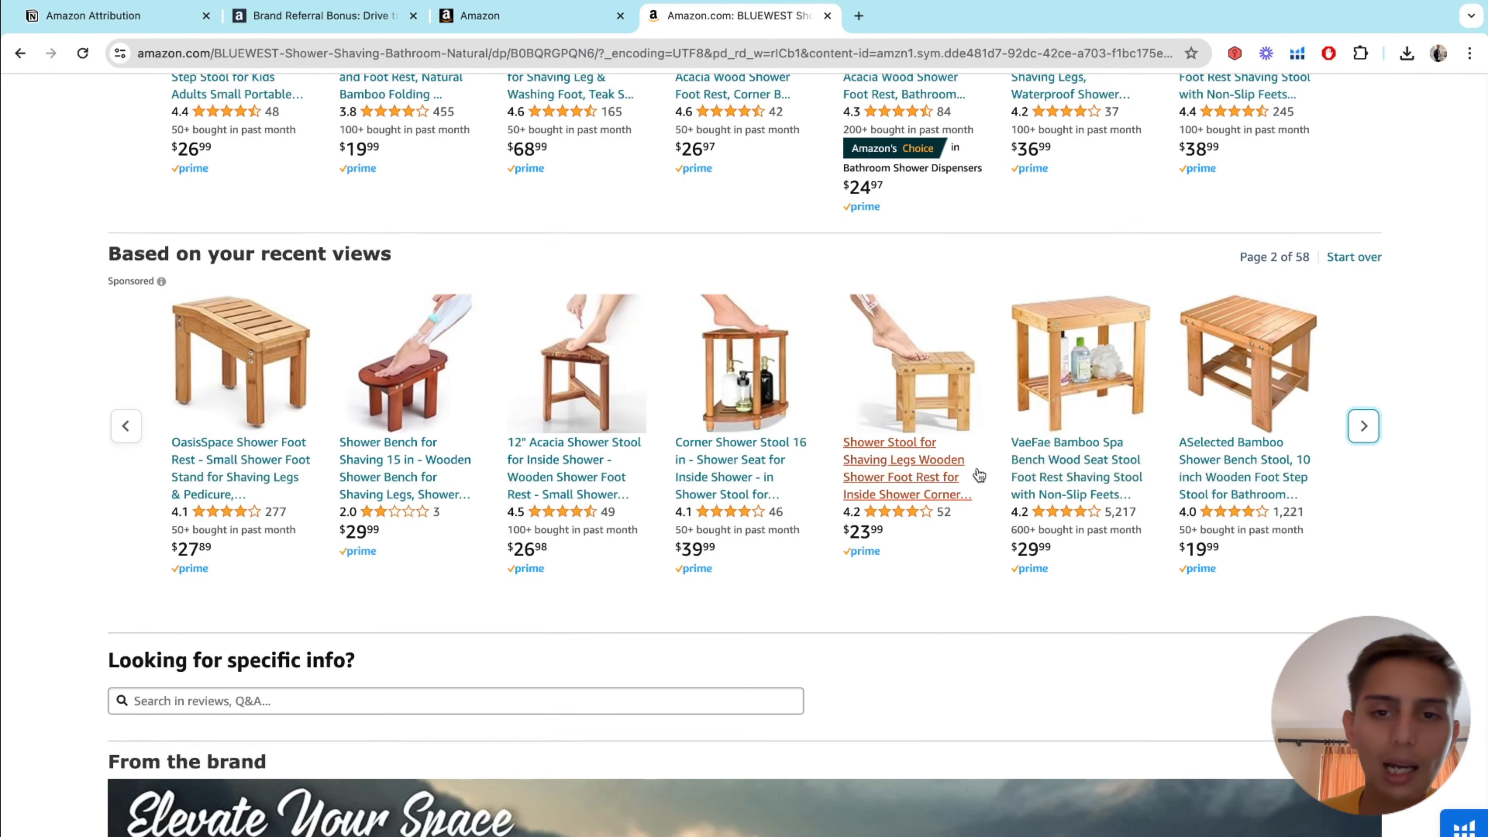
click(902, 460)
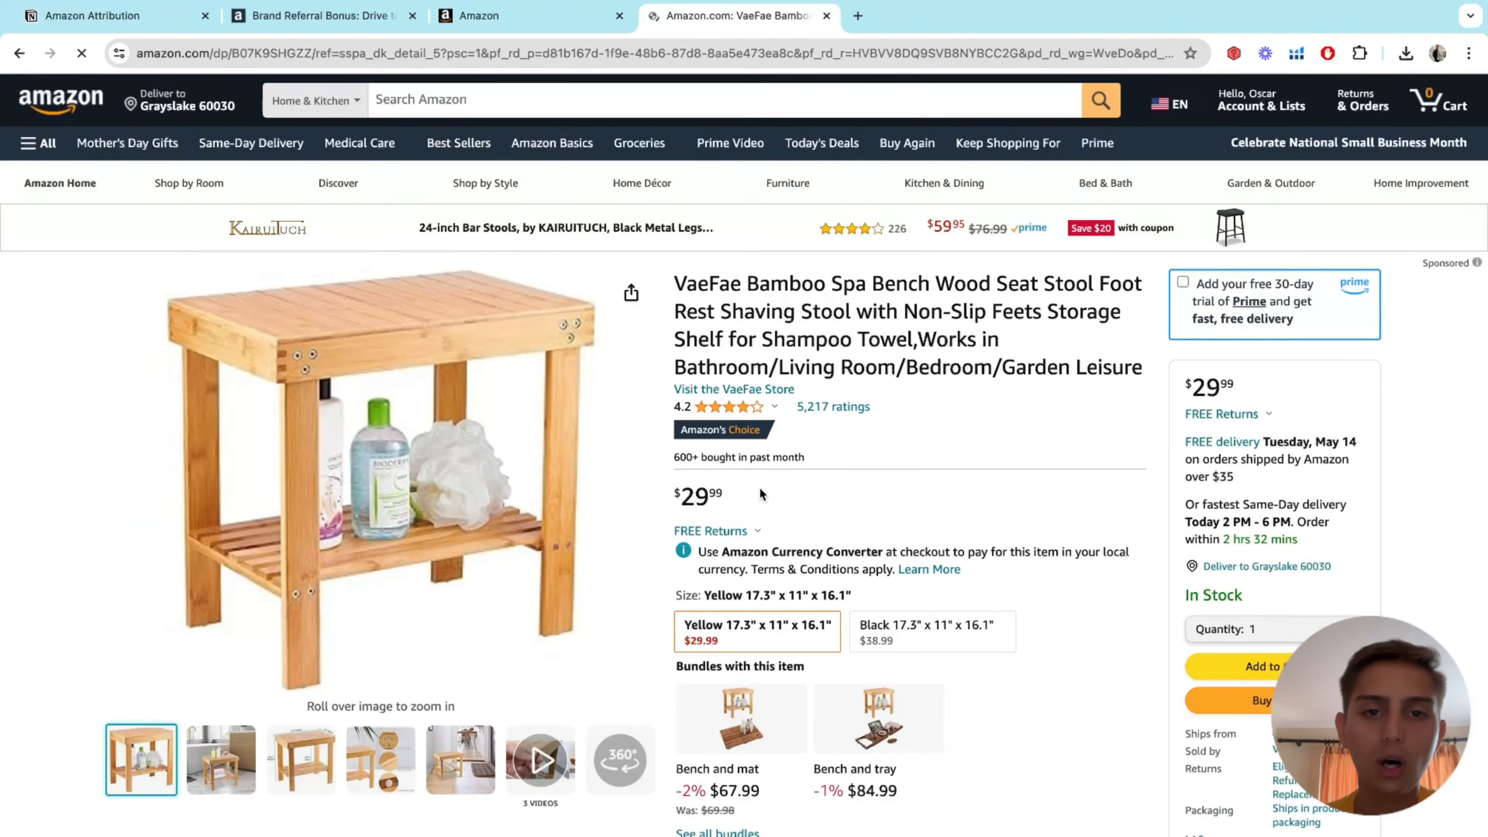
scroll(down, 3)
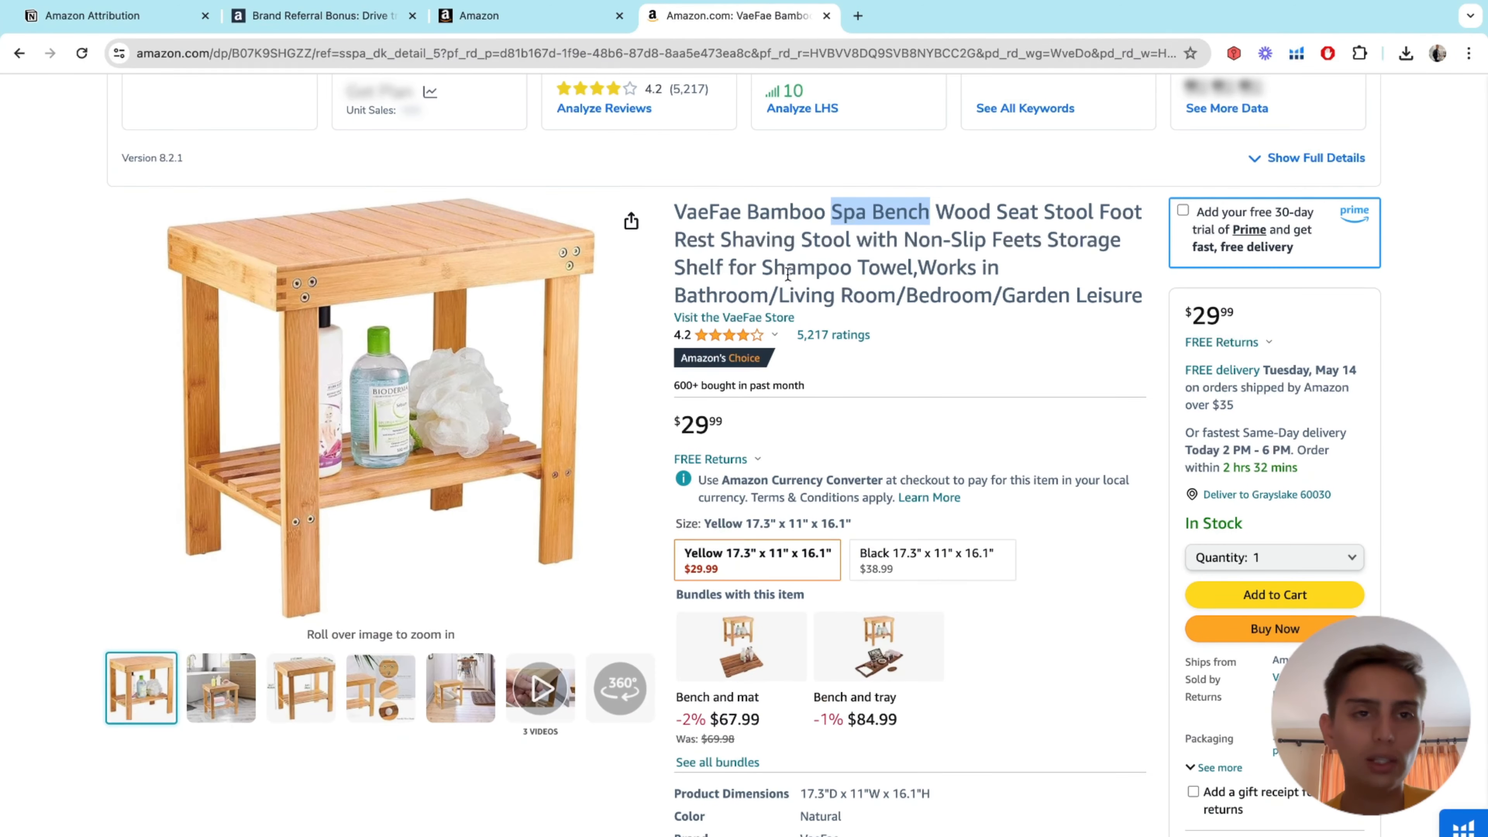
click(323, 16)
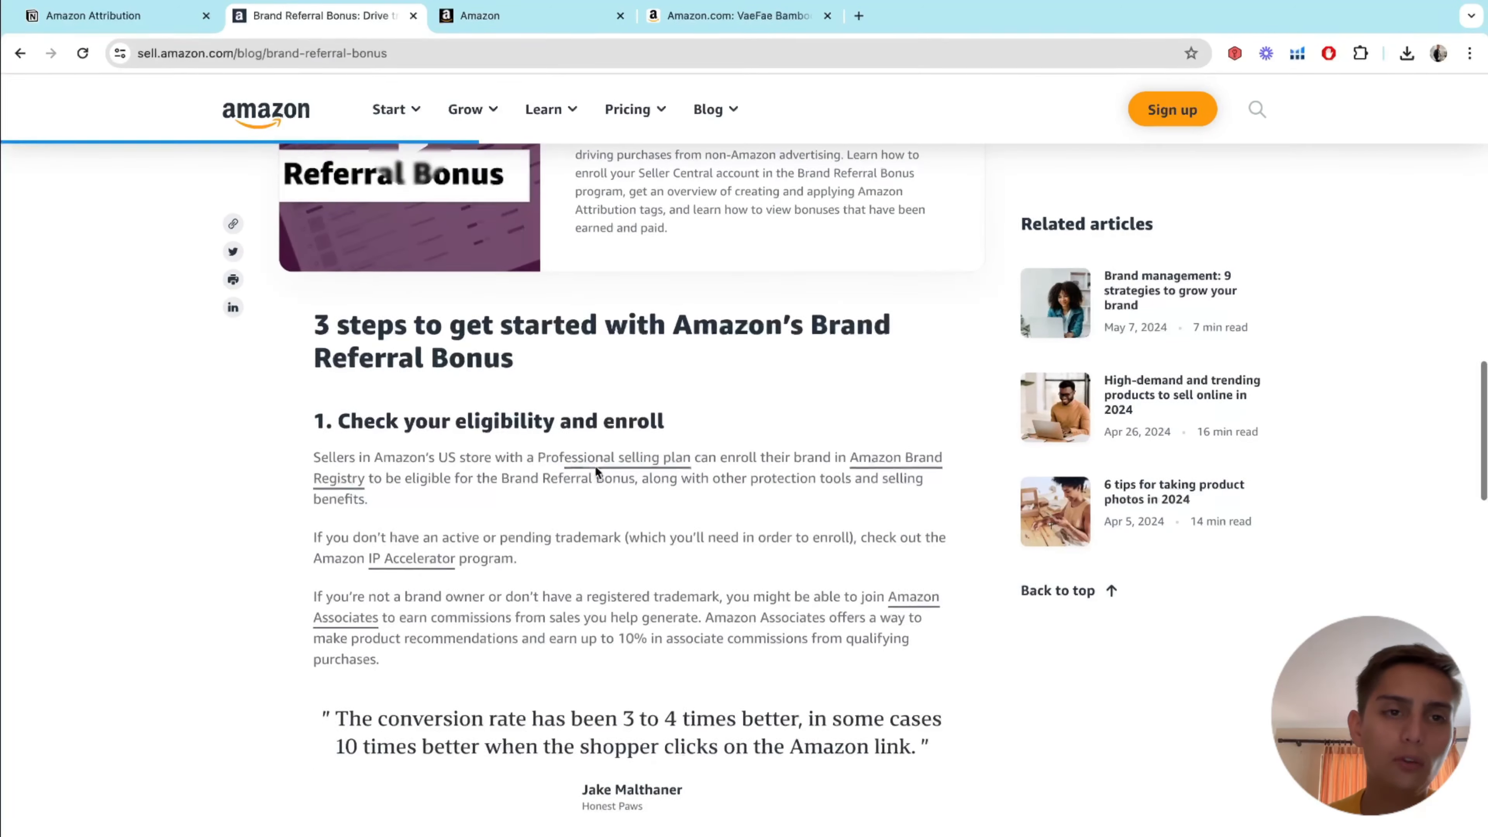
- Revisit the Brand Referral Bonus article, then return to the Notion Amazon Attribution outline
scroll(down, 3)
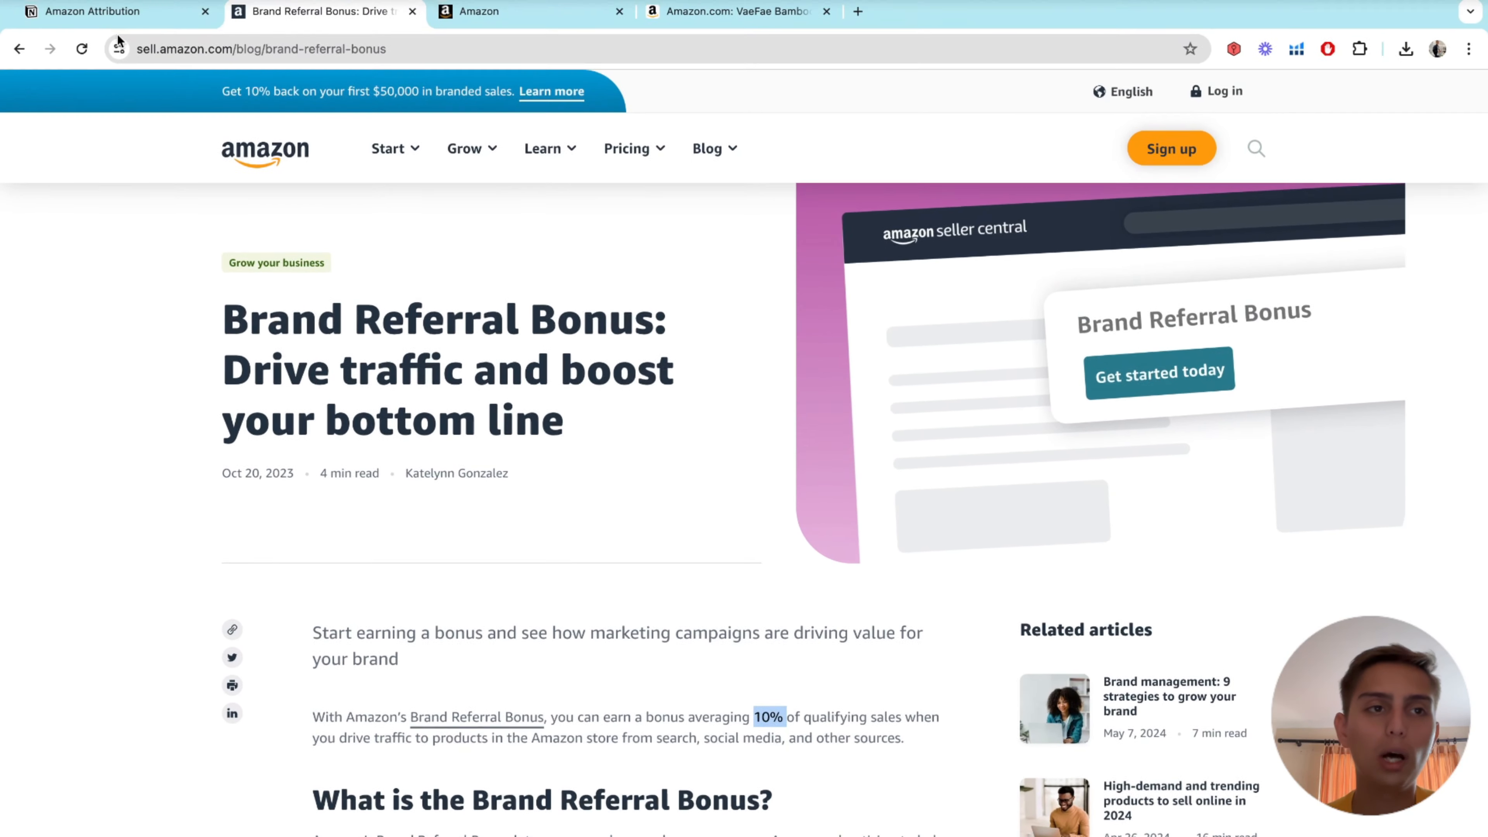
click(94, 15)
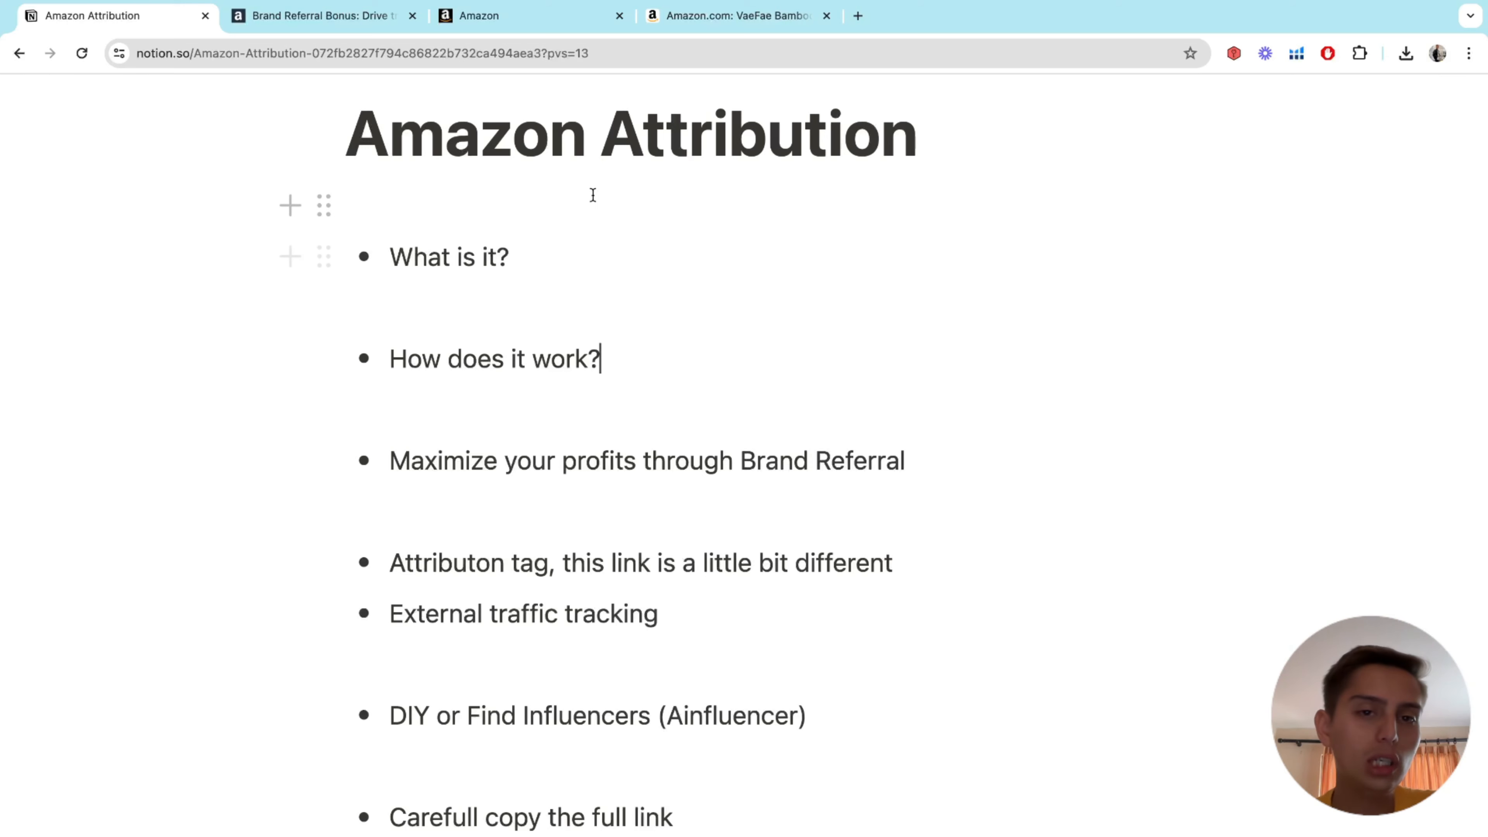
mouse_move(520, 16)
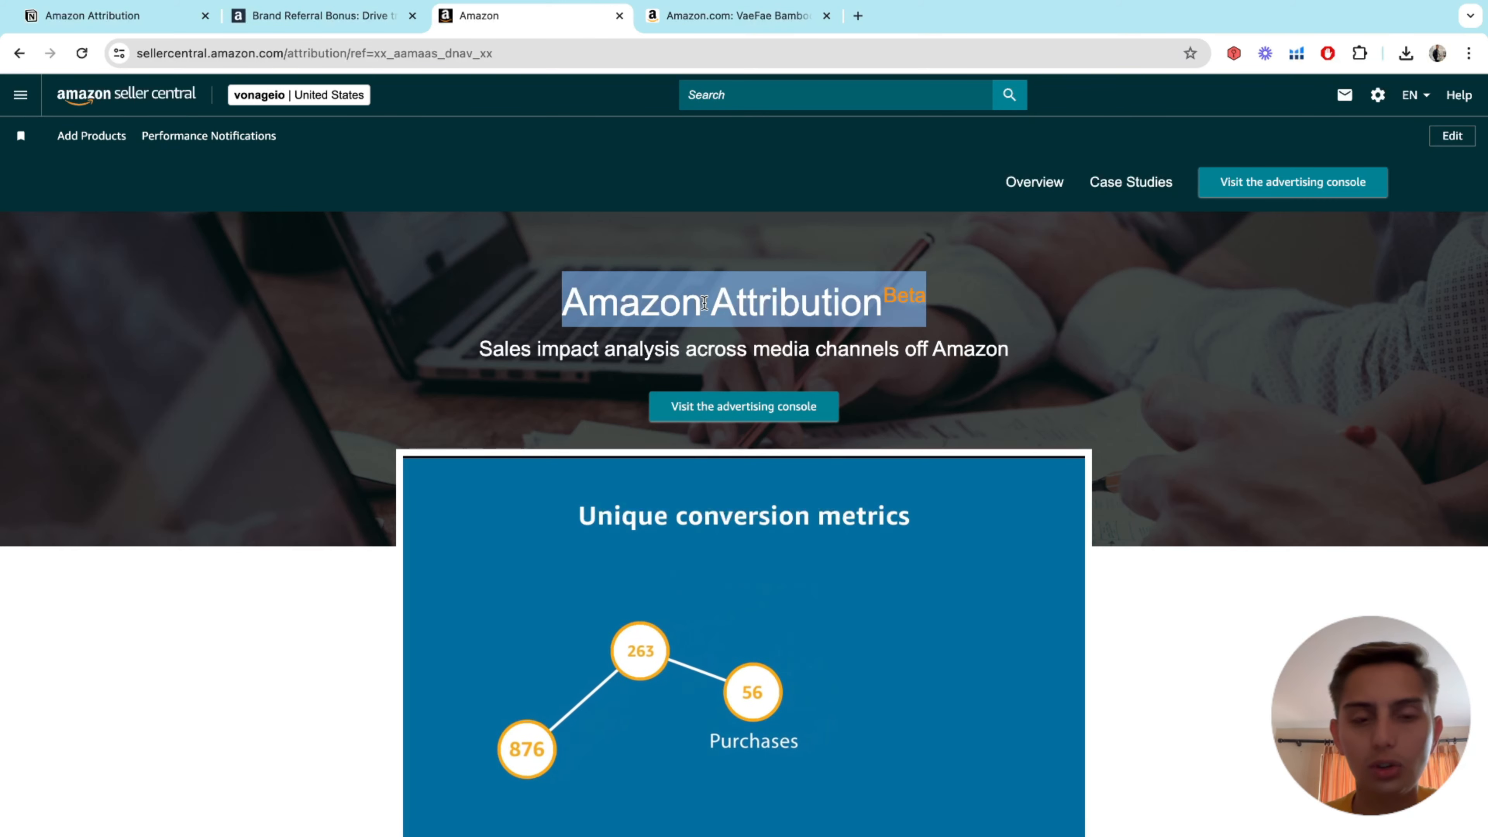
- Browse the Seller Central navigation and enter the Amazon Attribution advertising console
scroll(down, 3)
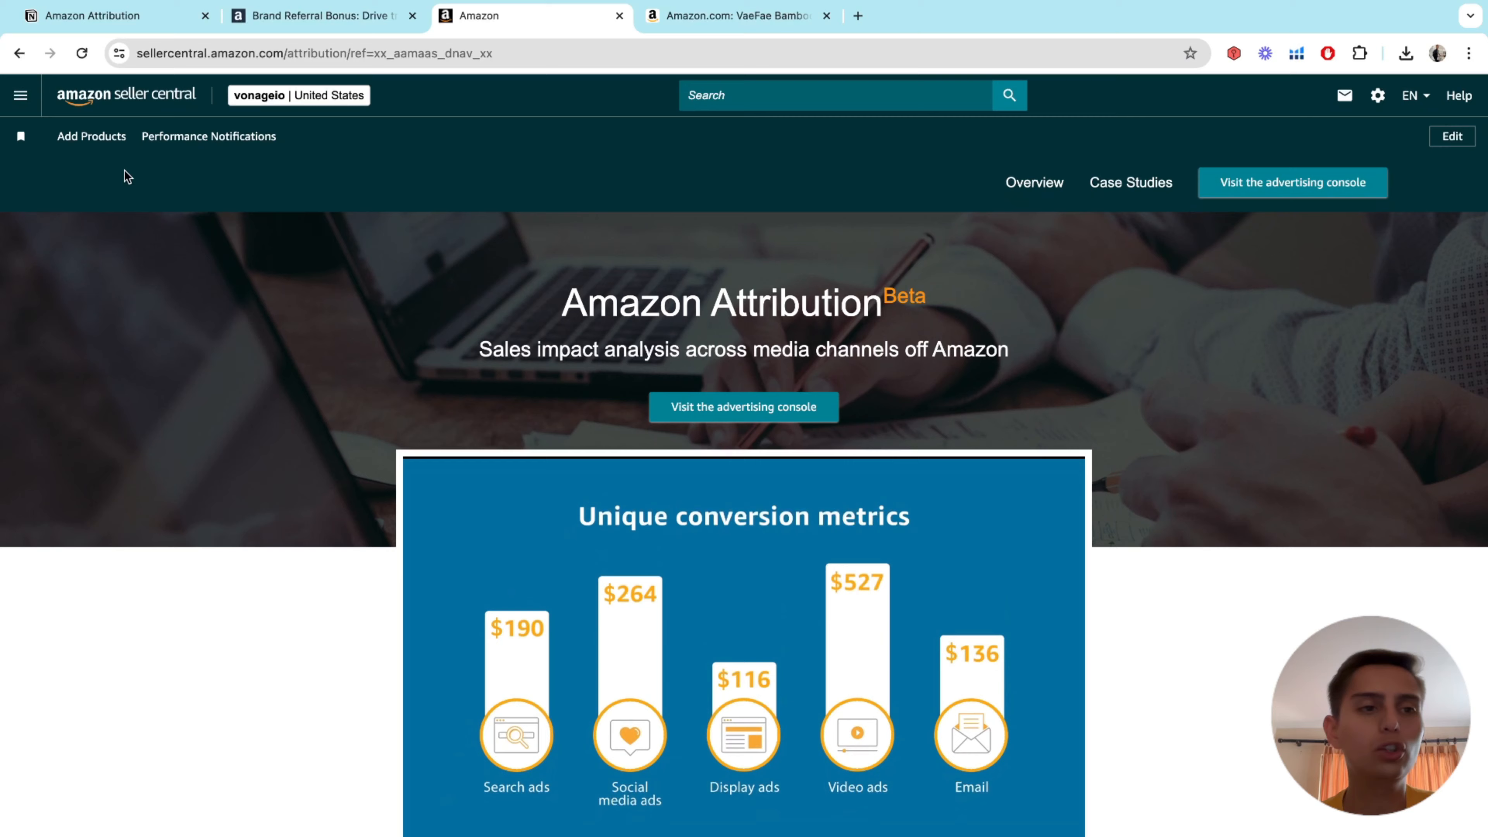
click(20, 94)
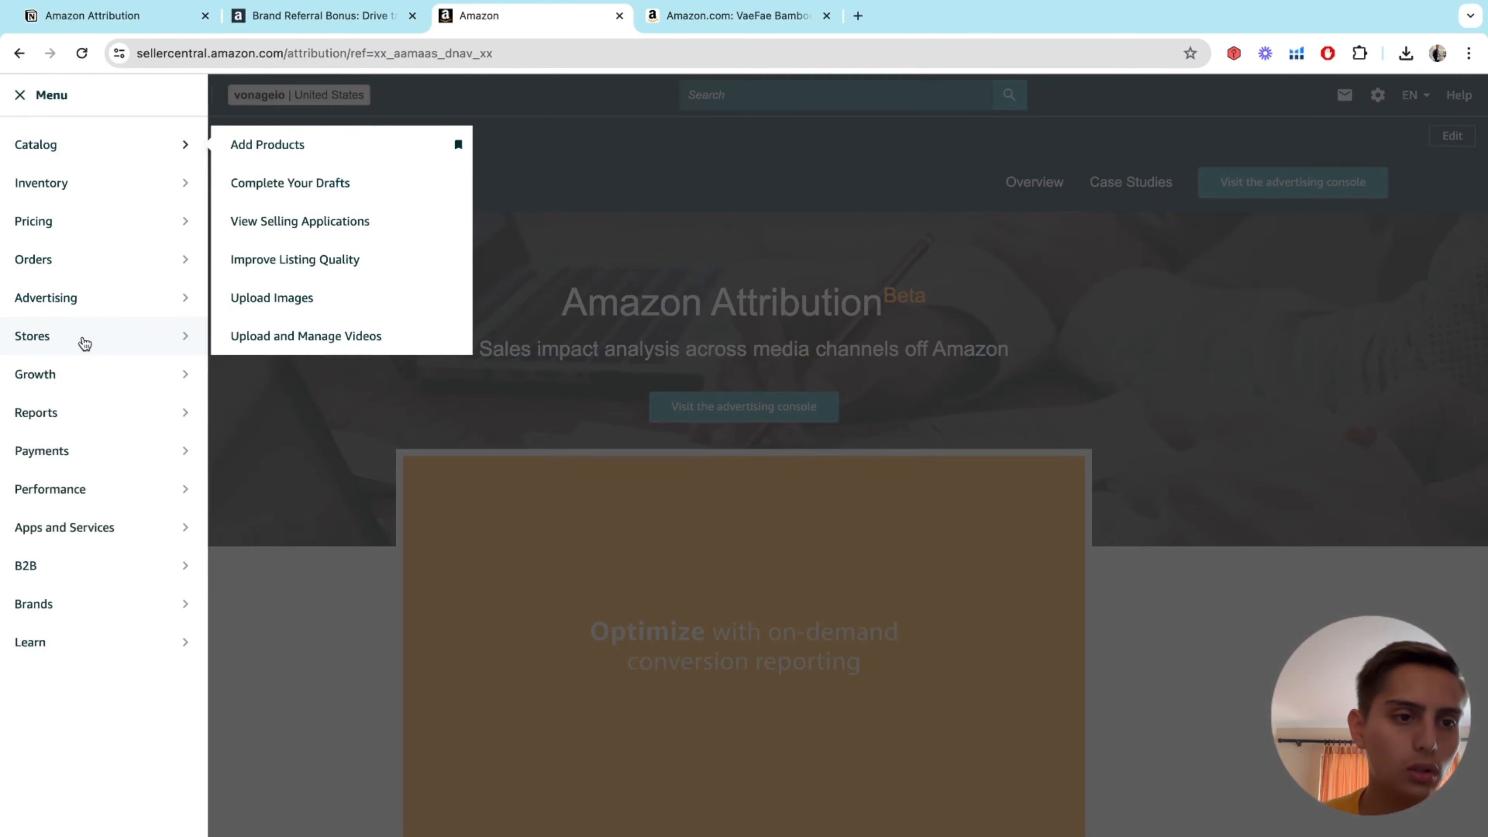
click(46, 297)
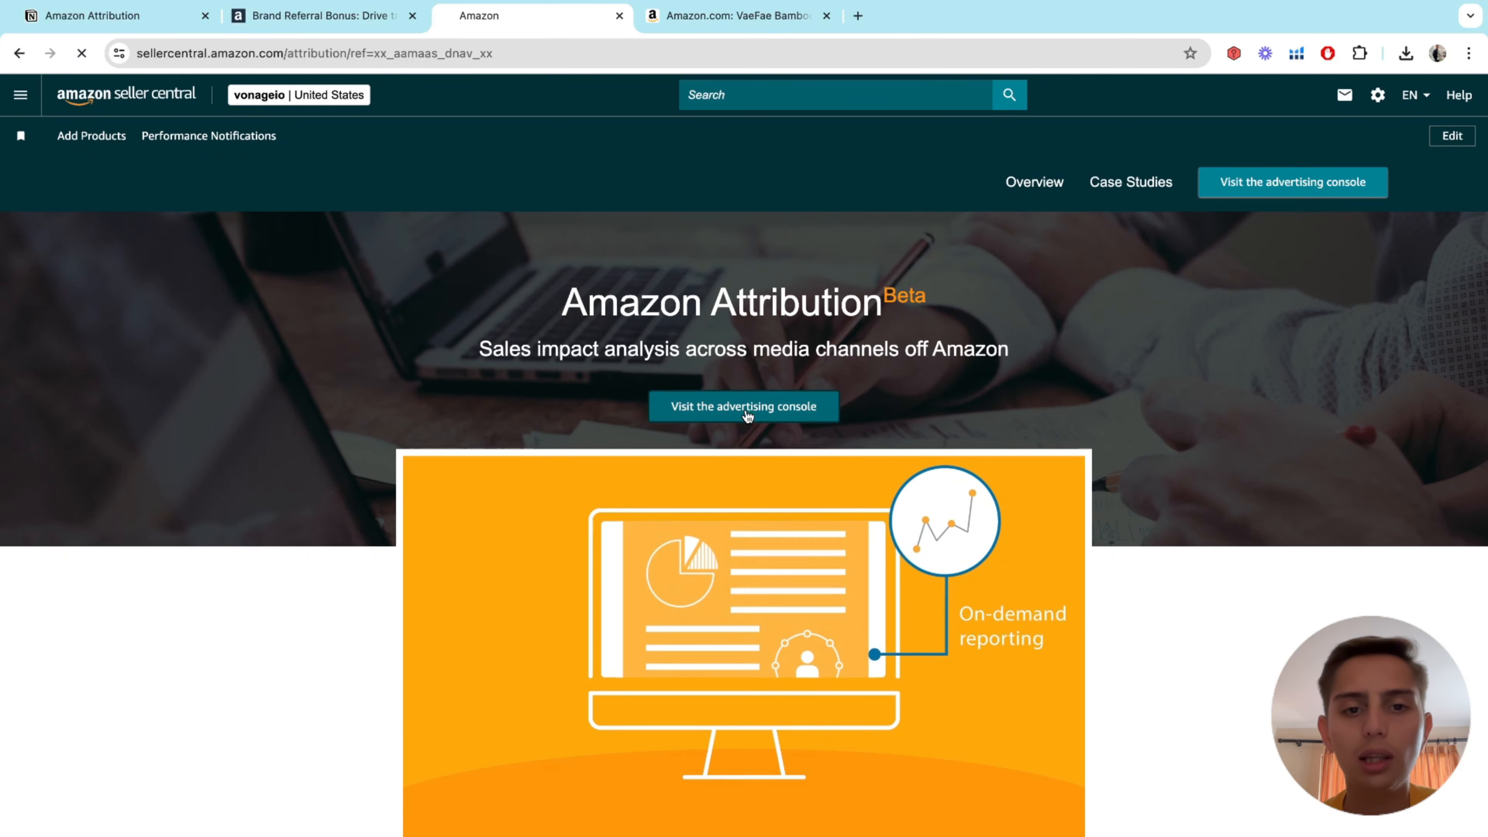
click(743, 406)
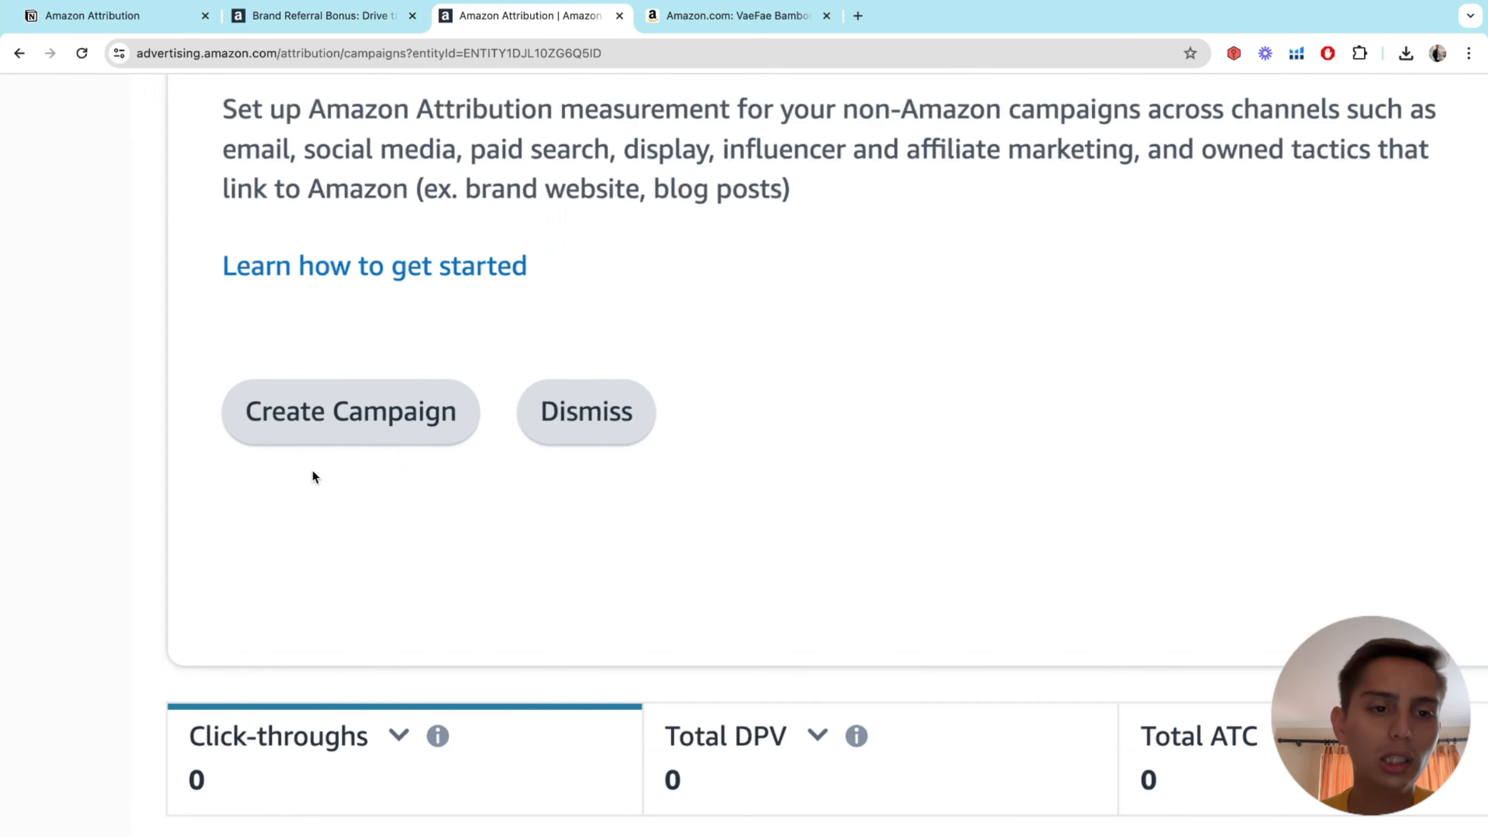
- Start a new Amazon Attribution campaign from the Create Campaign button
click(350, 410)
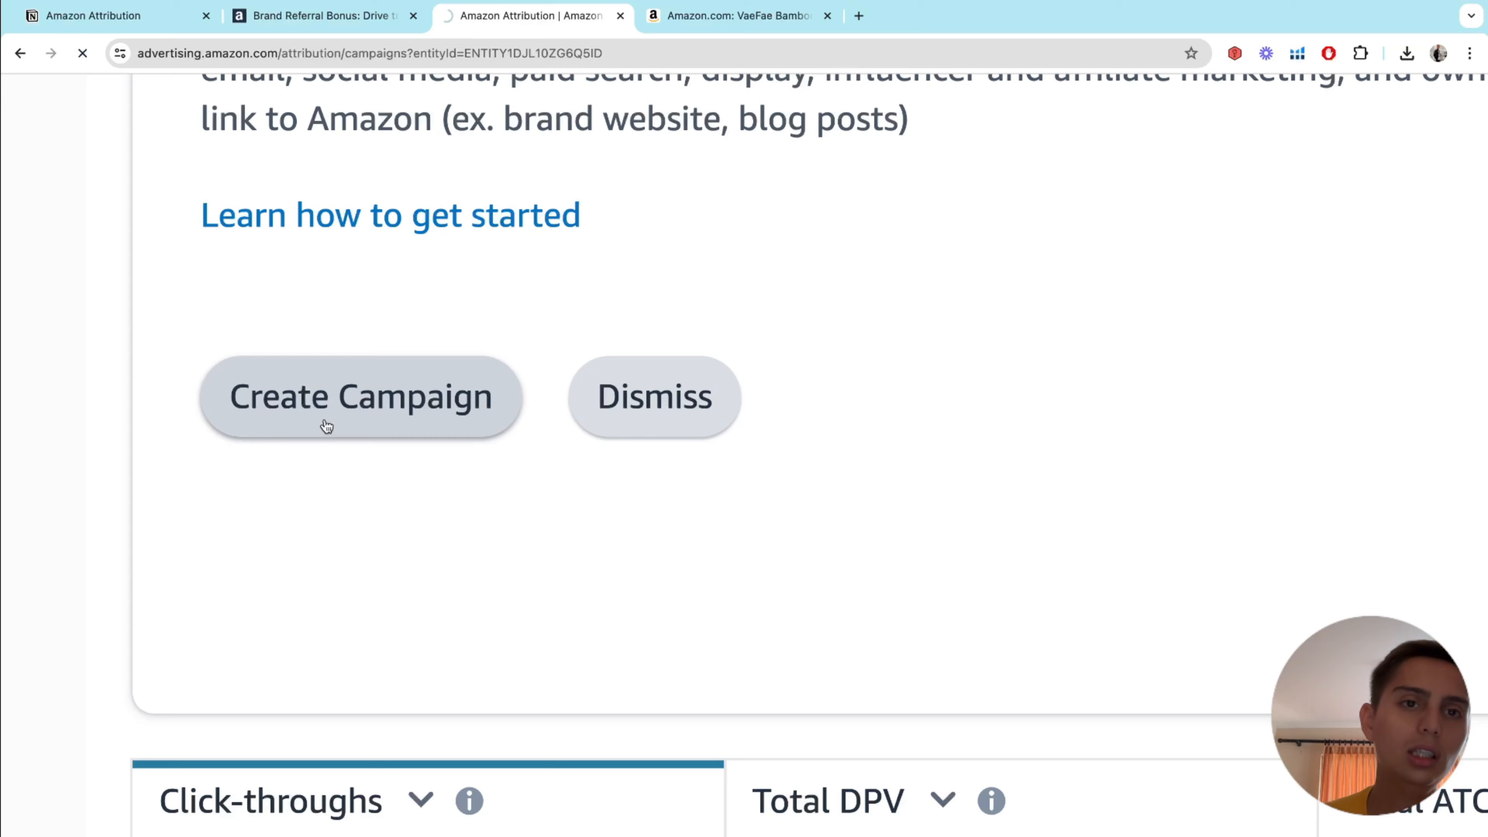
click(360, 396)
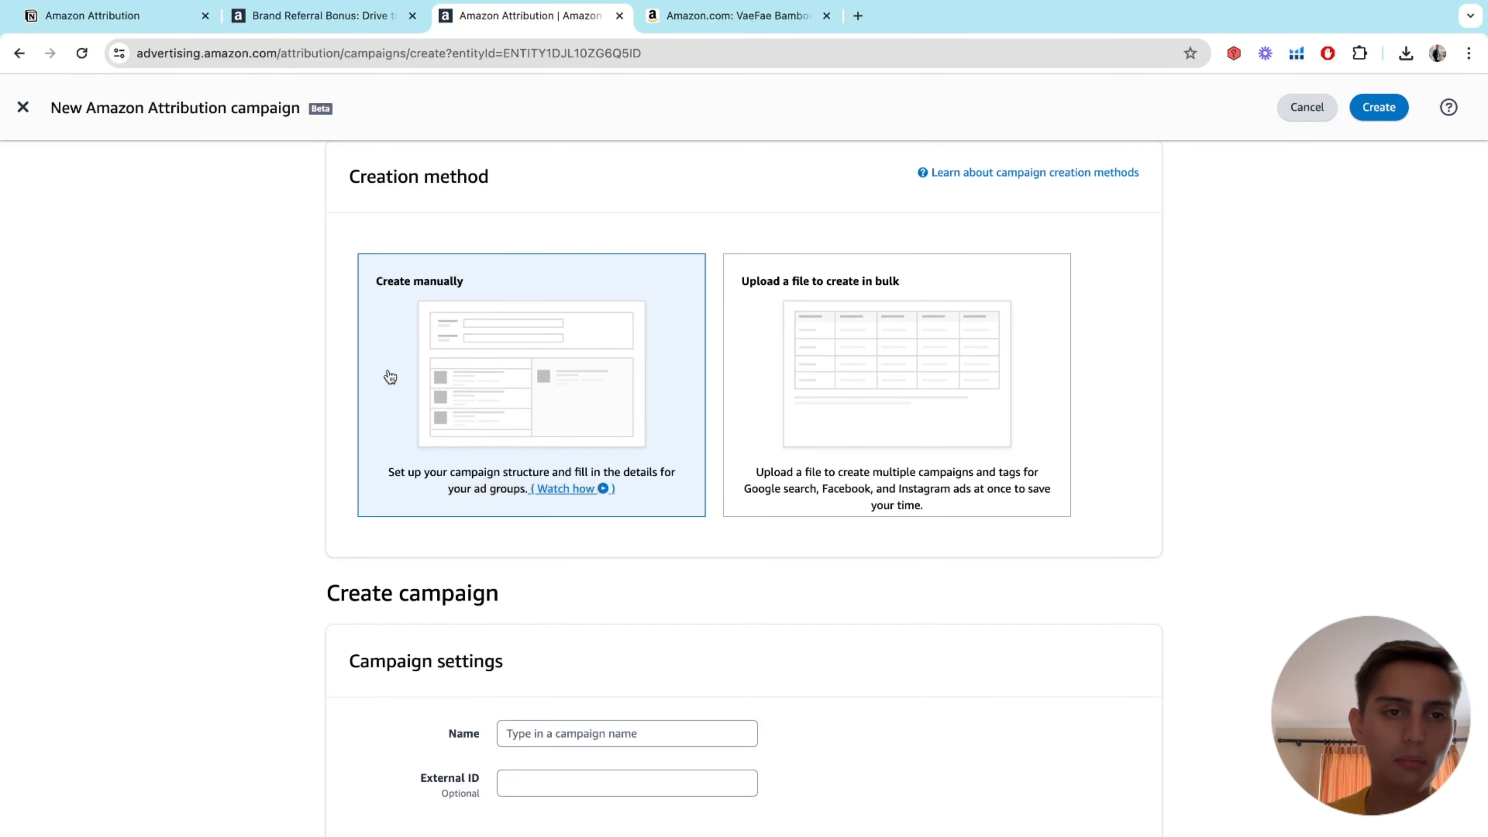
- Name the campaign IG and add the shower foot rest product to it
scroll(down, 3)
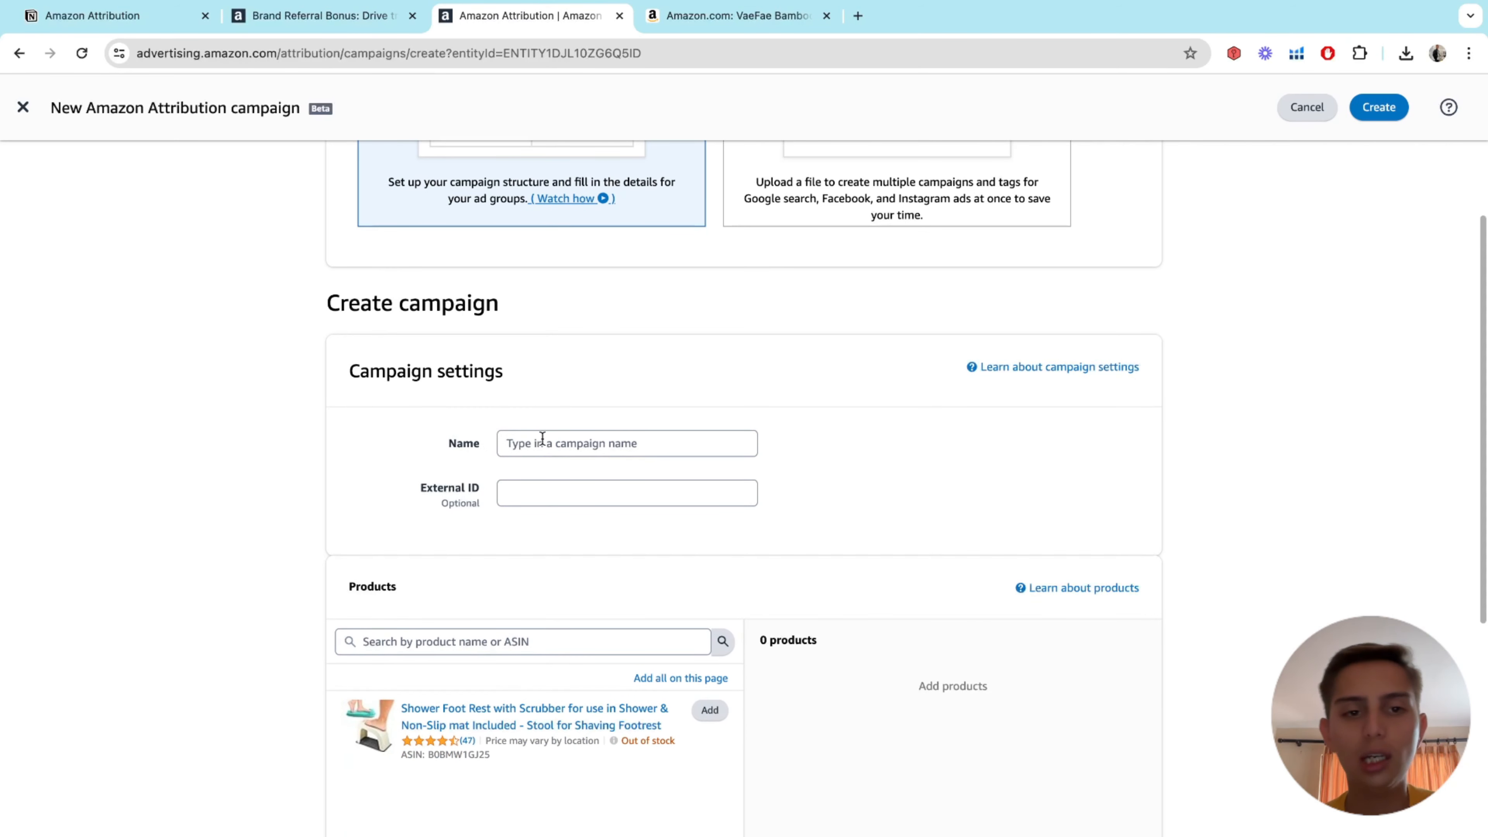
text(IG)
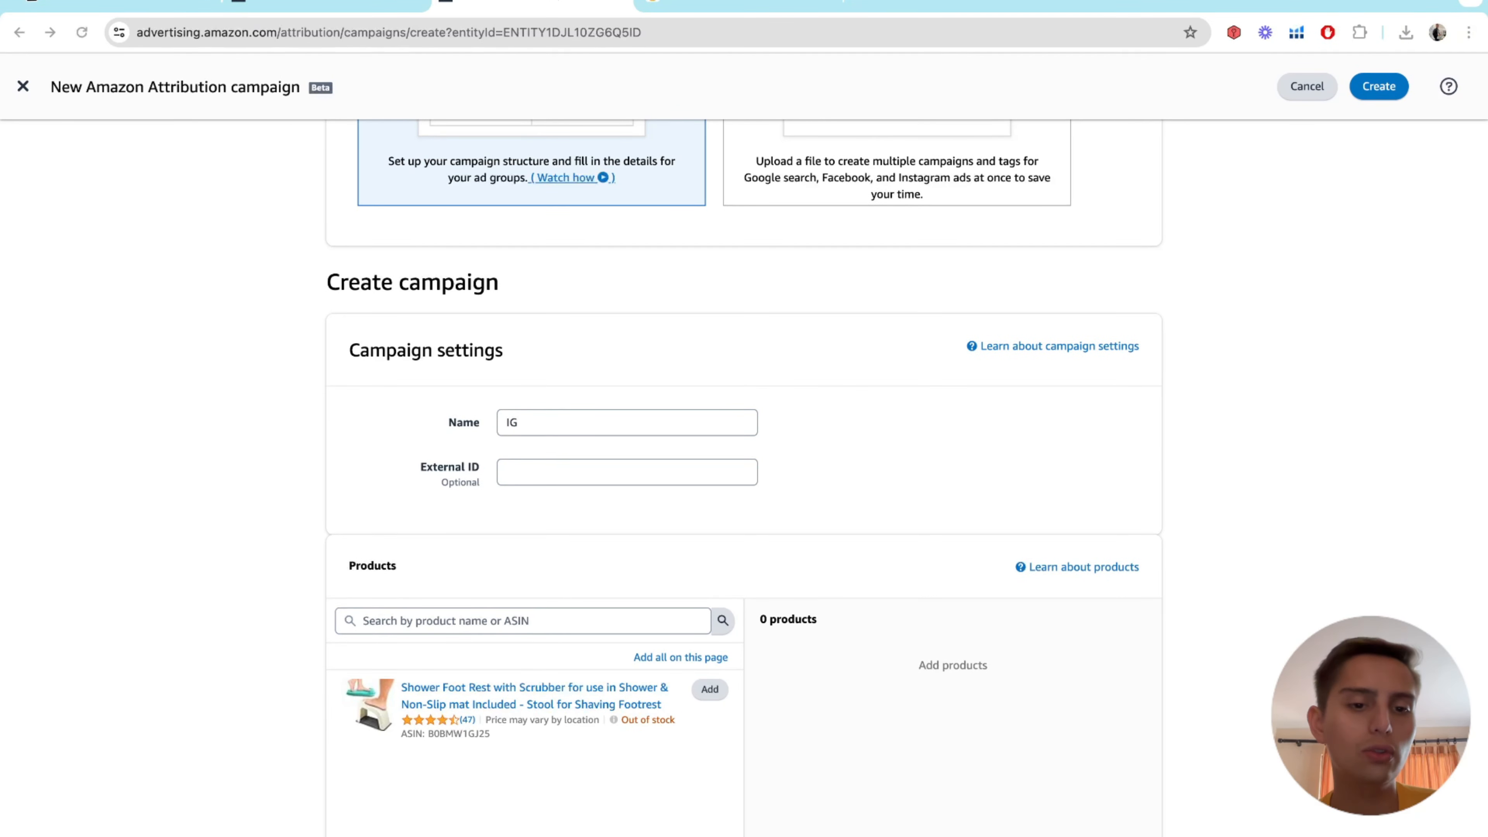
click(627, 422)
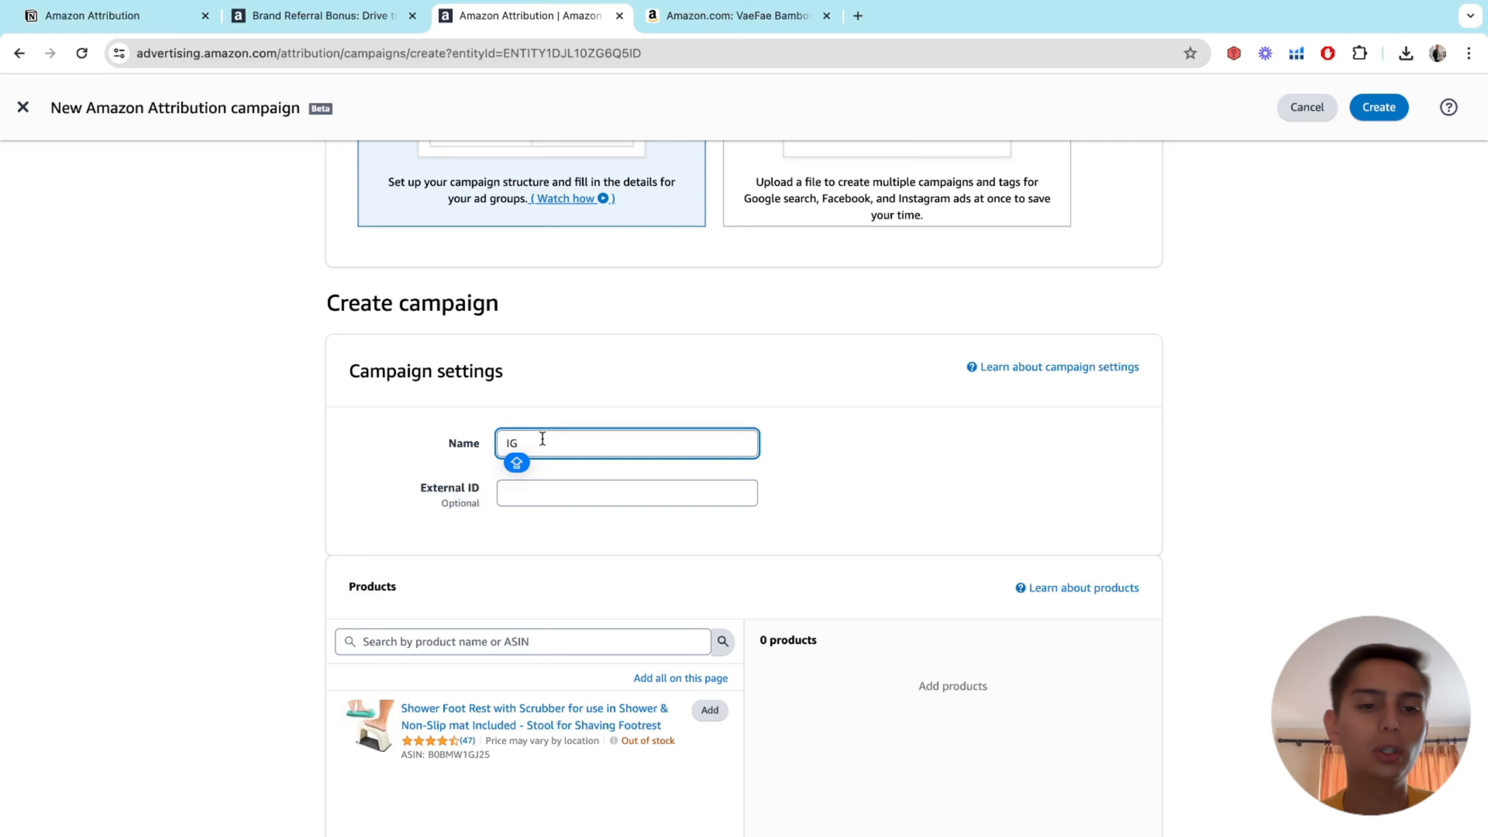
key(ctrl+plus)
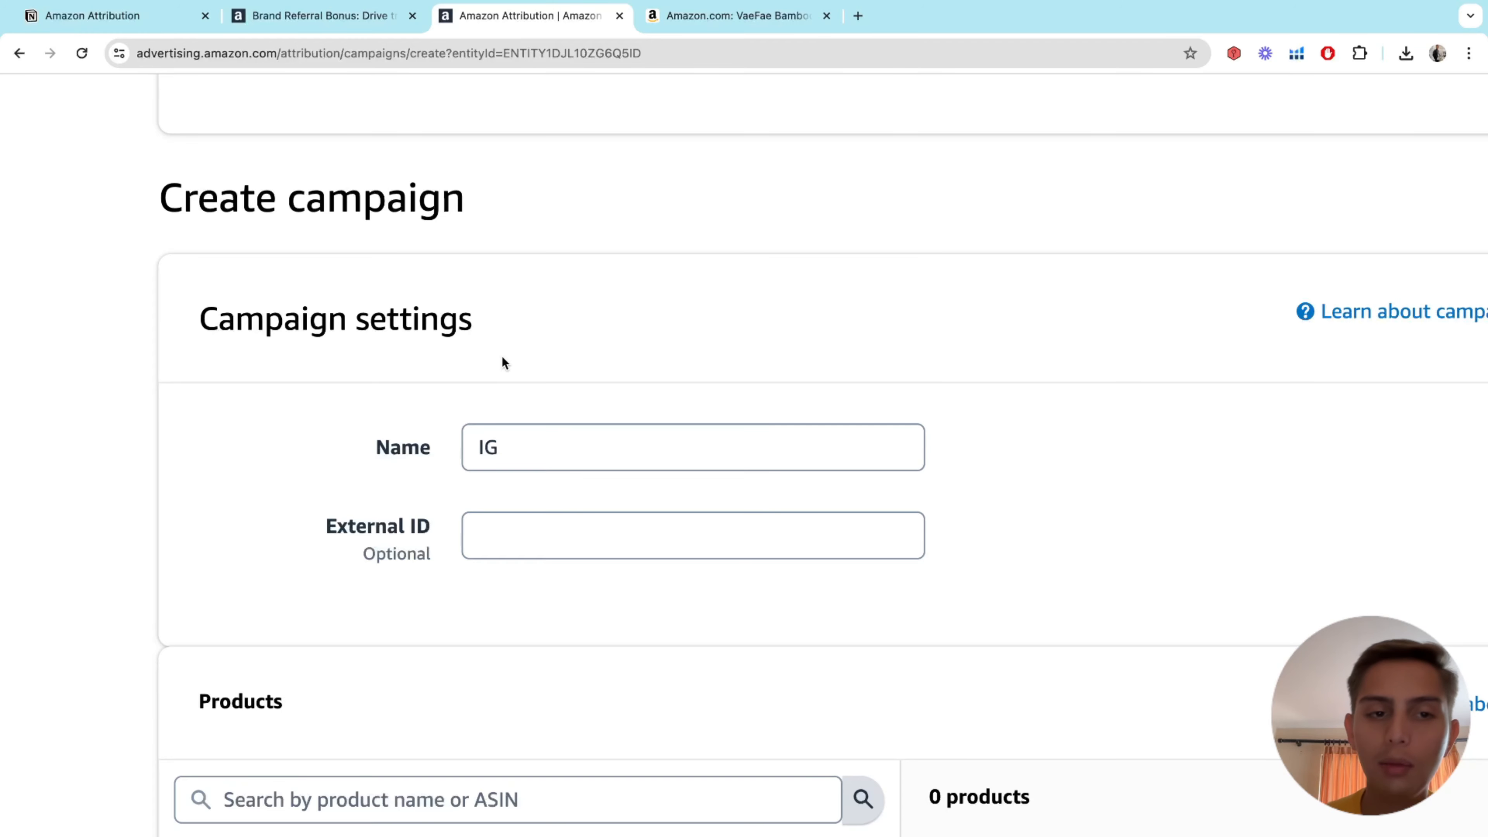
scroll(down, 3)
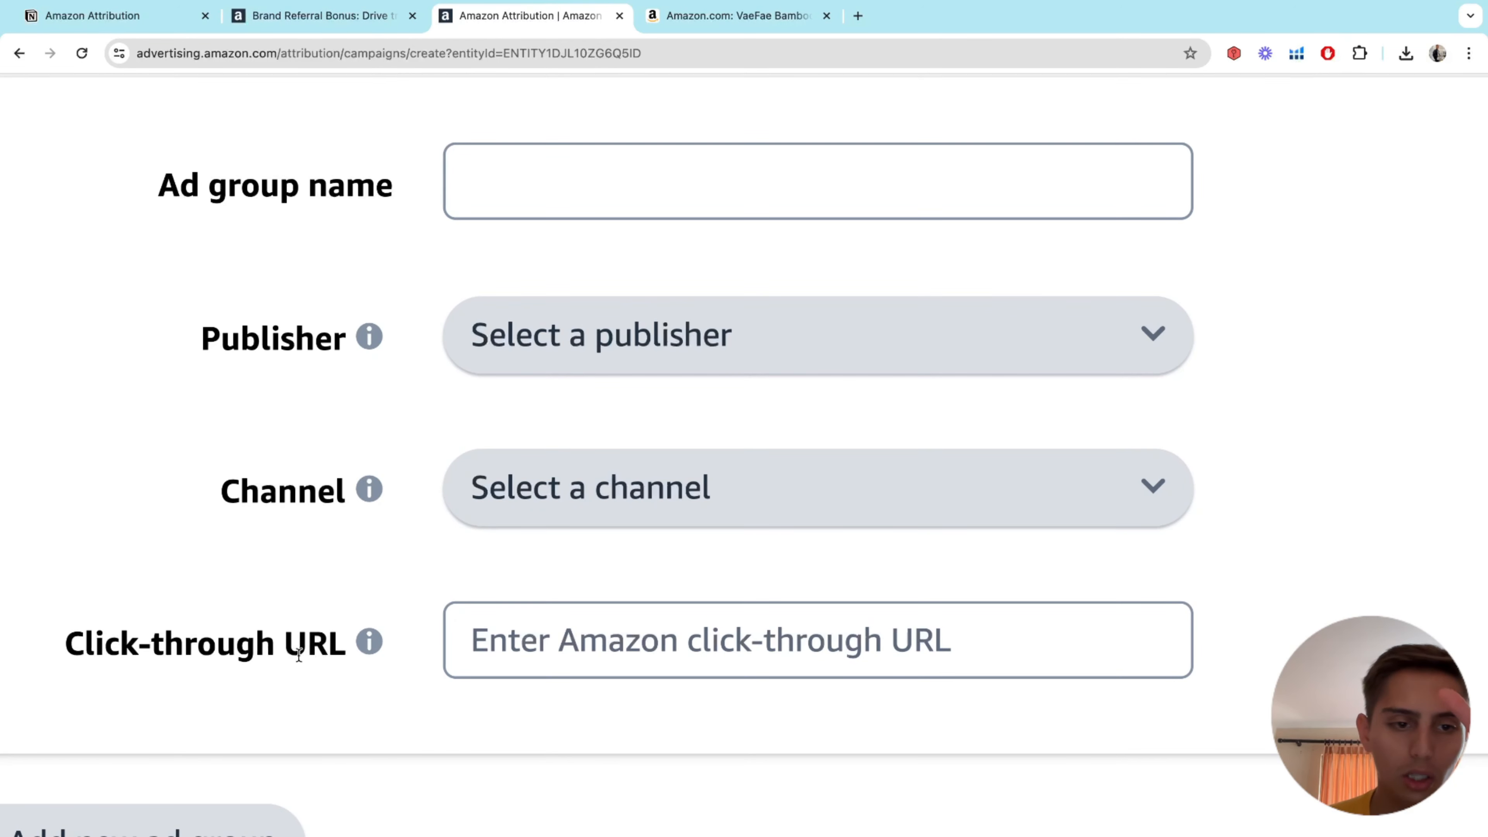
scroll(up, 3)
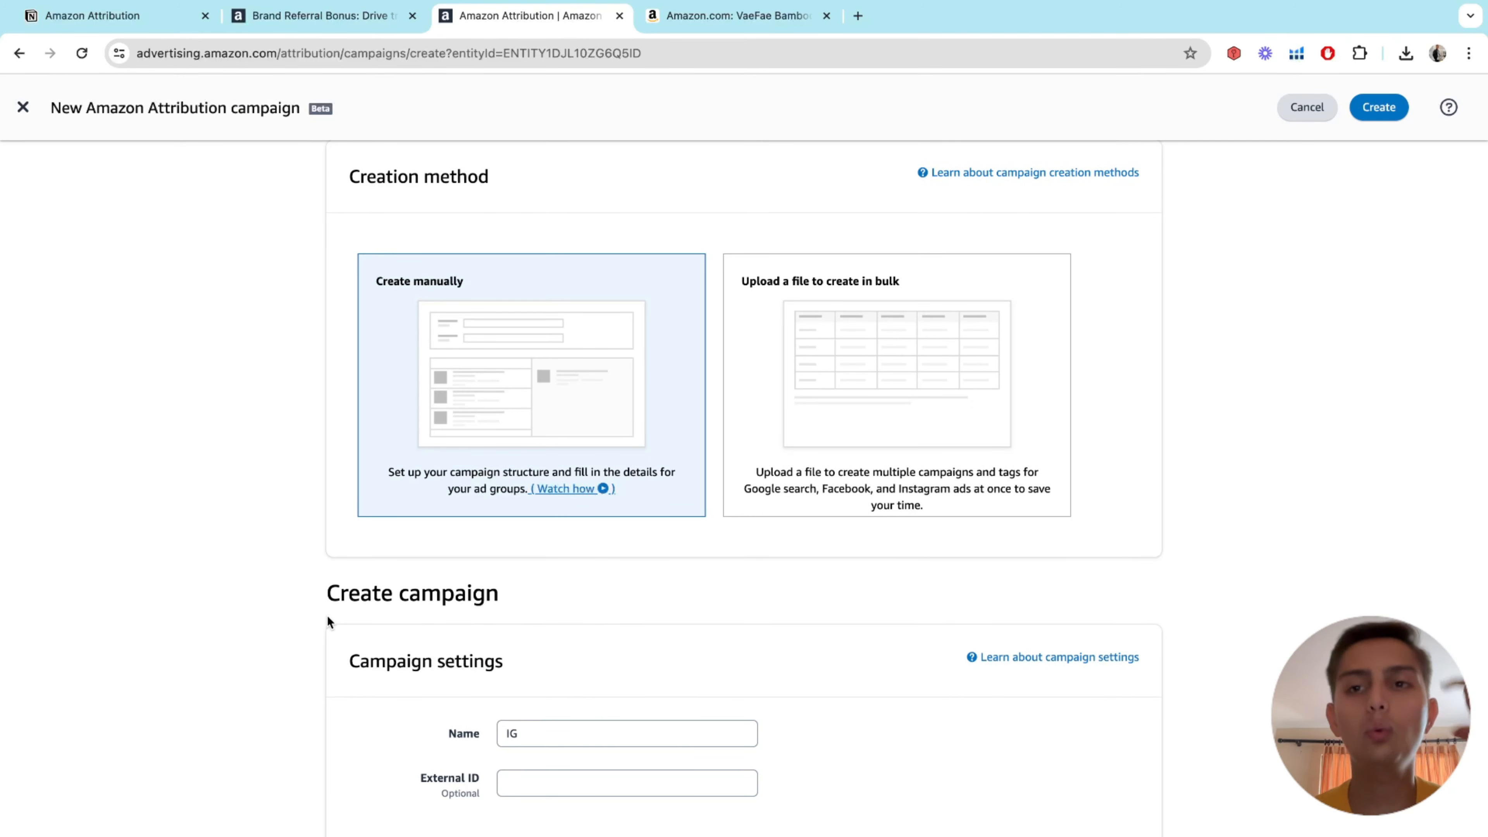
scroll(down, 3)
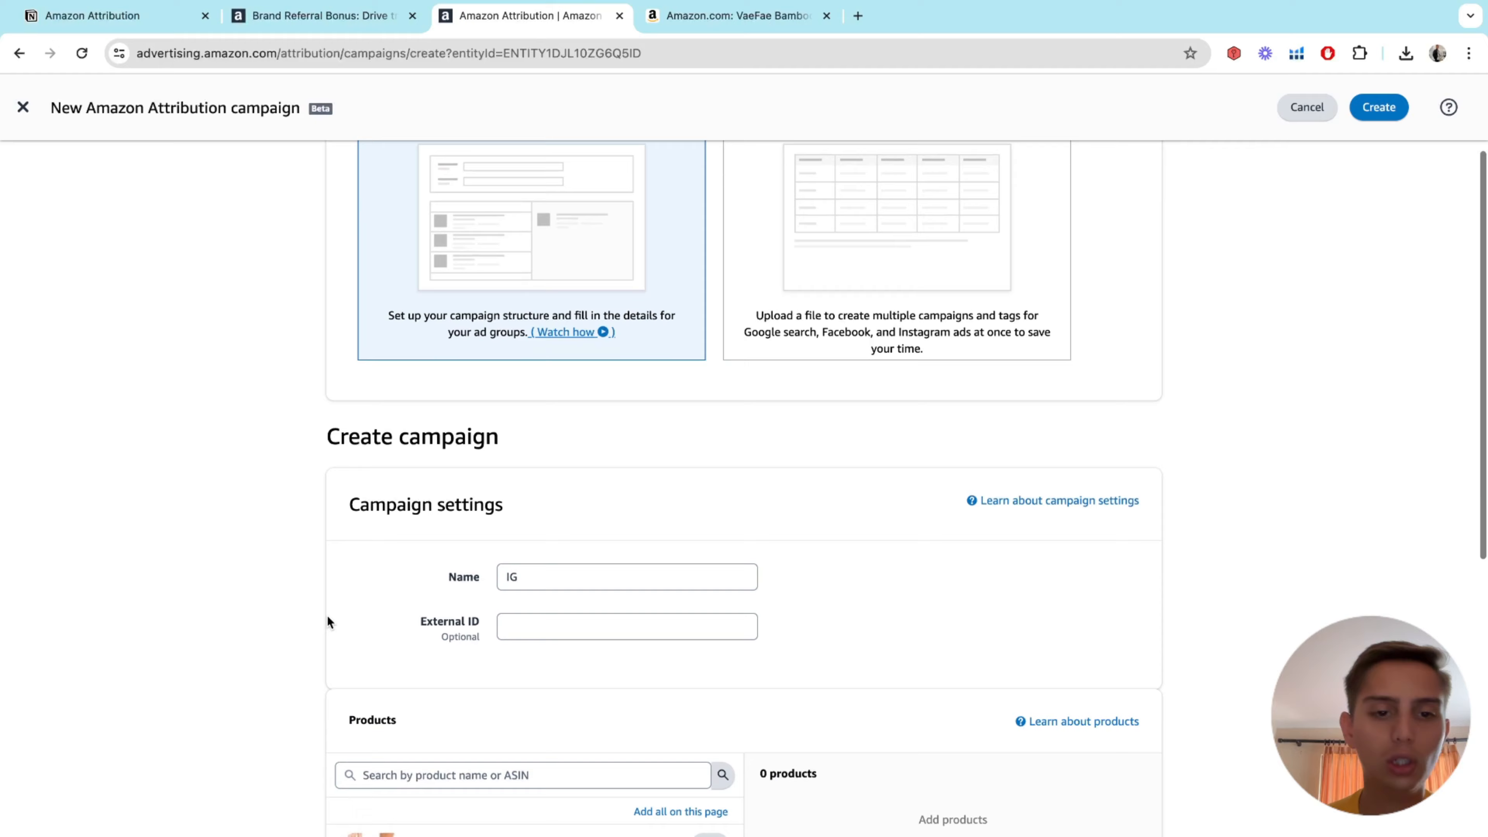
click(705, 554)
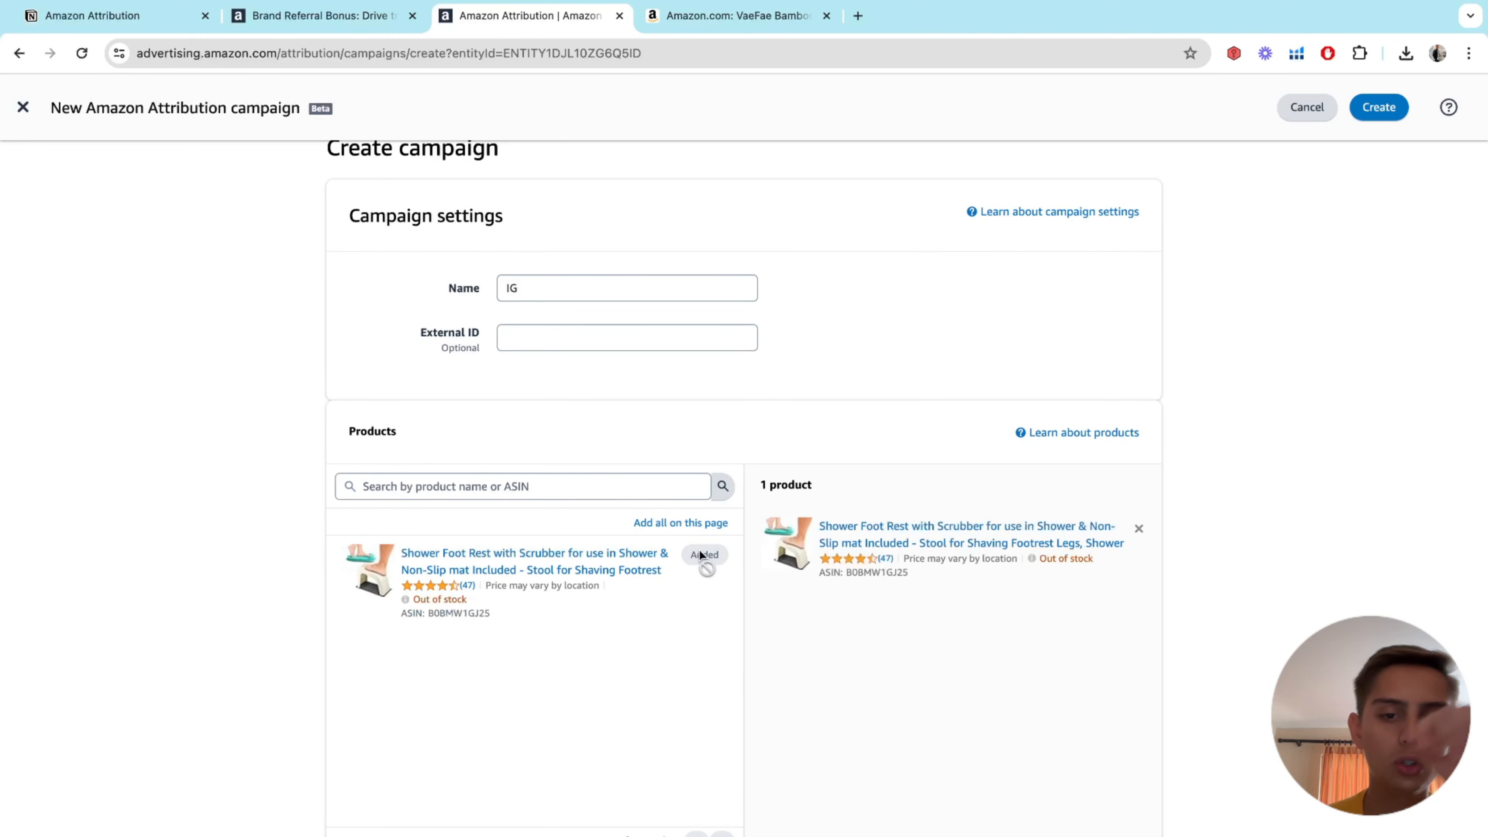
- Name ad group 1 IG and remove the extra empty ad group
scroll(down, 3)
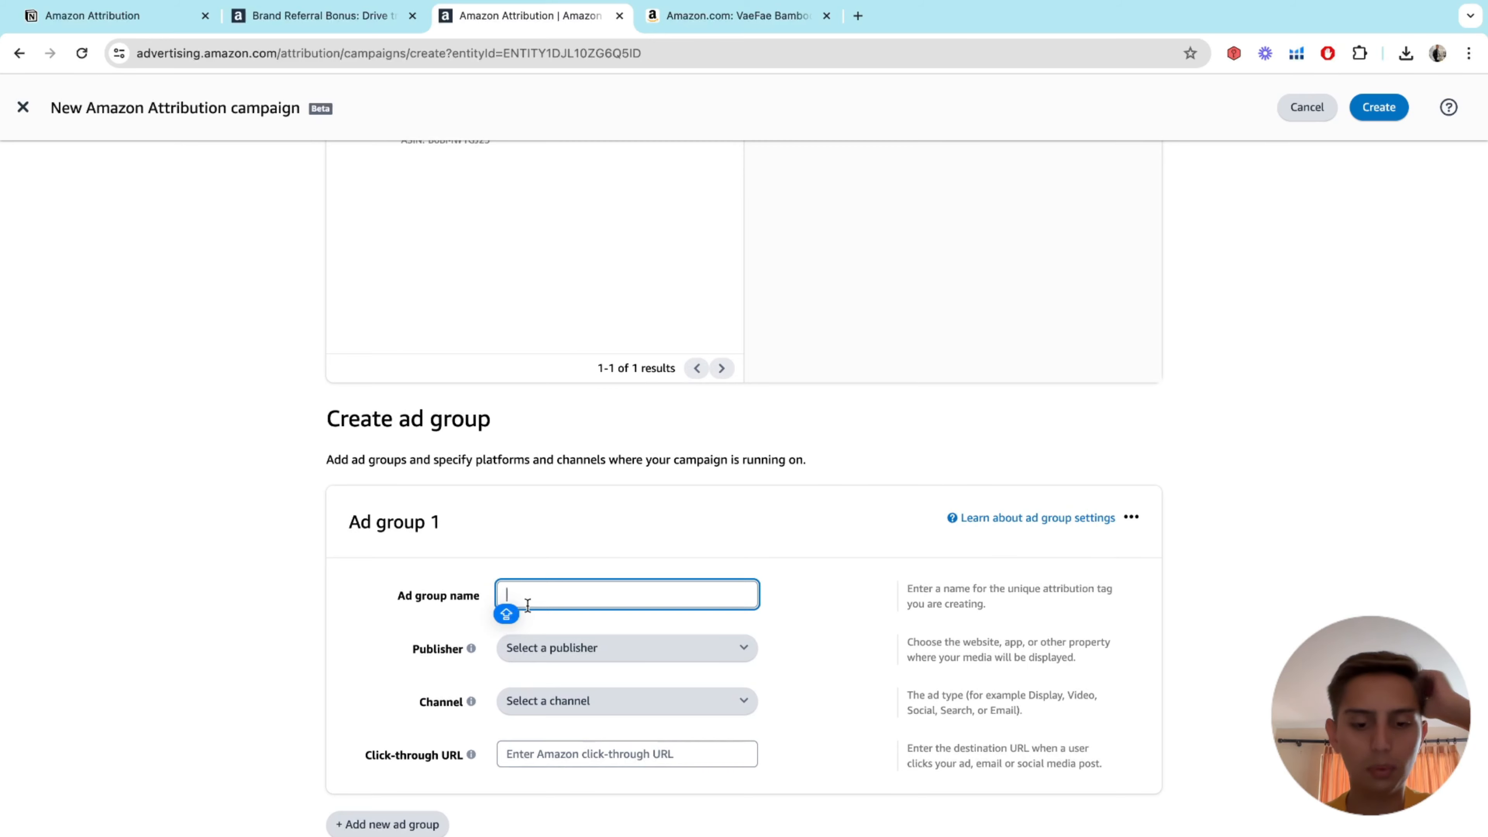
text(IG)
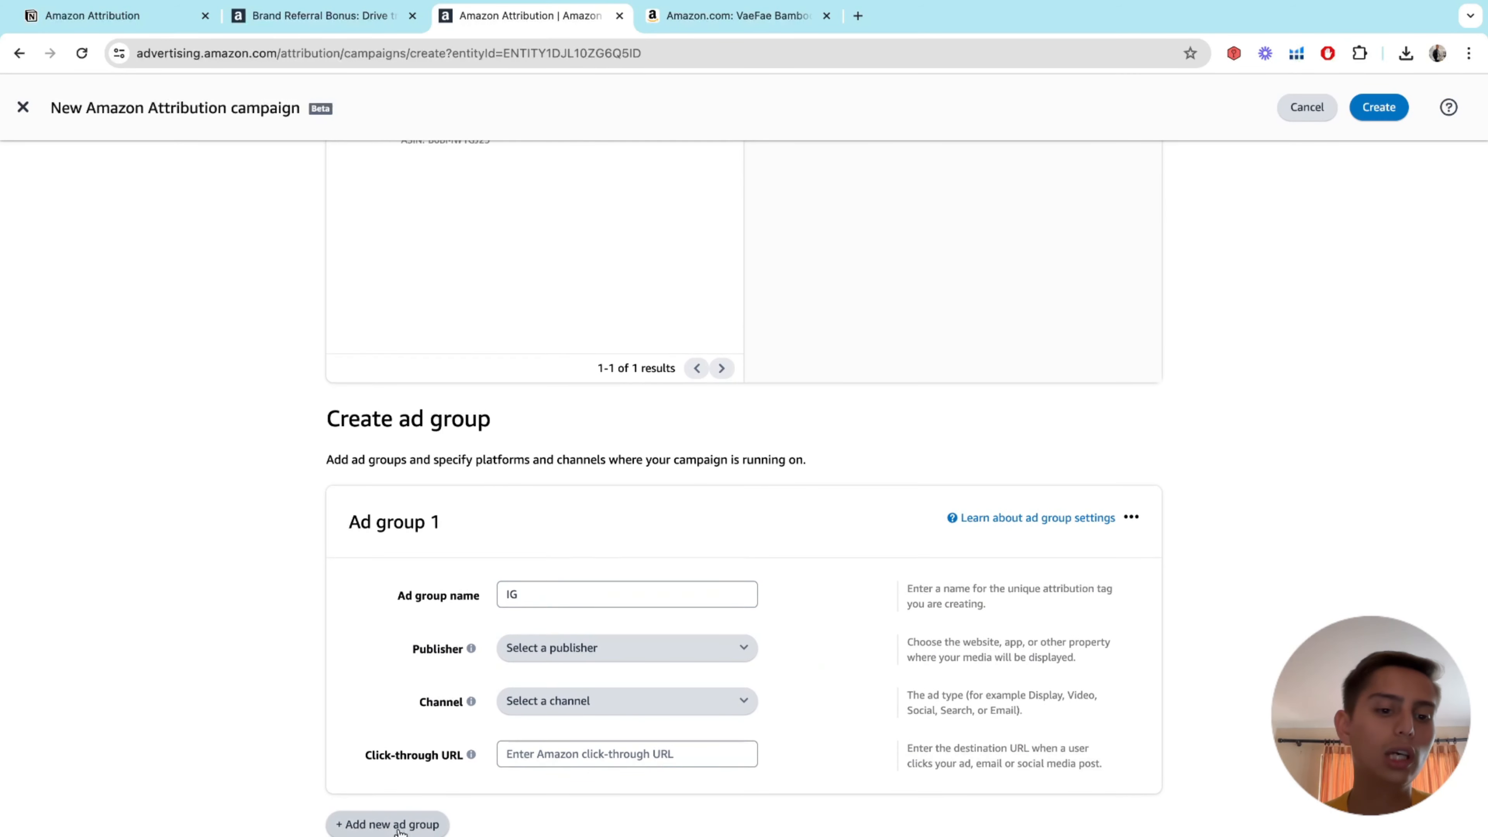
scroll(up, 3)
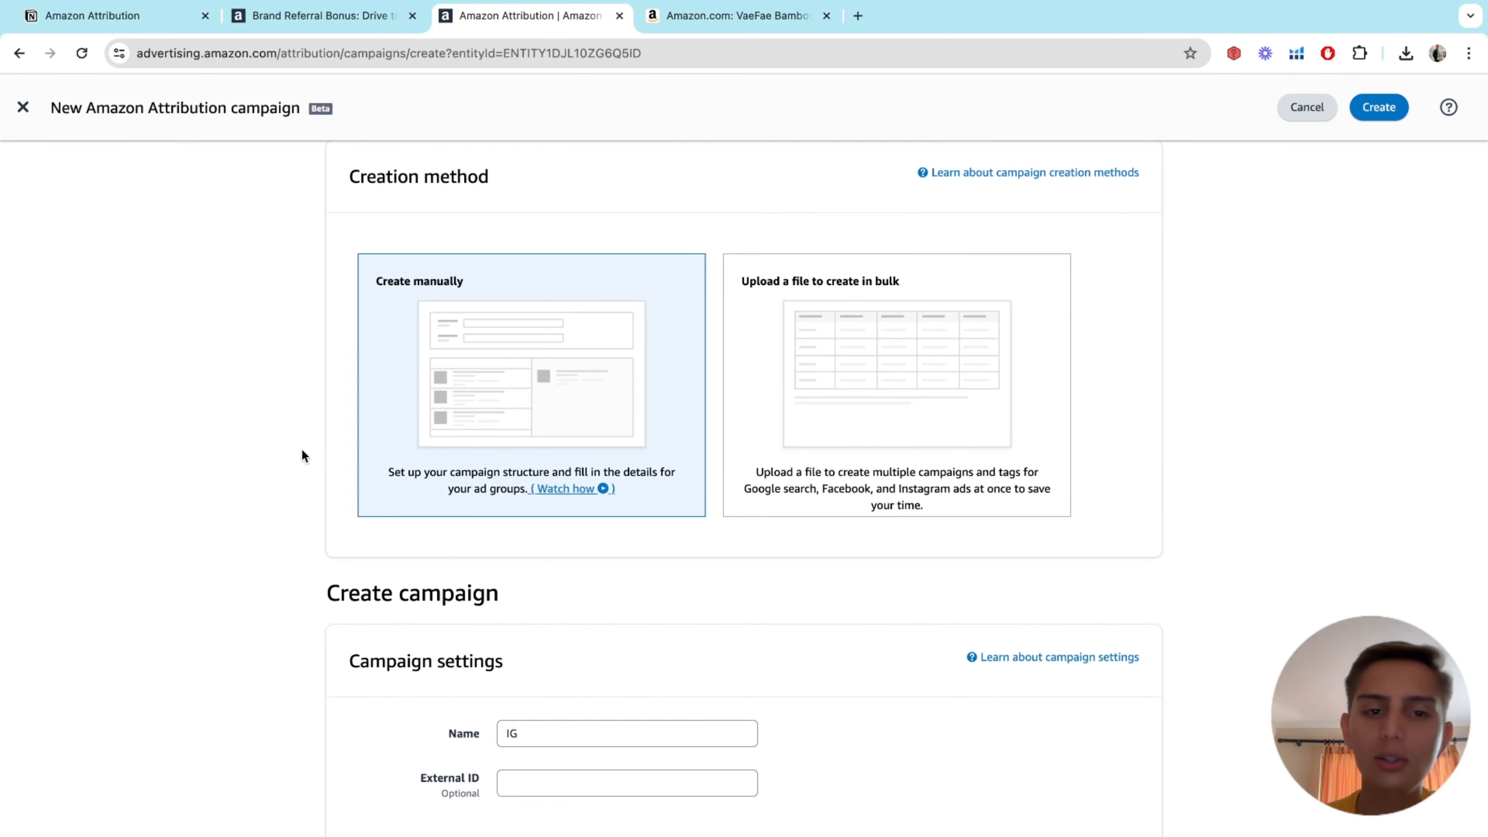
scroll(down, 3)
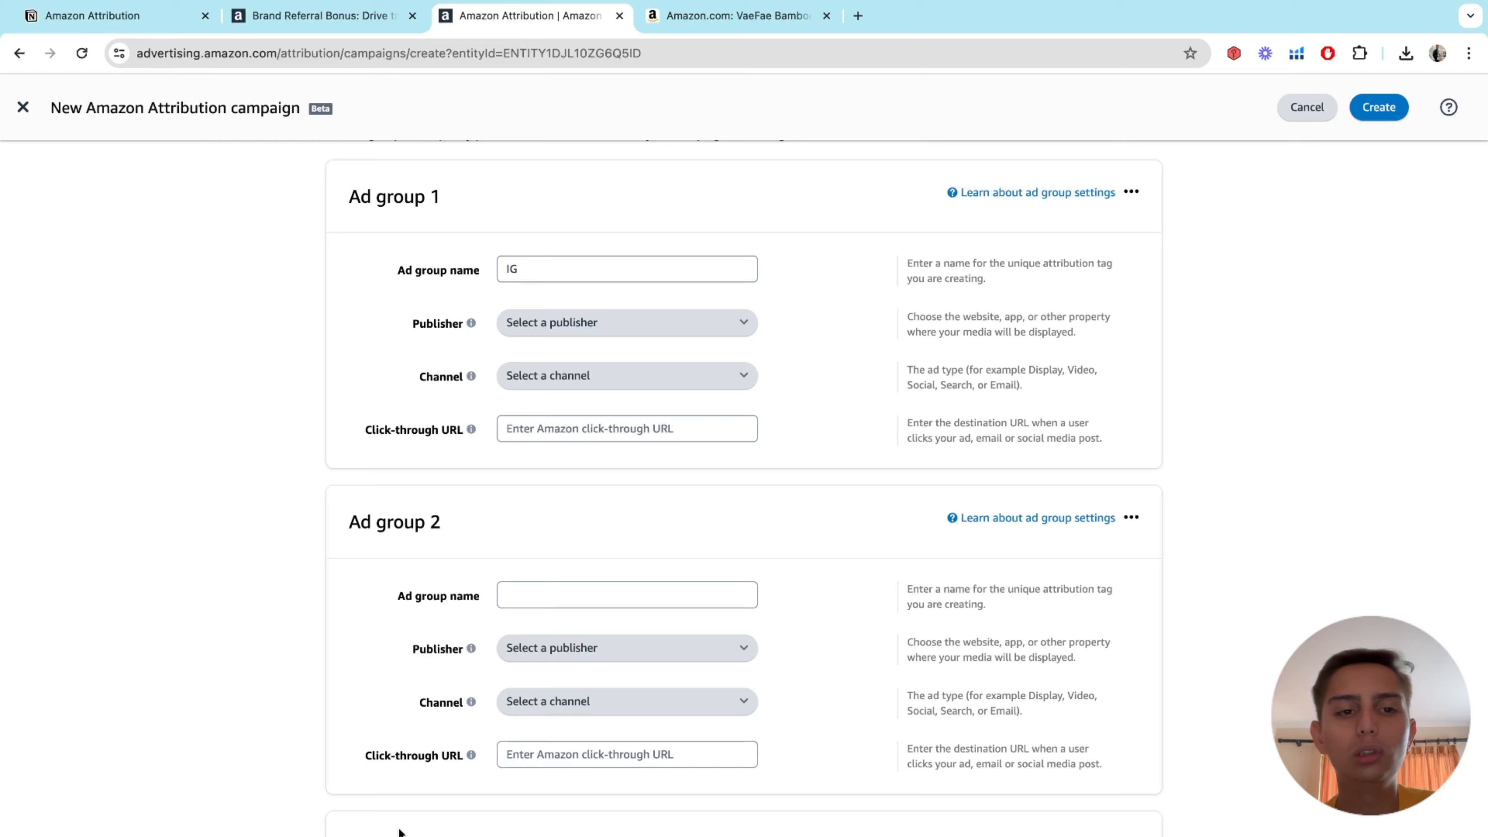
scroll(up, 3)
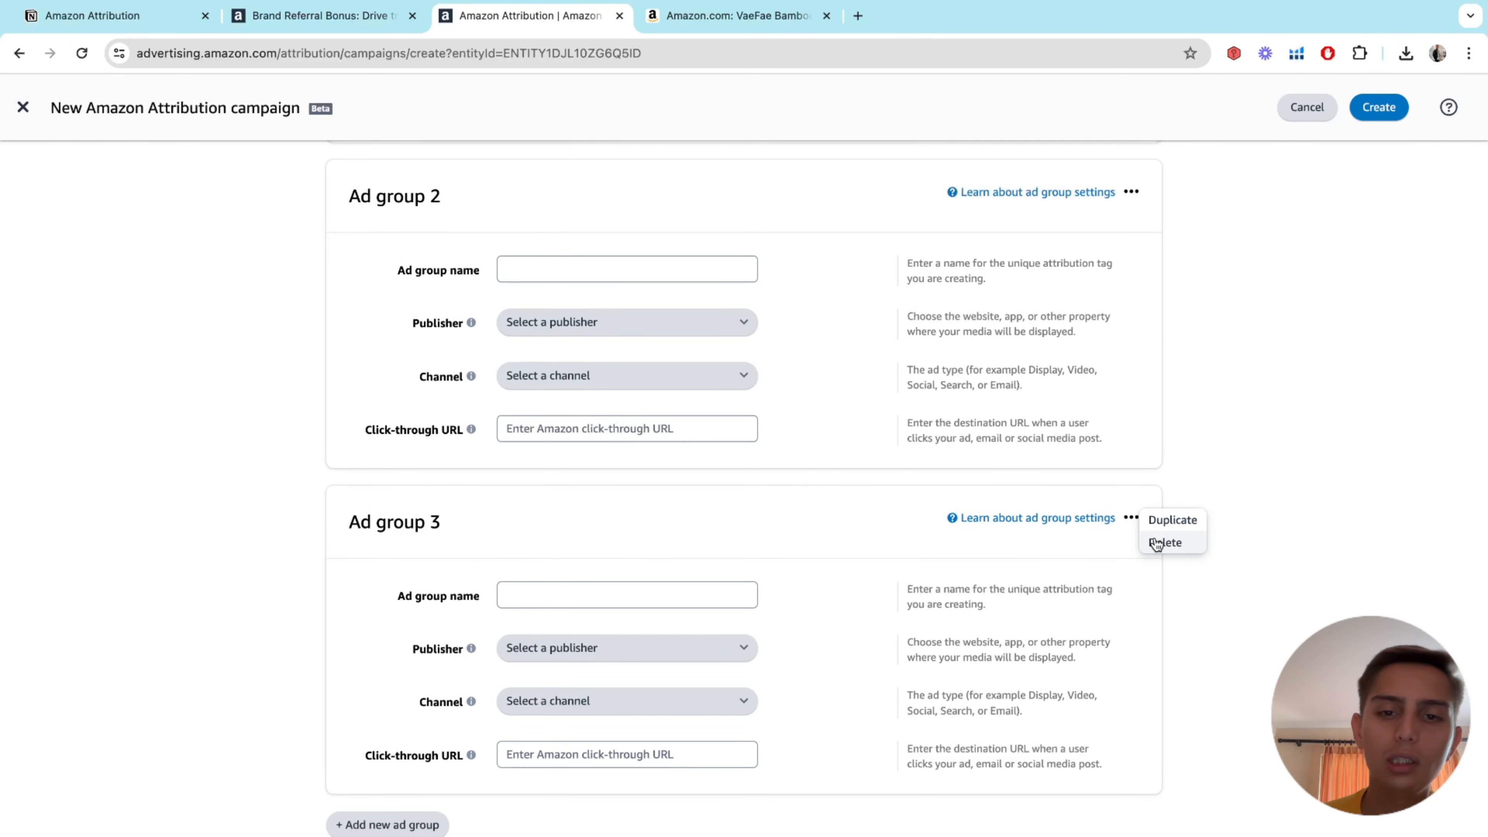
click(1164, 542)
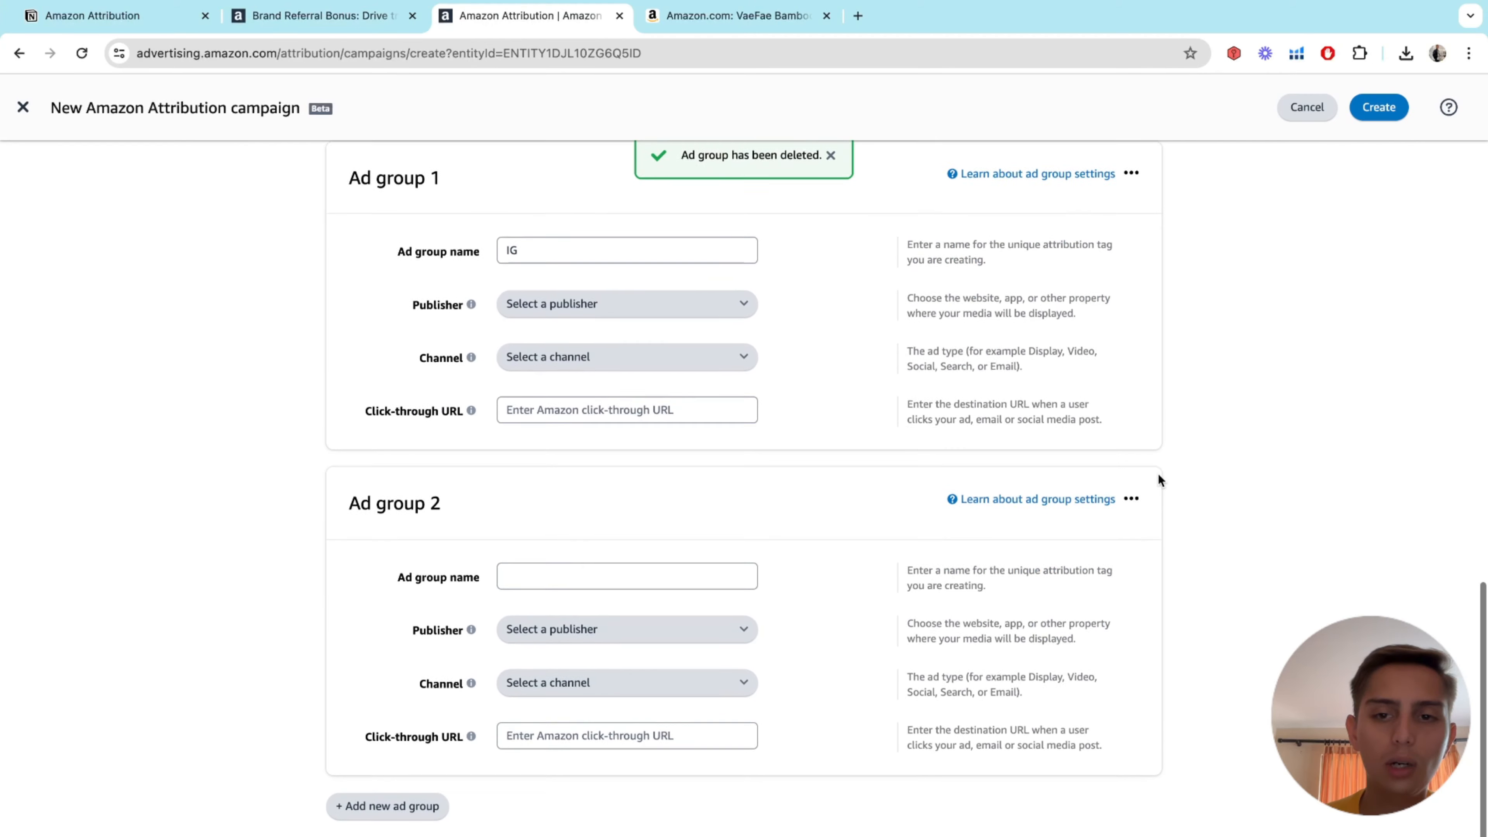
scroll(up, 3)
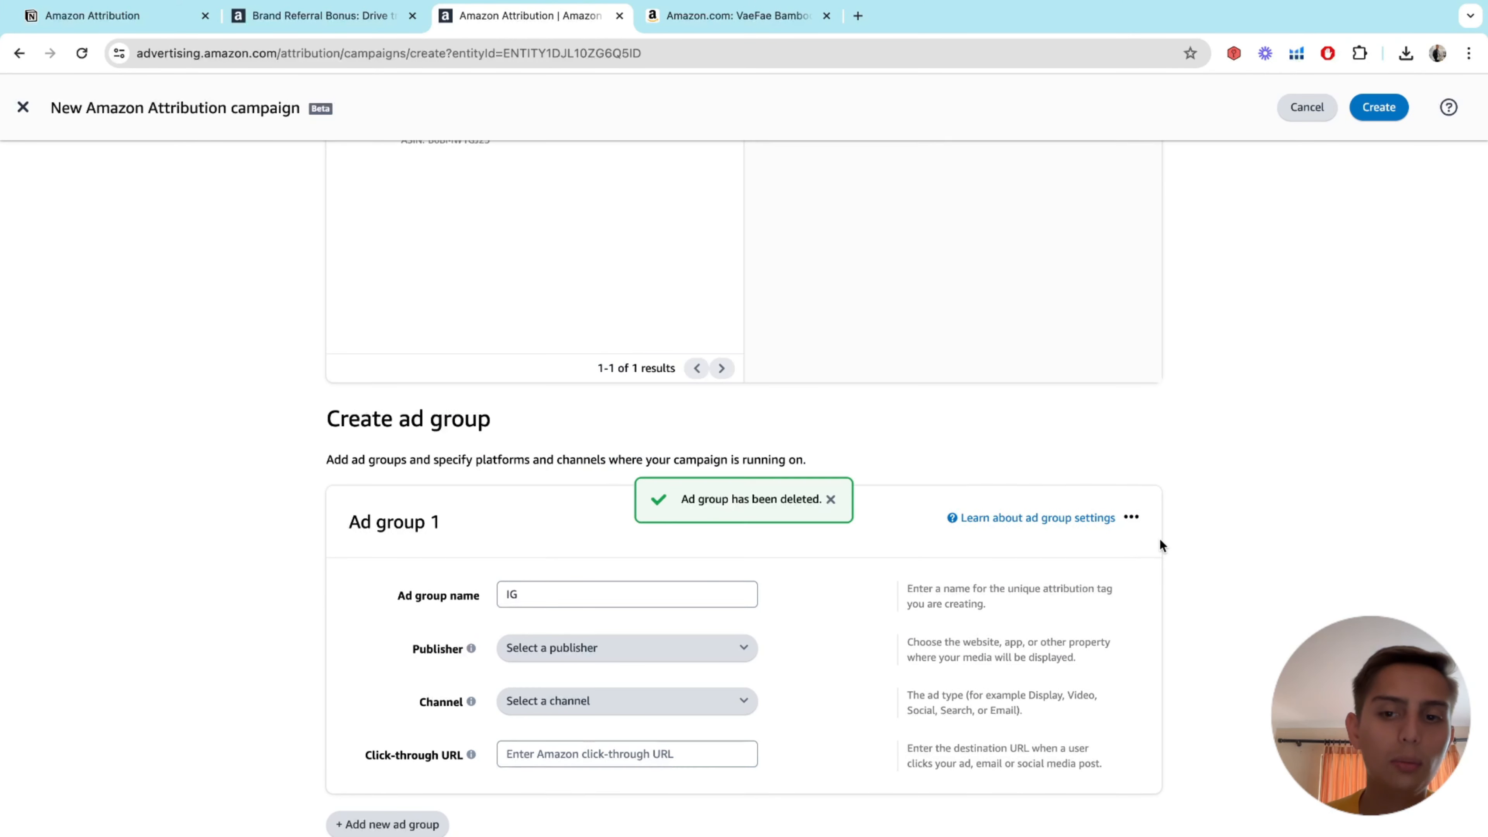
mouse_move(284, 554)
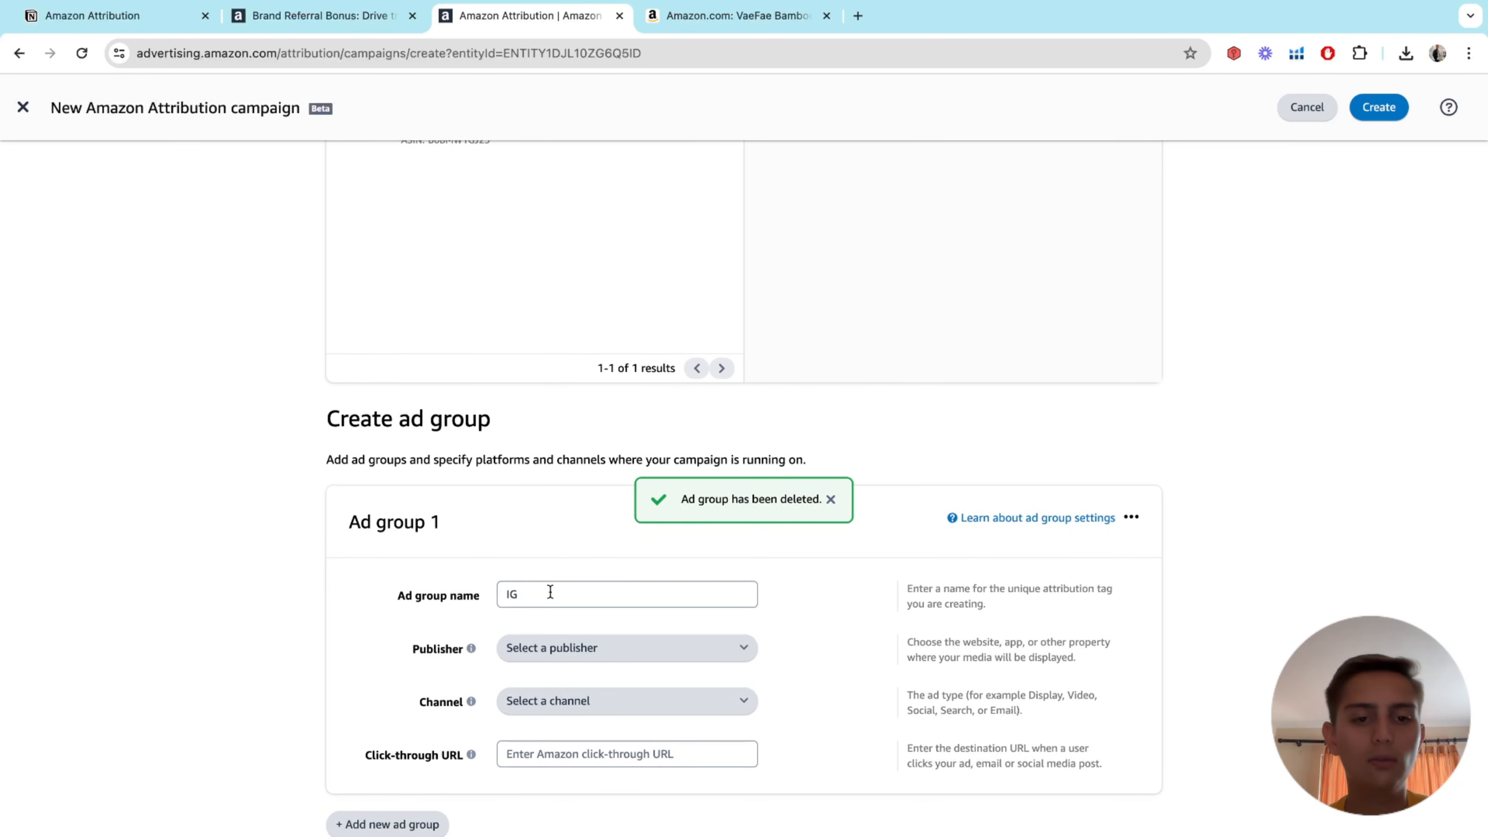
- Set ad group IG's publisher to Instagram with channel Social and confirm deleting the extra ad group
click(625, 648)
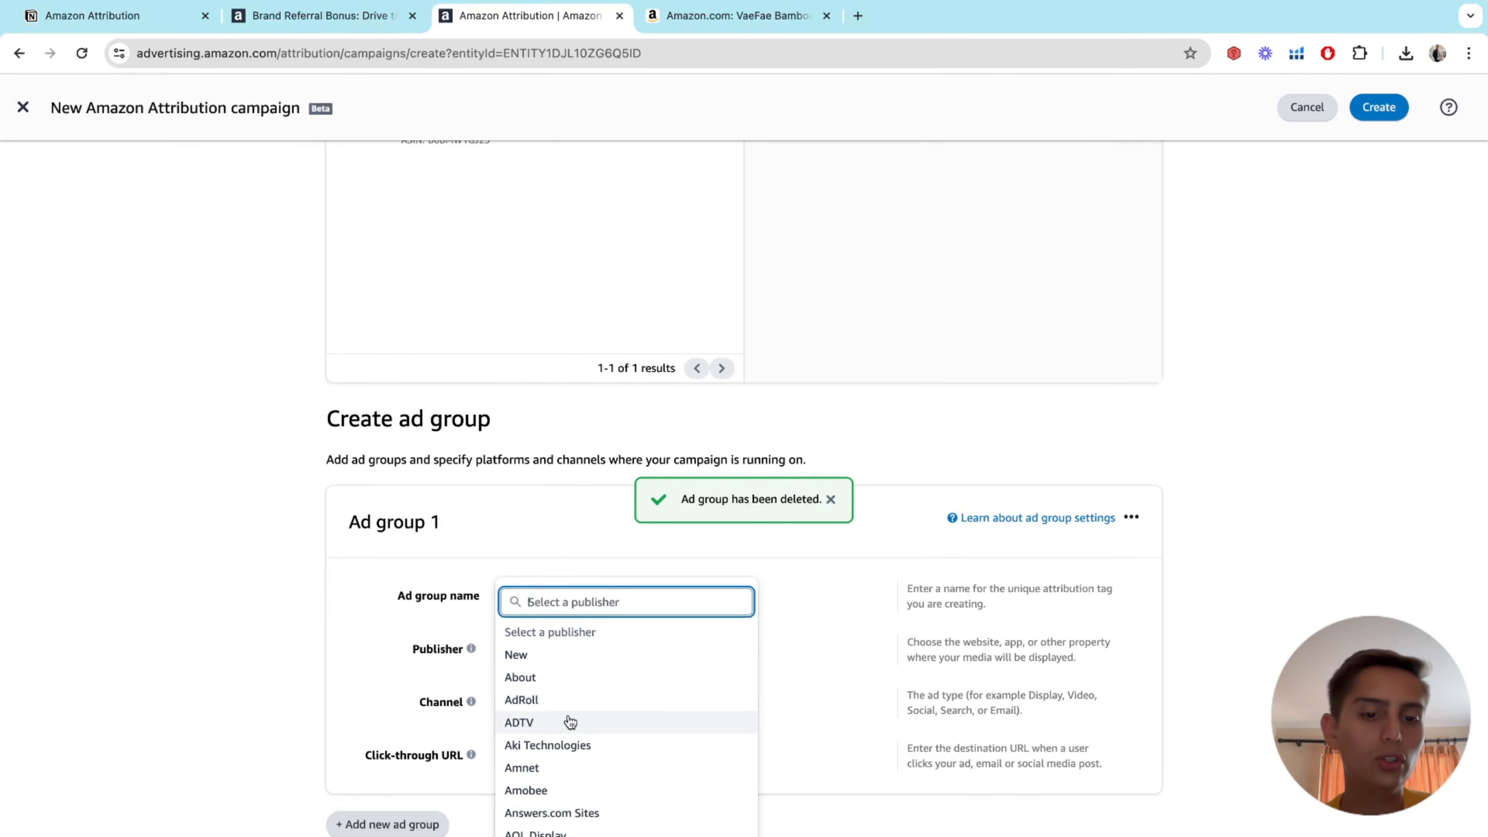
scroll(down, 3)
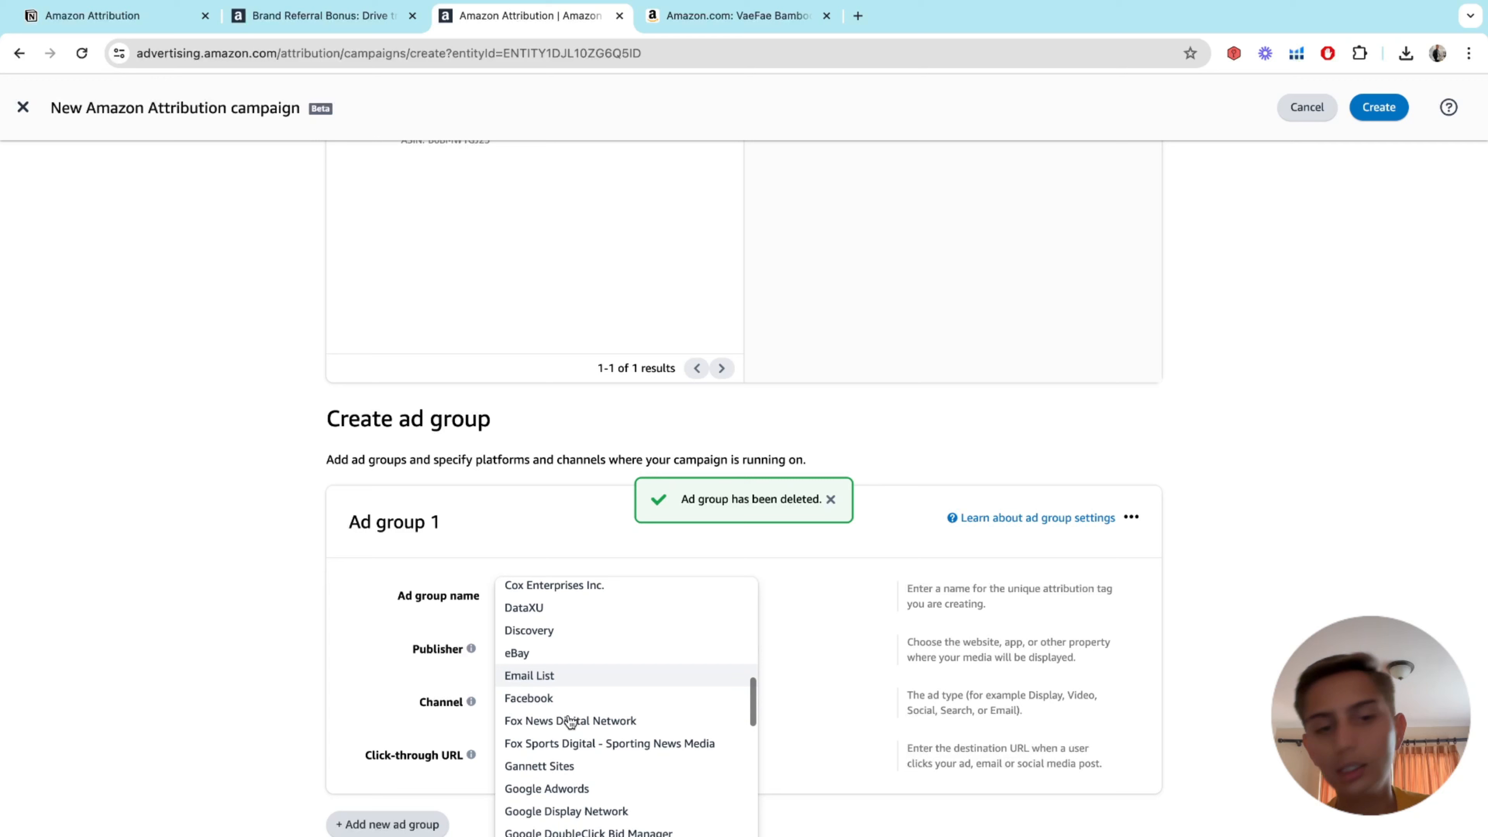
scroll(down, 3)
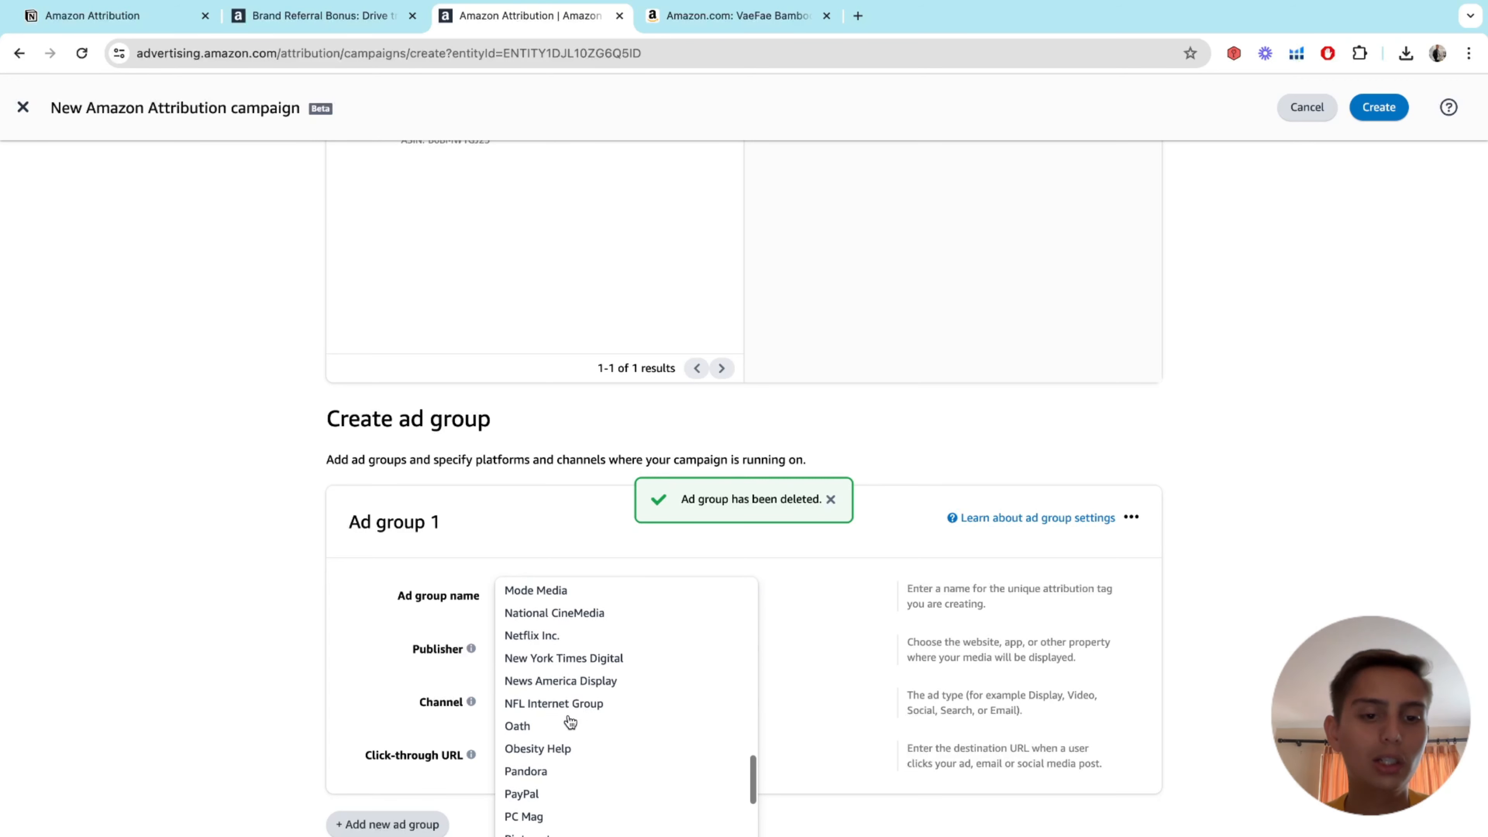
scroll(down, 3)
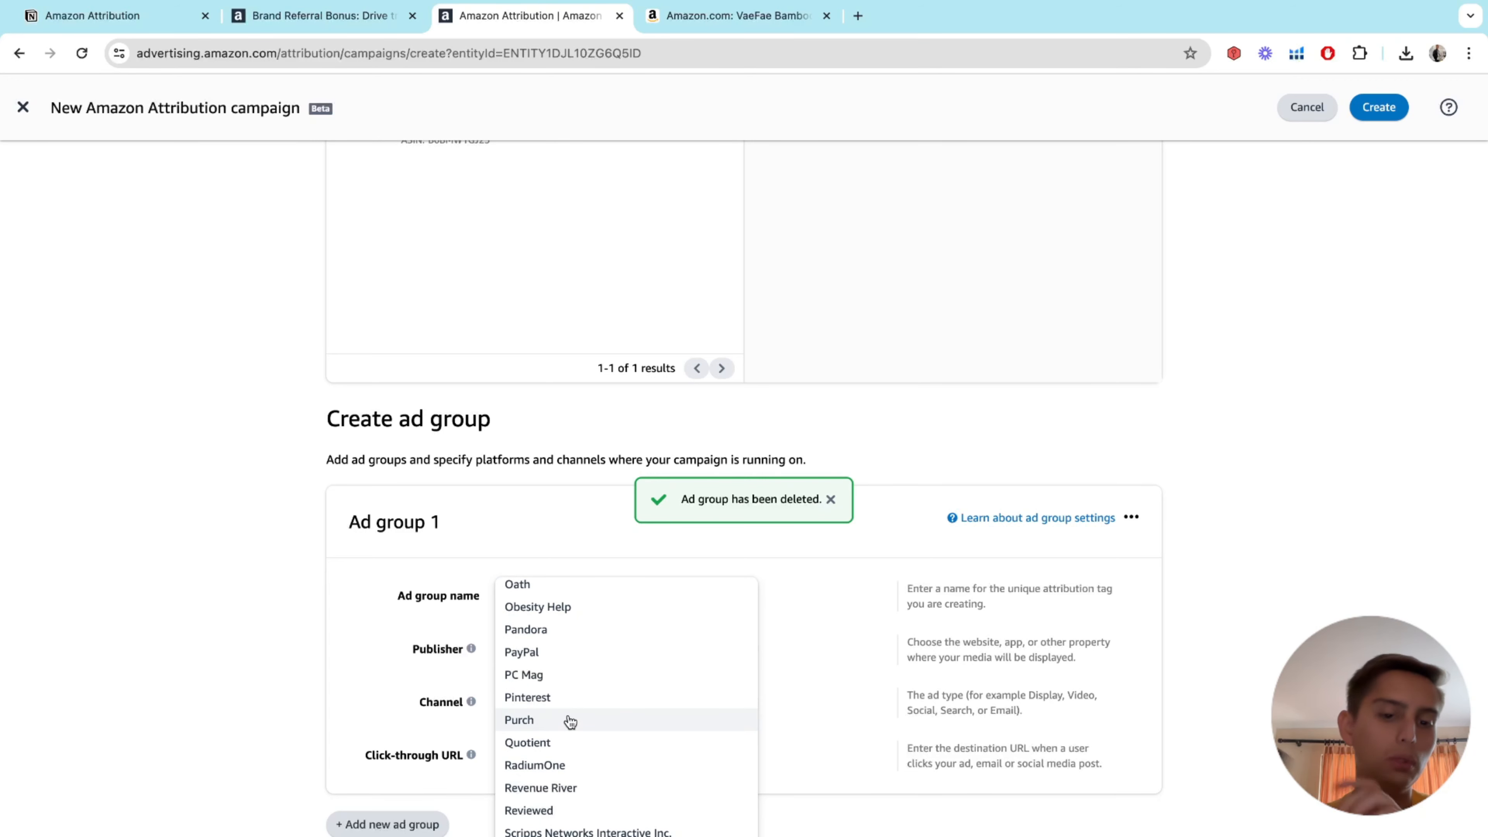
scroll(down, 3)
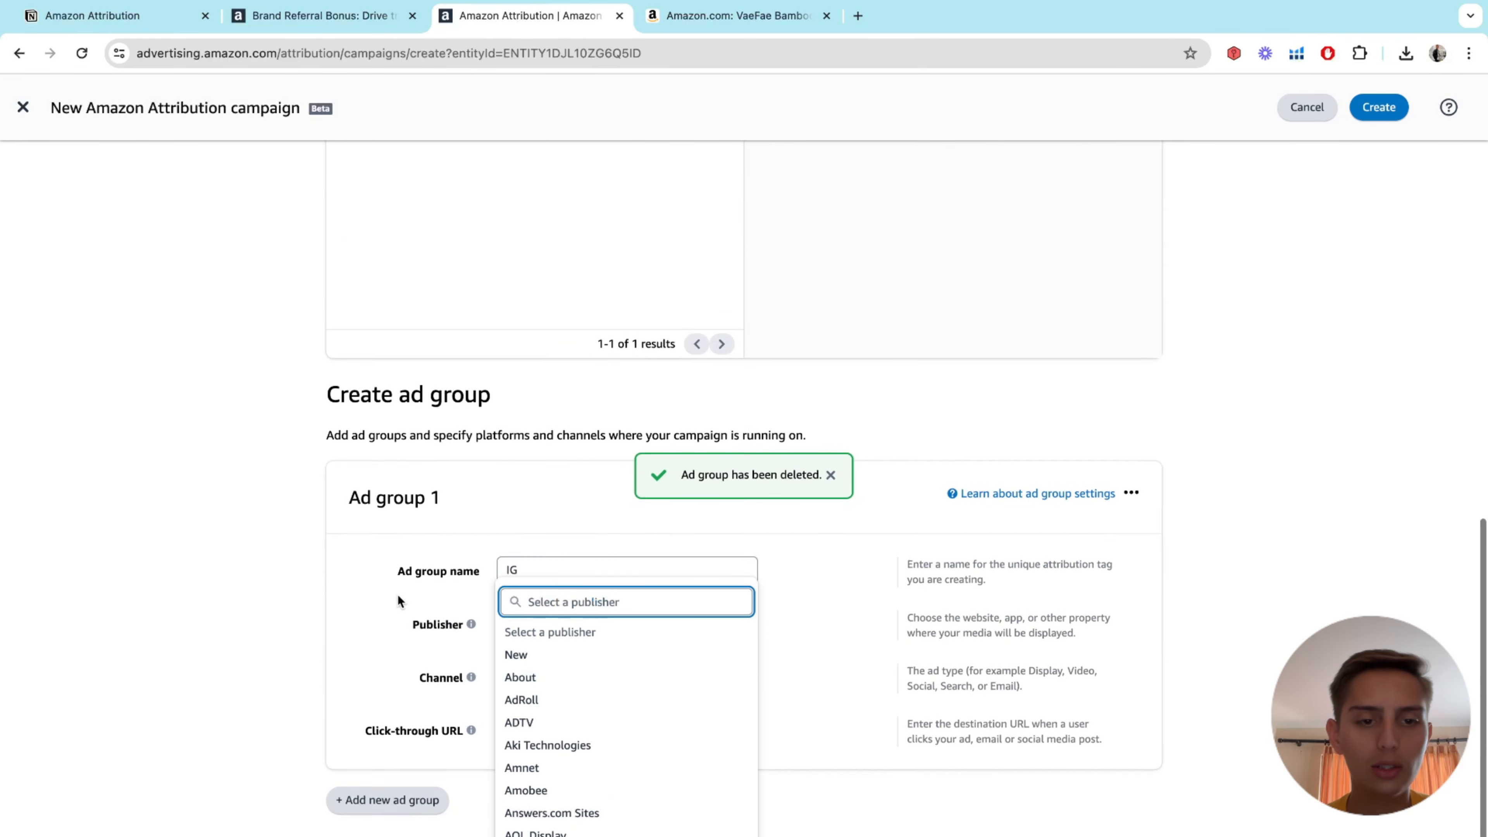
text(ins)
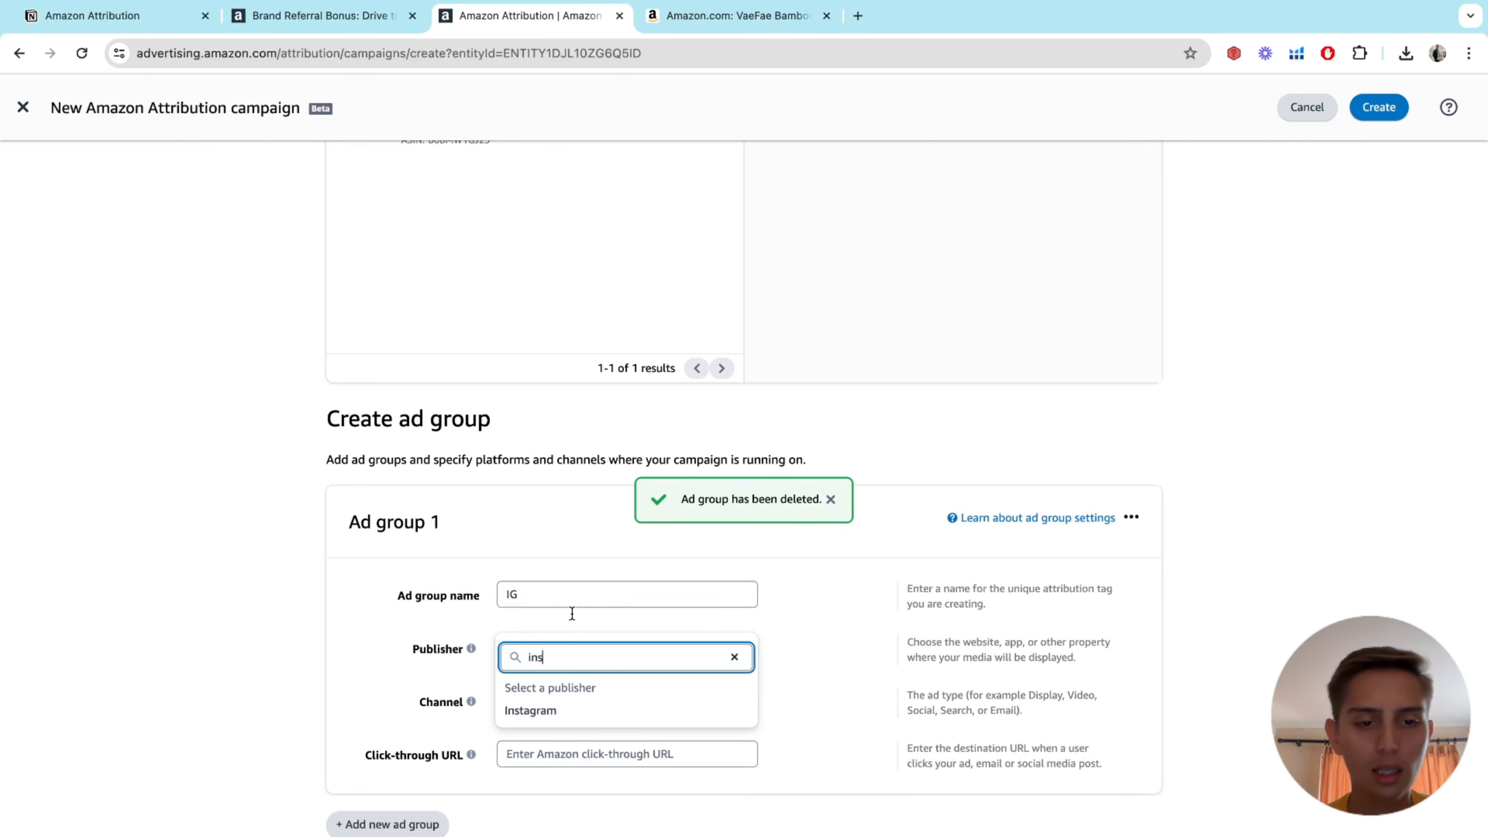
click(530, 709)
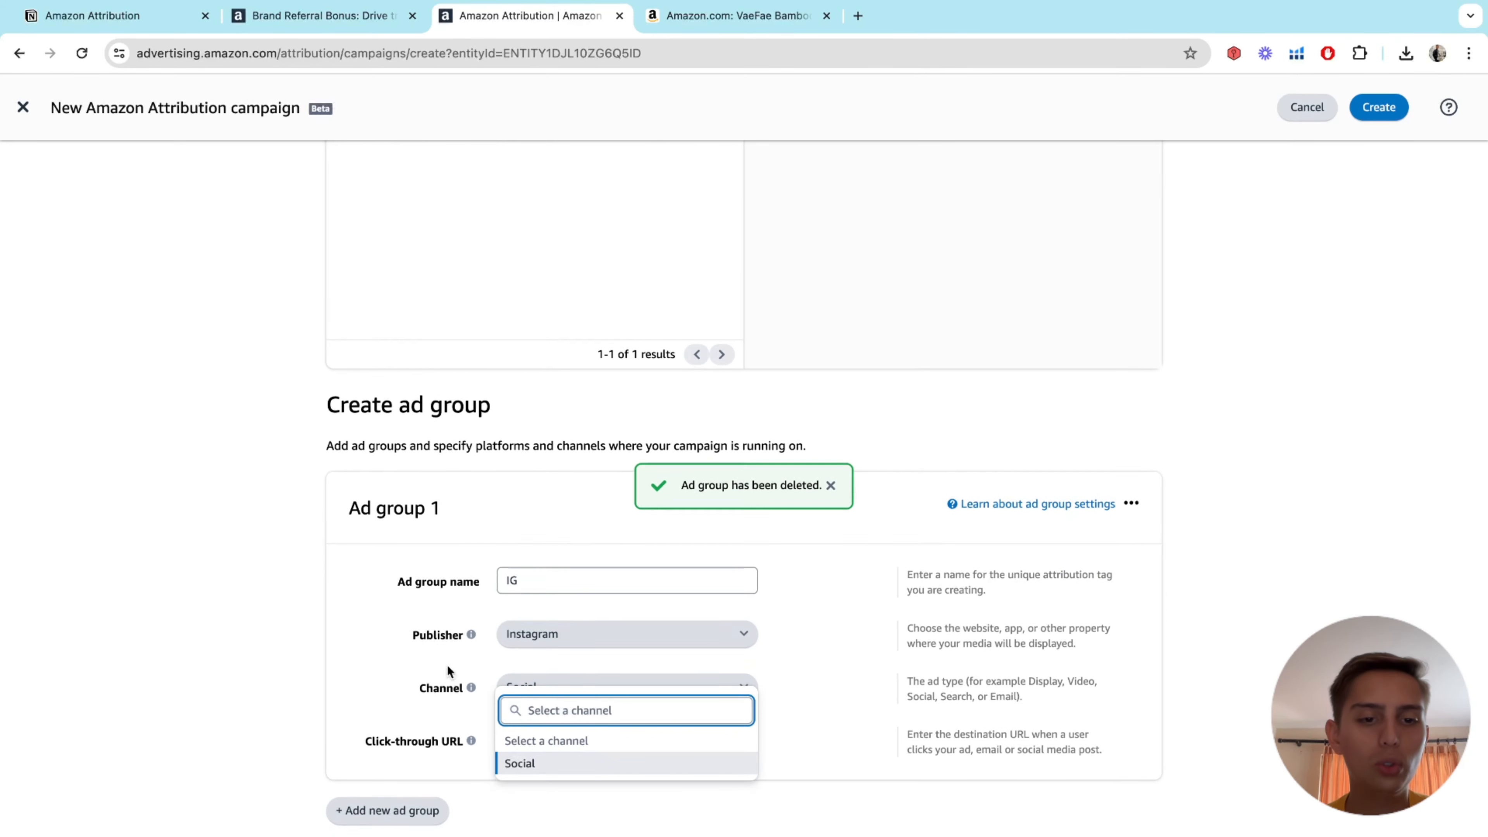
click(520, 763)
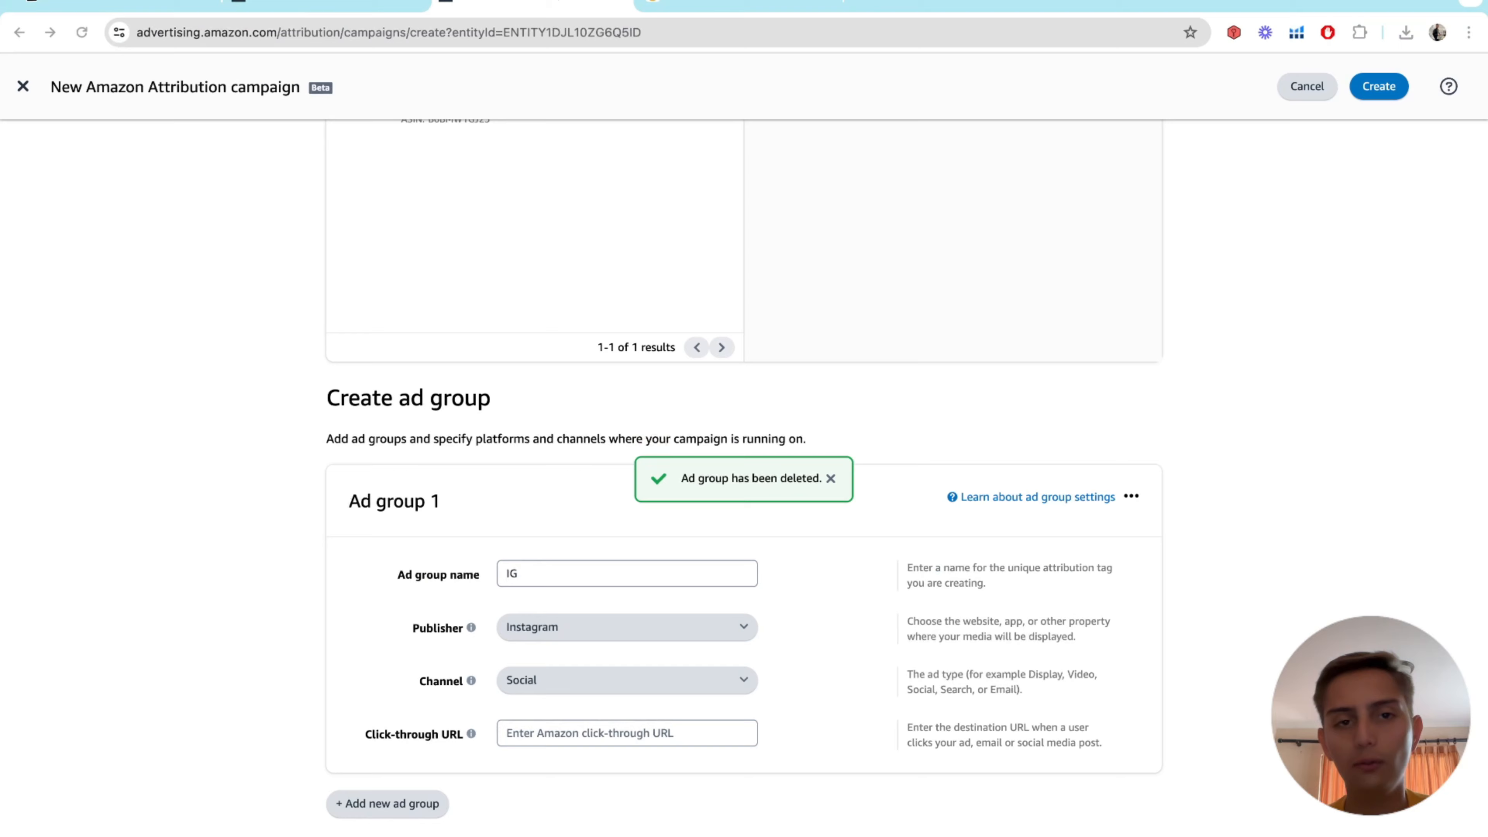
- Paste the VaeFae Bamboo Spa Bench product page link into the IG ad group's click-through URL
click(626, 753)
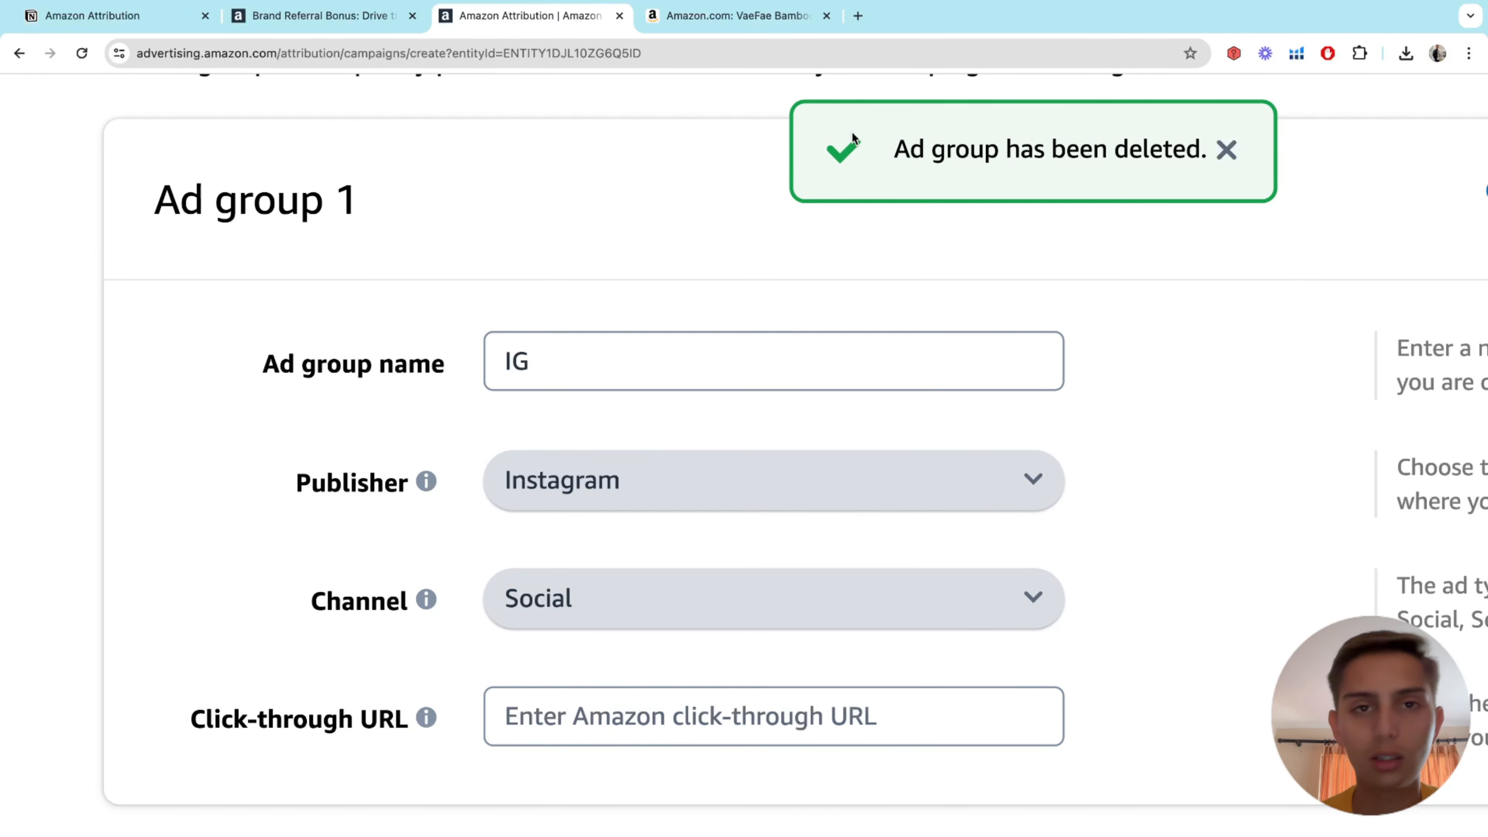
click(735, 16)
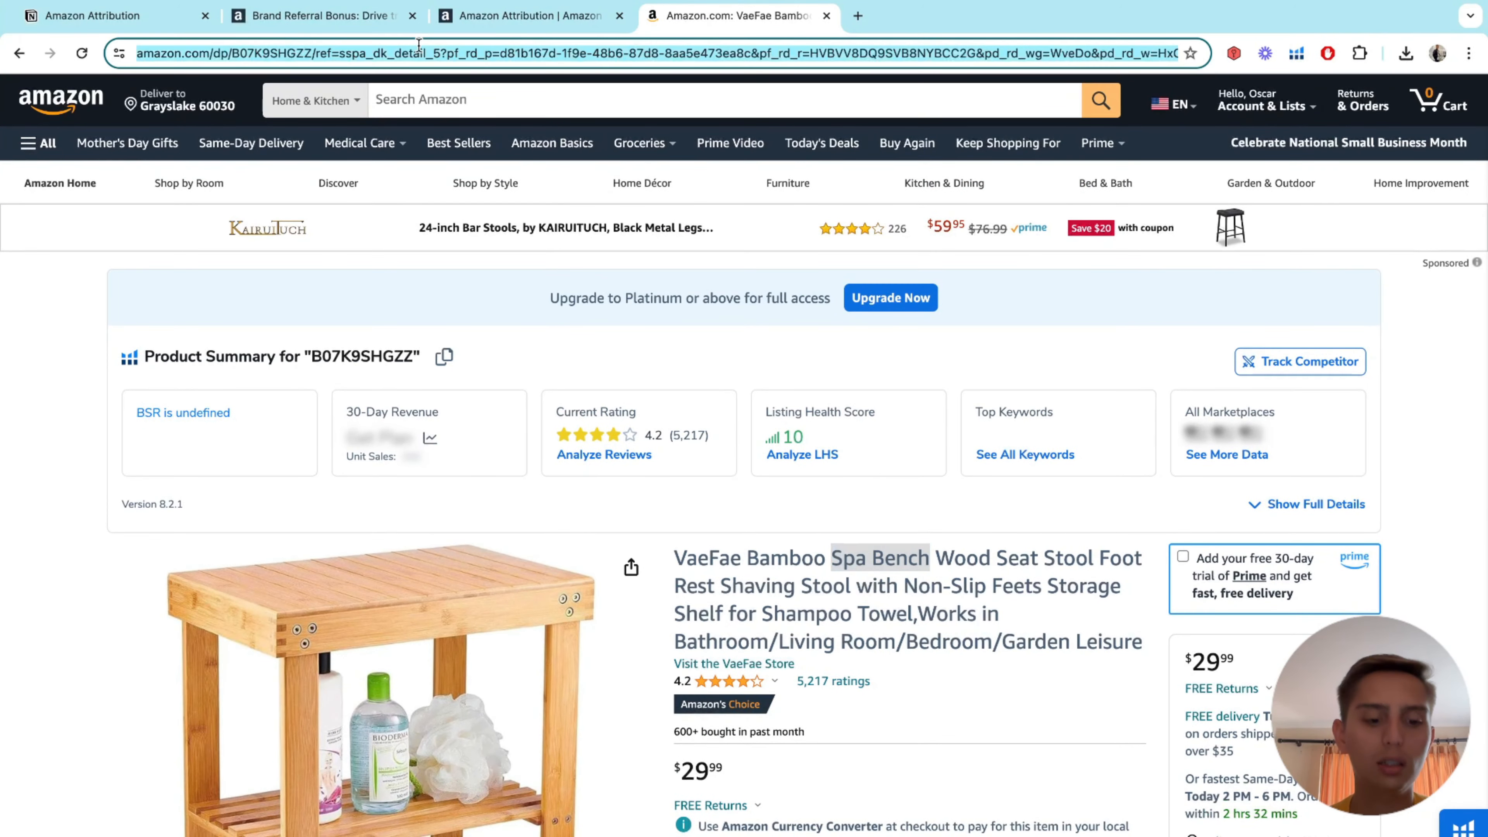
click(527, 15)
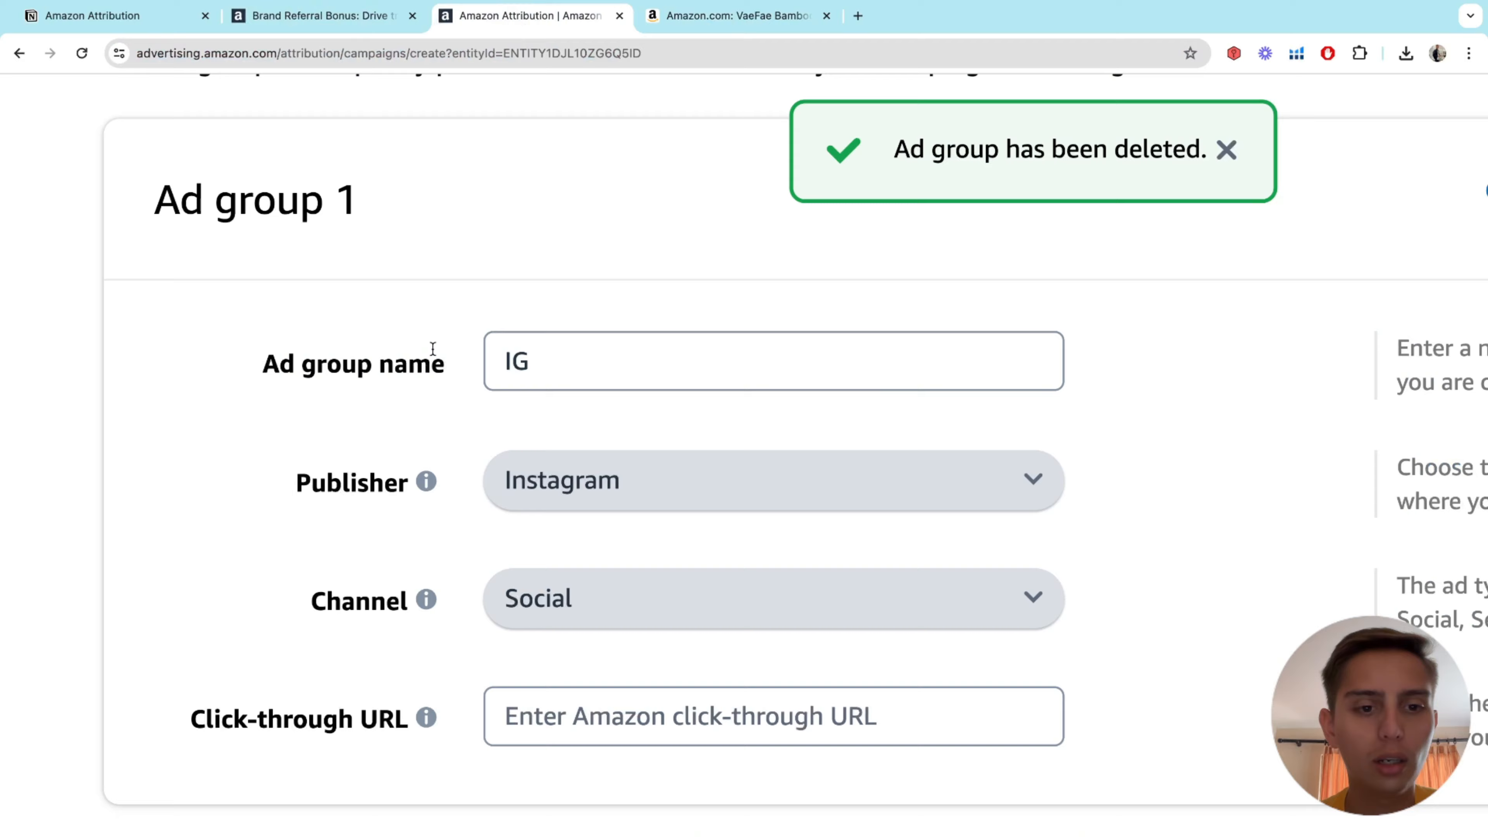
text(TmFtZT1zcF9kZXRhaWxfdGhlbWF0aWM&th=1)
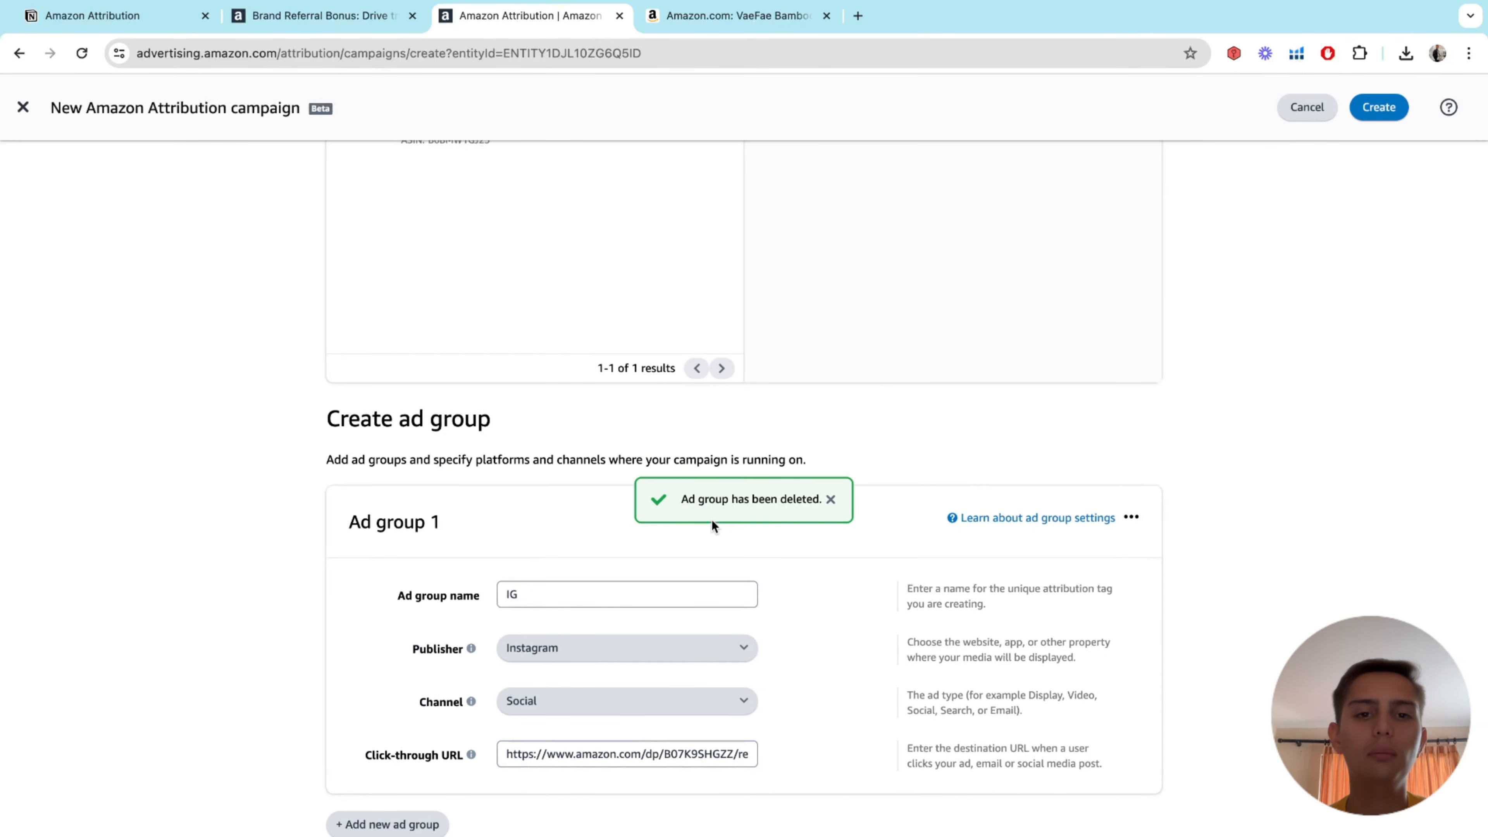
mouse_move(617, 648)
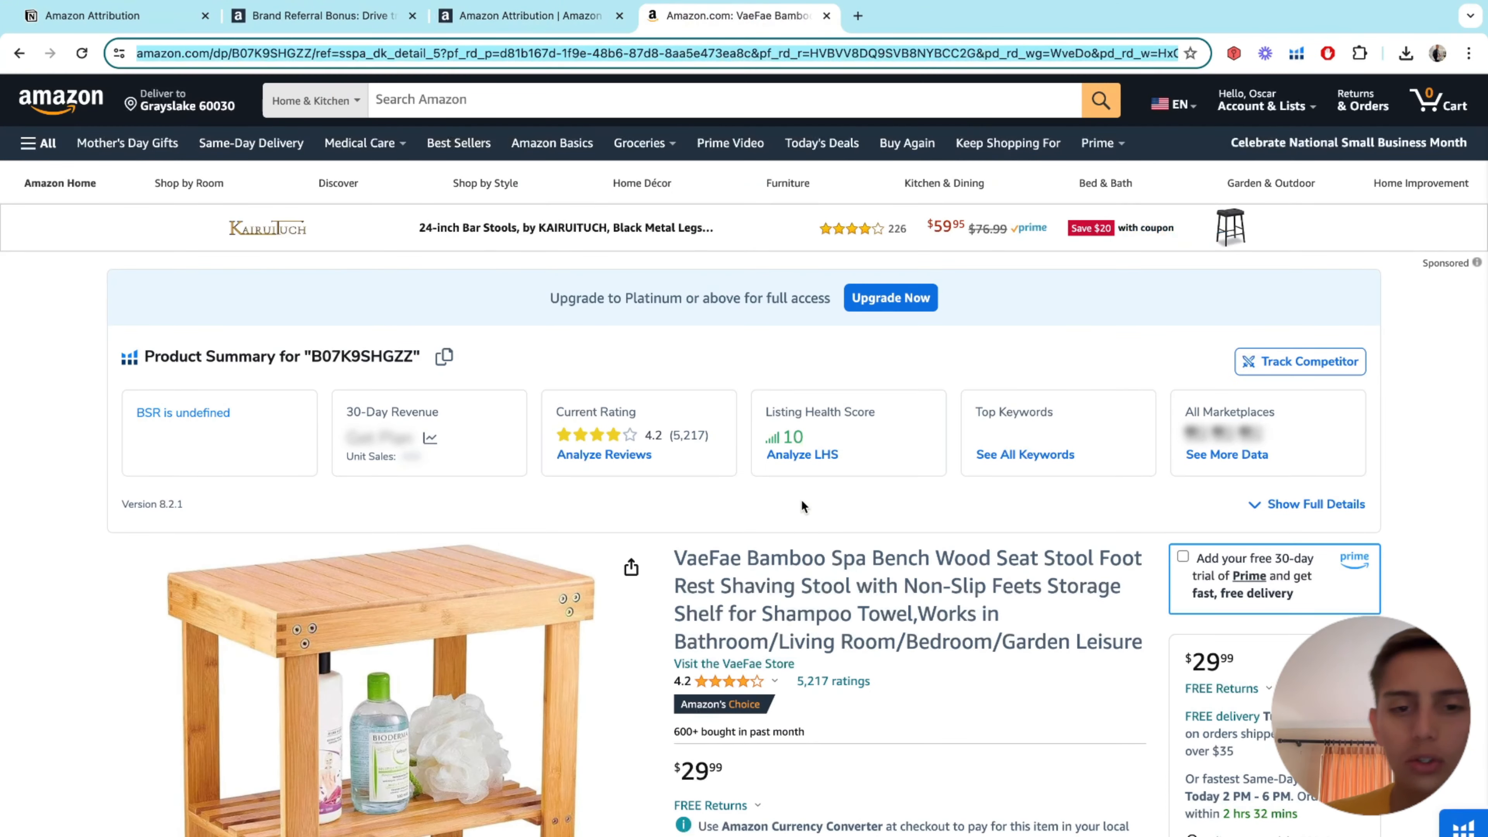
click(521, 15)
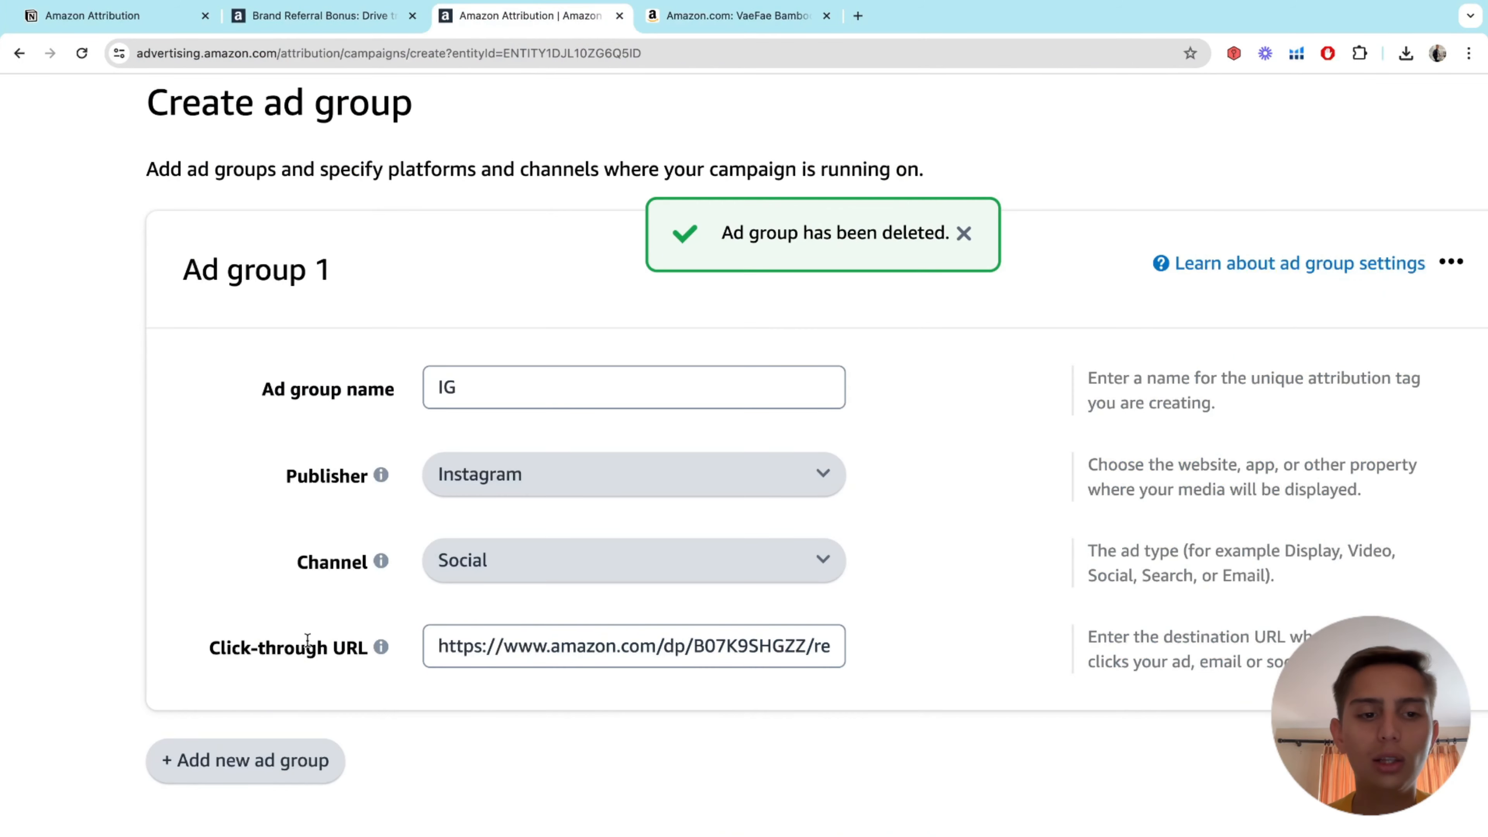
click(735, 16)
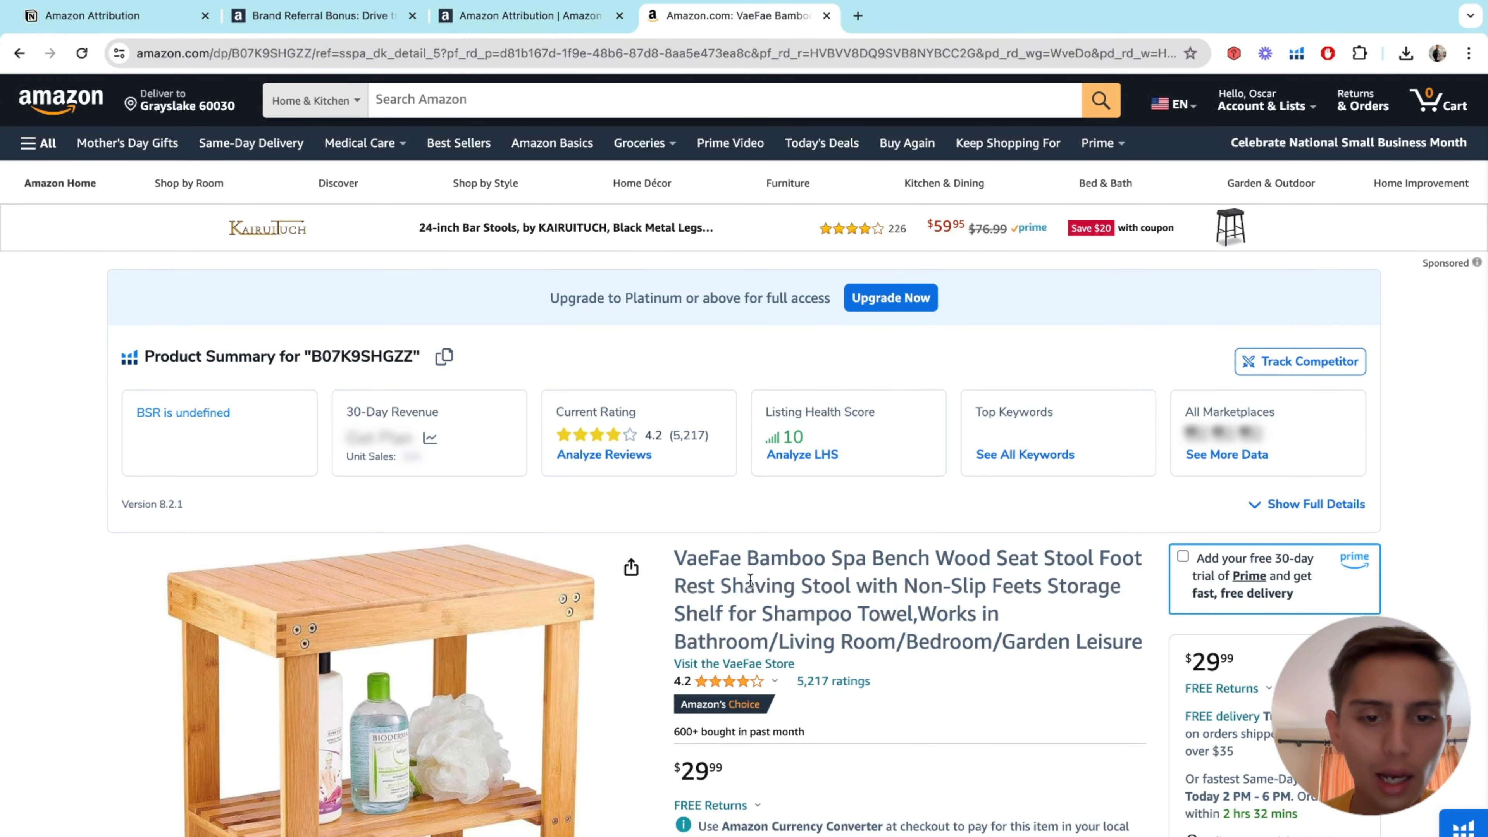
scroll(down, 3)
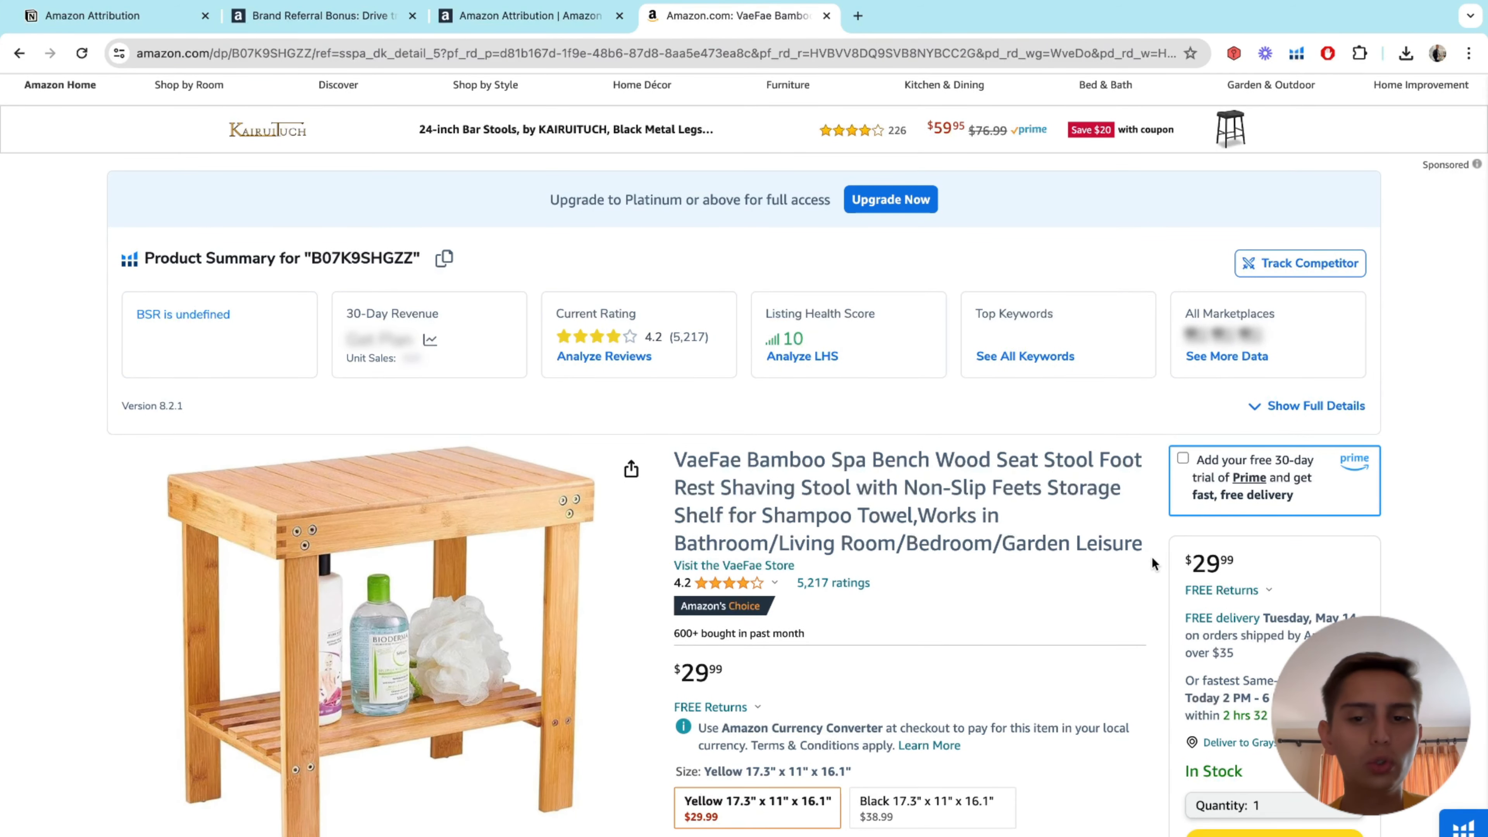
mouse_move(1044, 479)
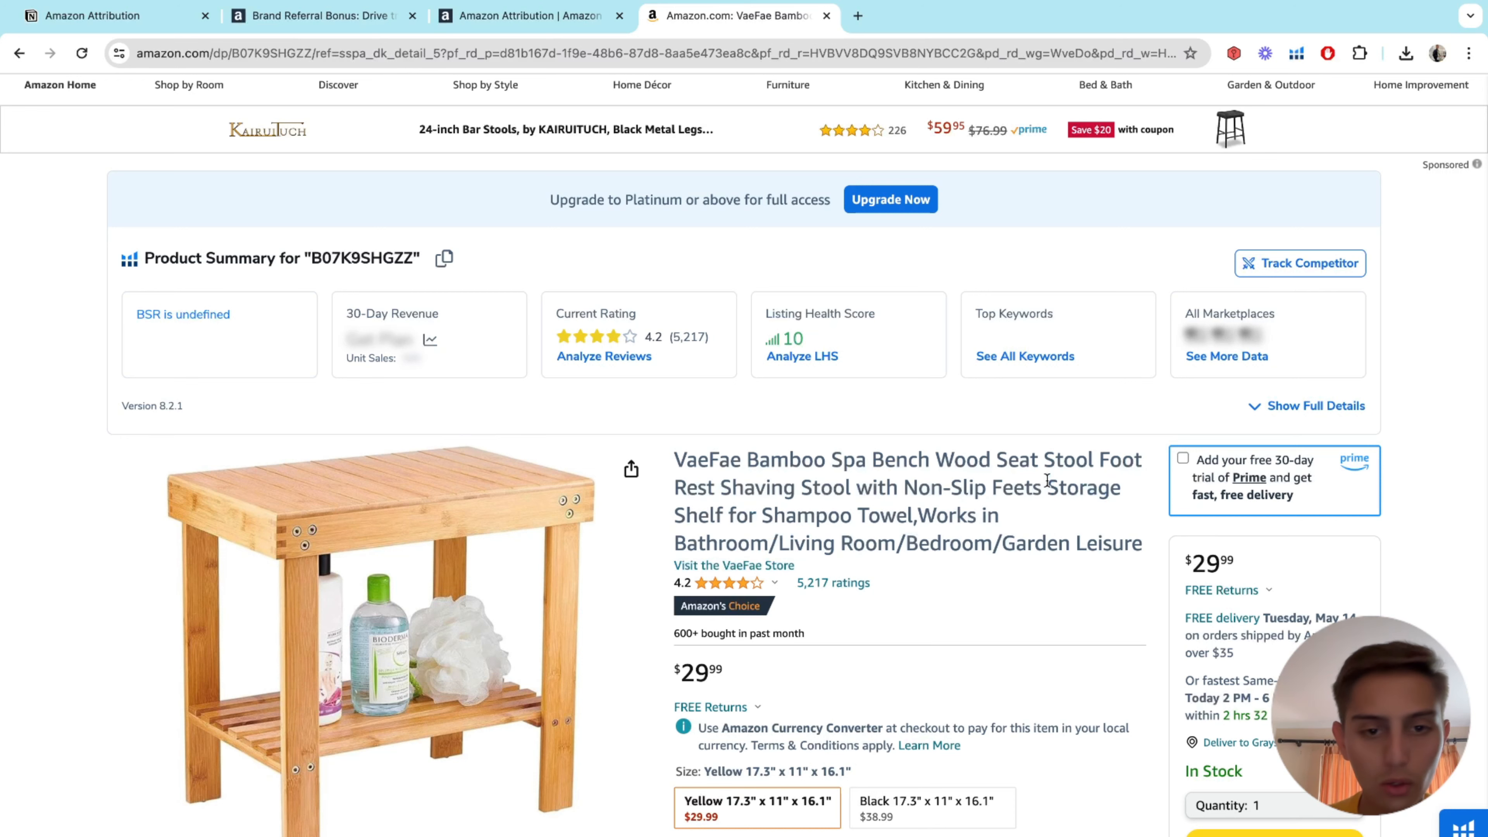
mouse_move(770, 426)
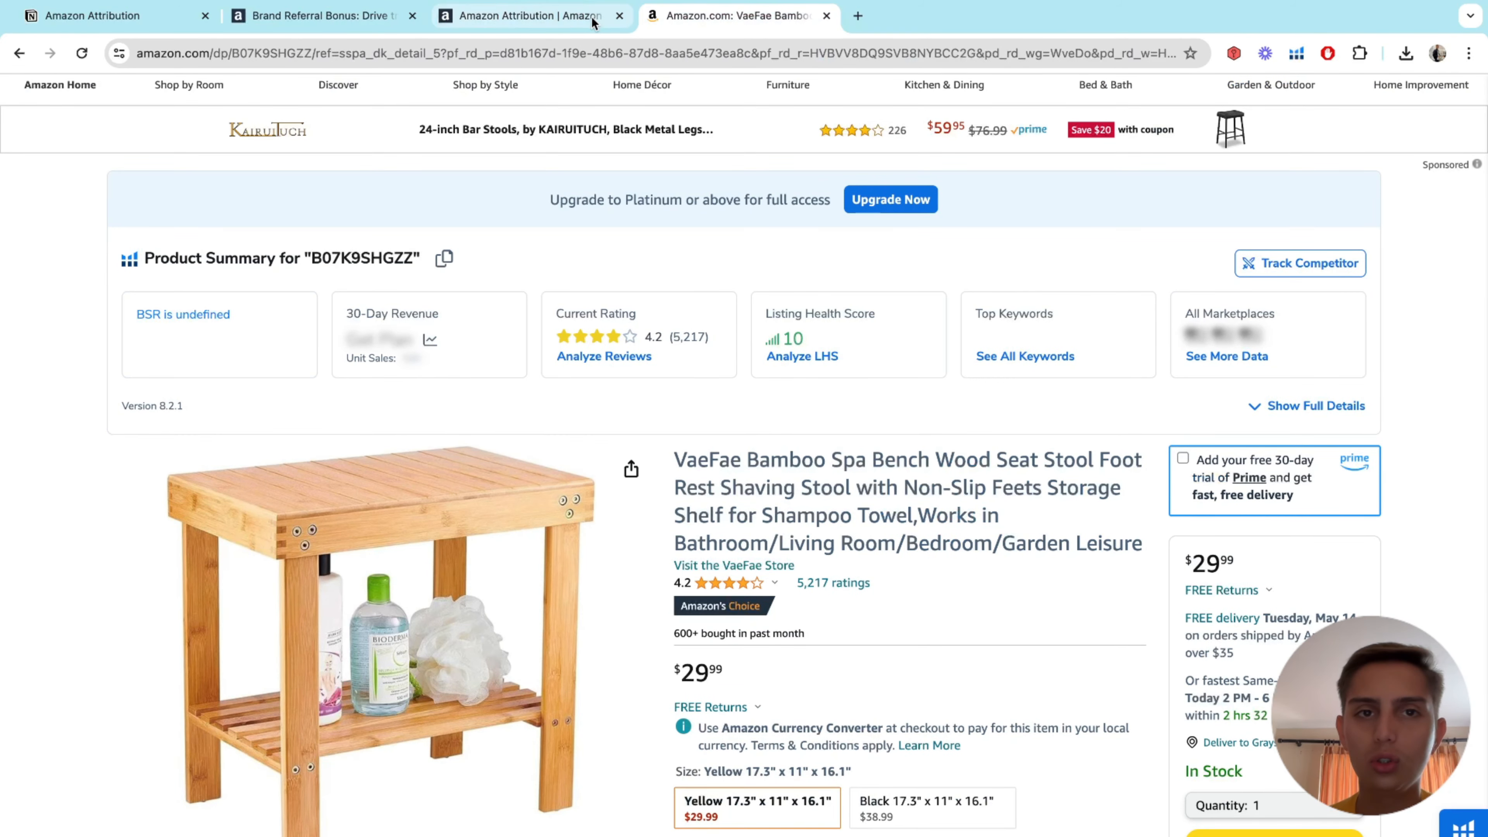
click(525, 15)
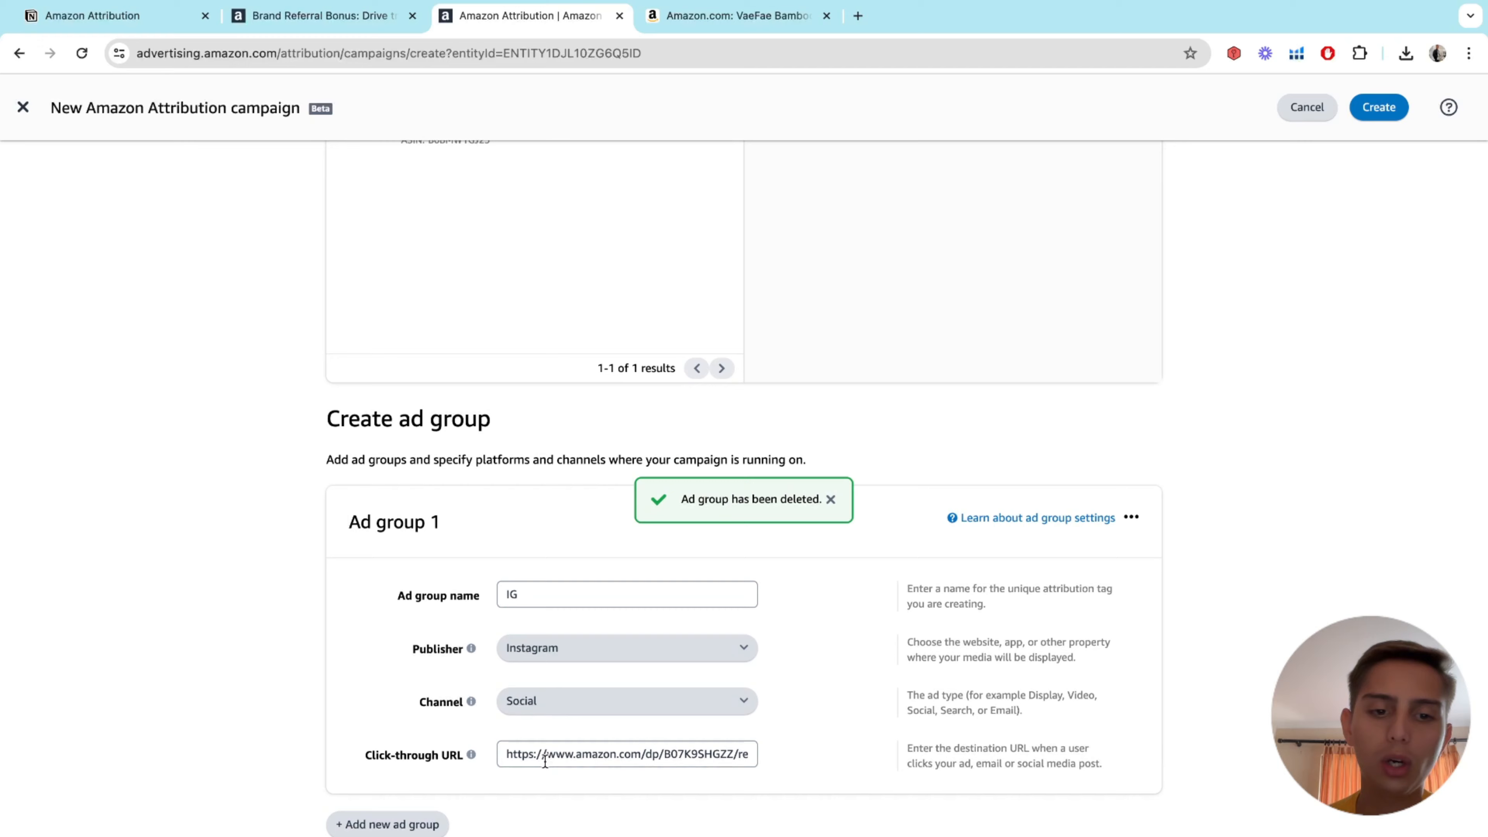
- Trim the link to end at /dp/B07K9SHGZZ/ and create the IG campaign successfully
click(1378, 107)
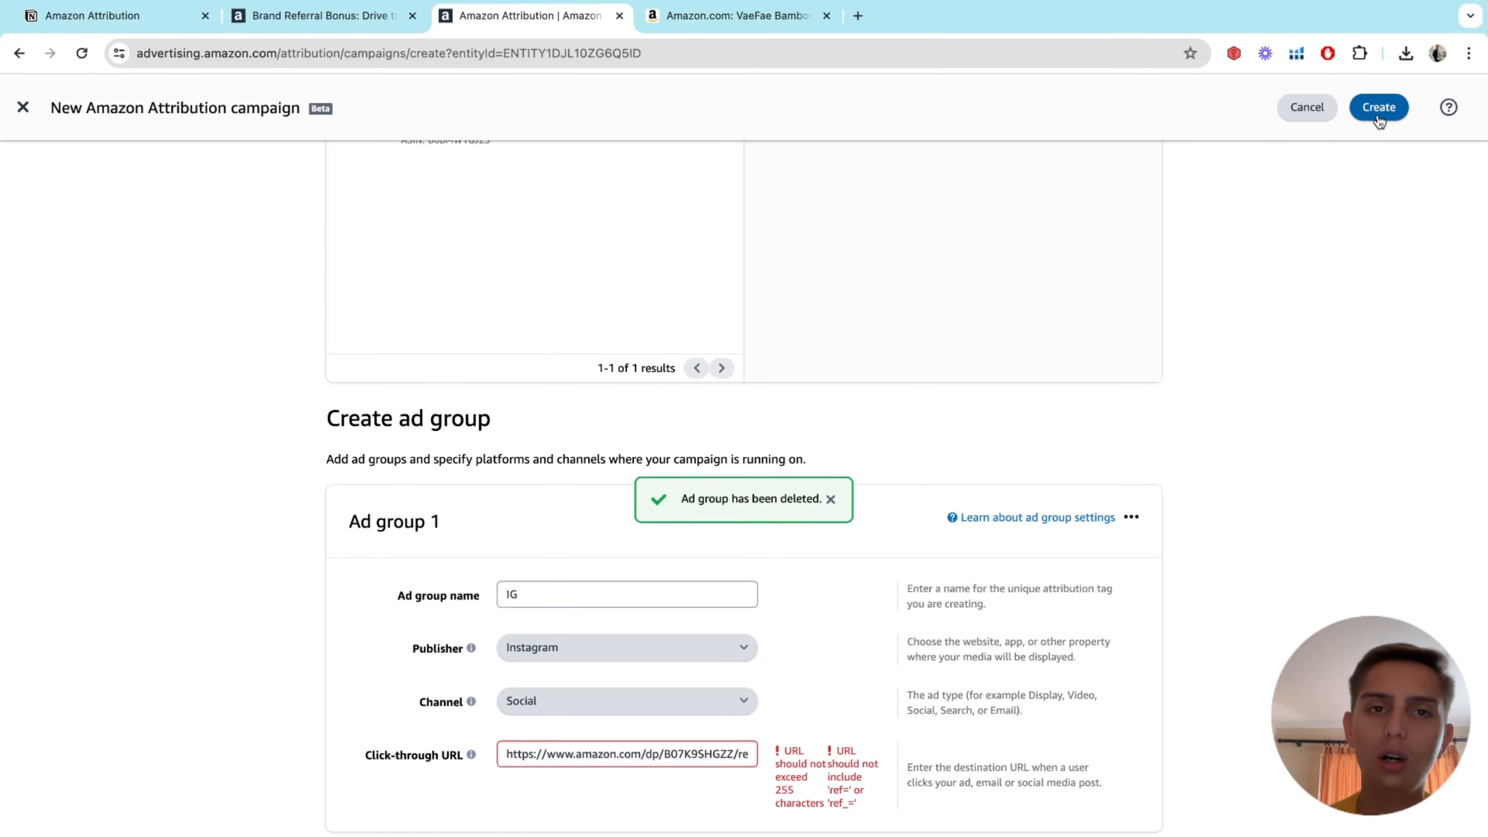
scroll(down, 3)
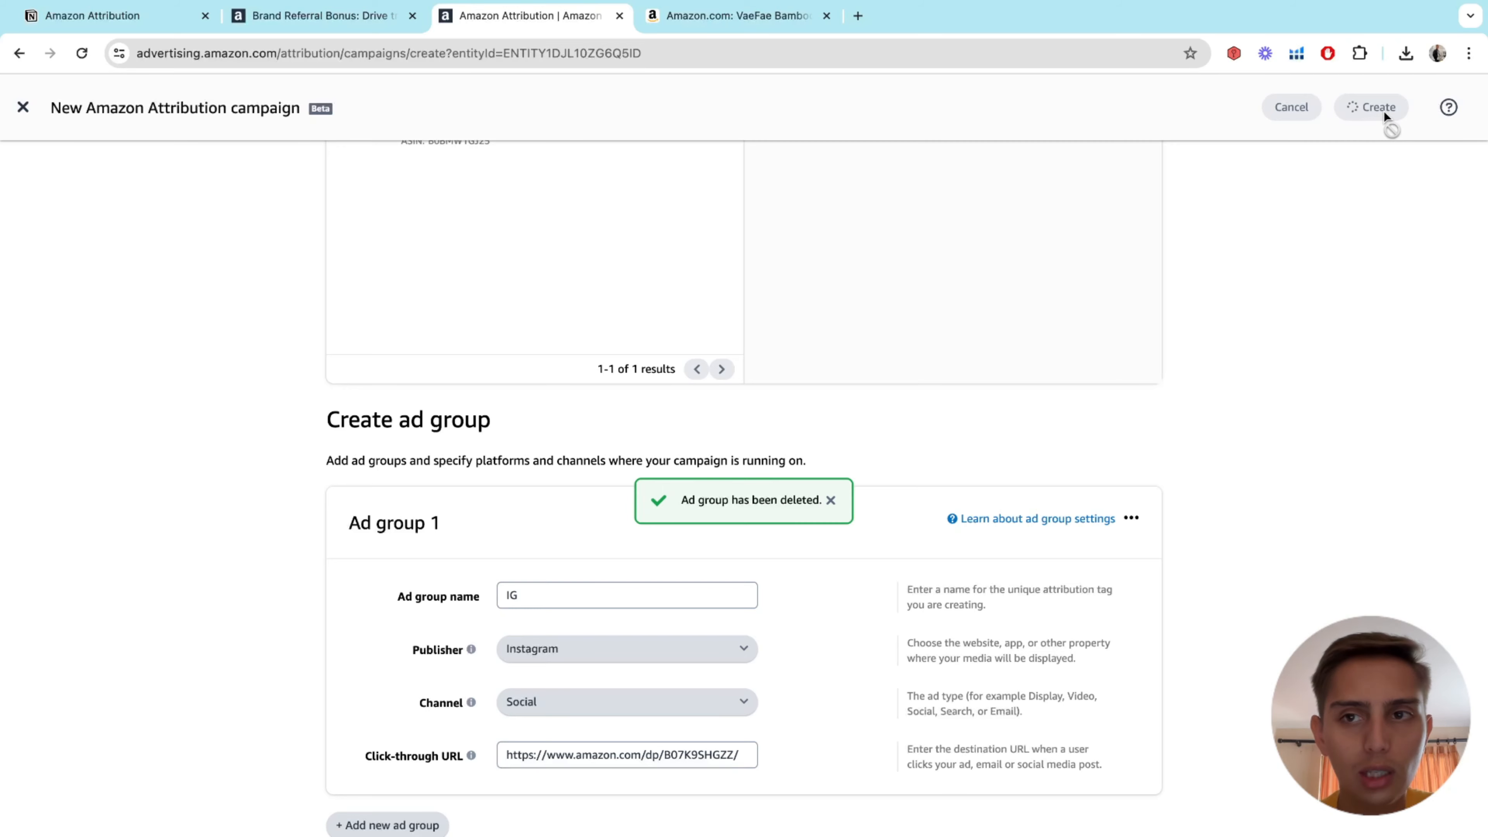
click(1374, 107)
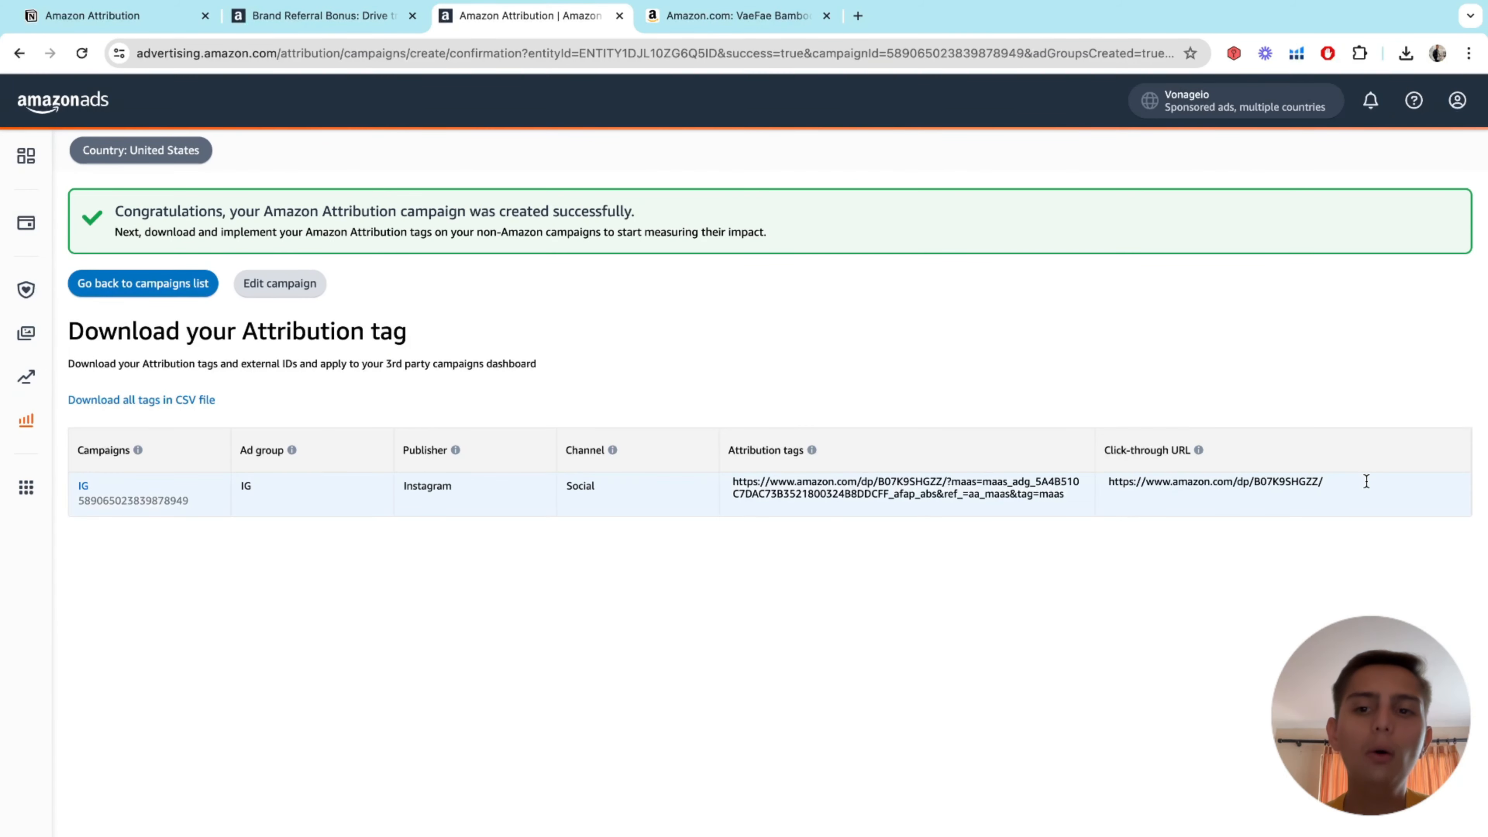
- Return to the campaigns list and open the IG campaign's ad groups page
scroll(down, 3)
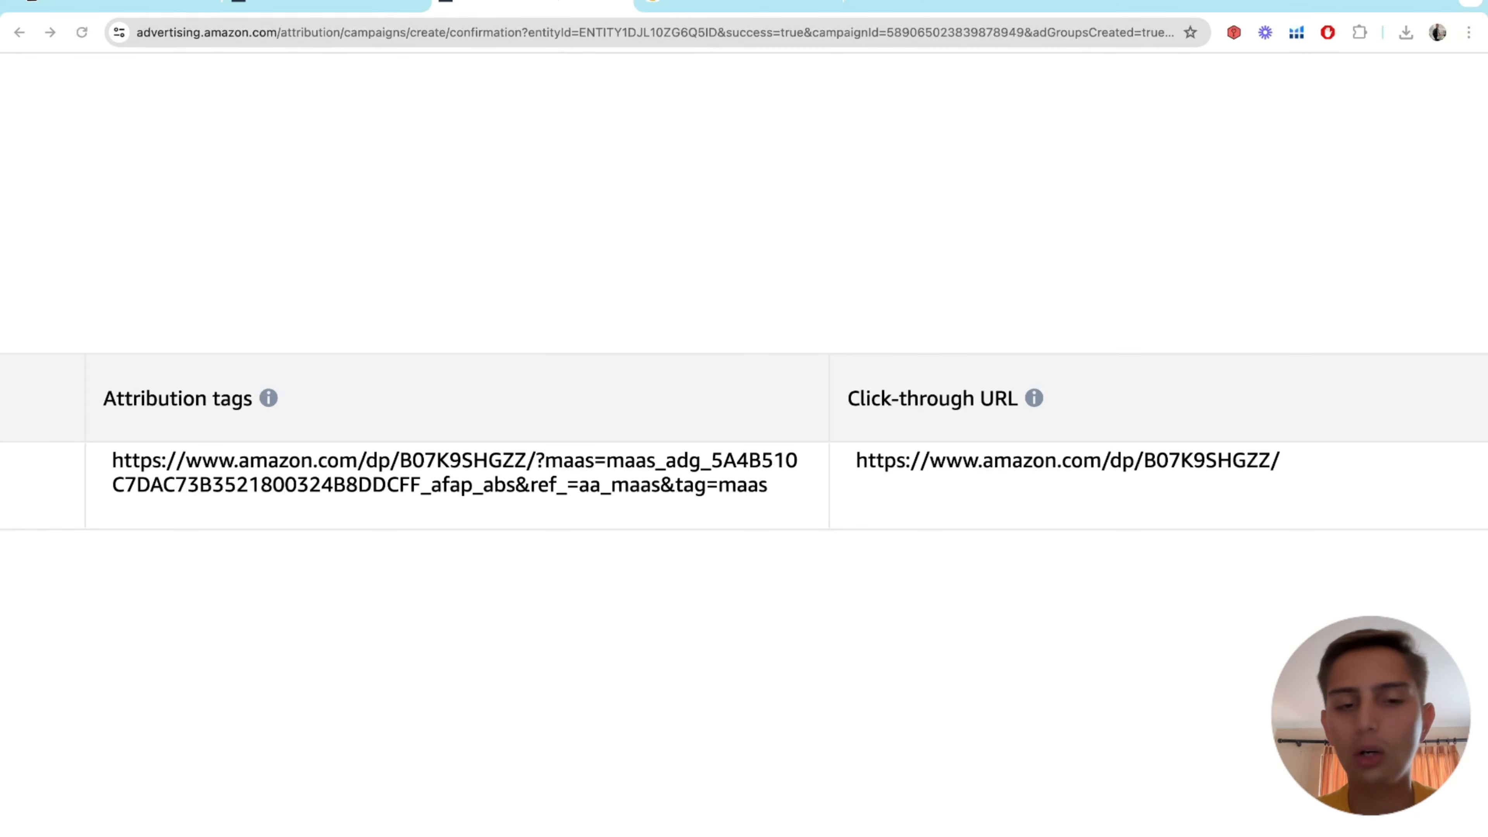
scroll(up, 3)
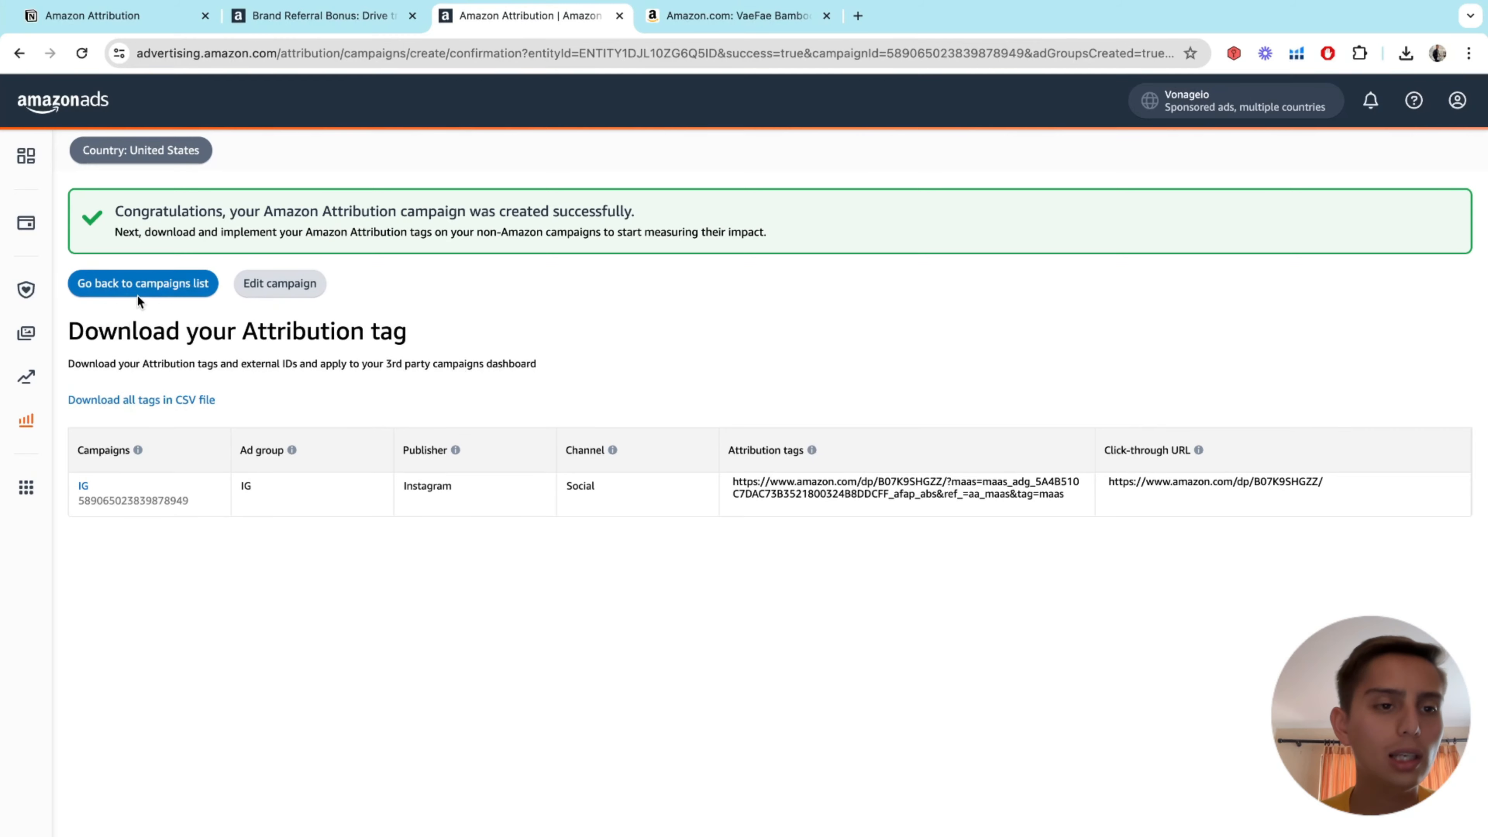
click(143, 283)
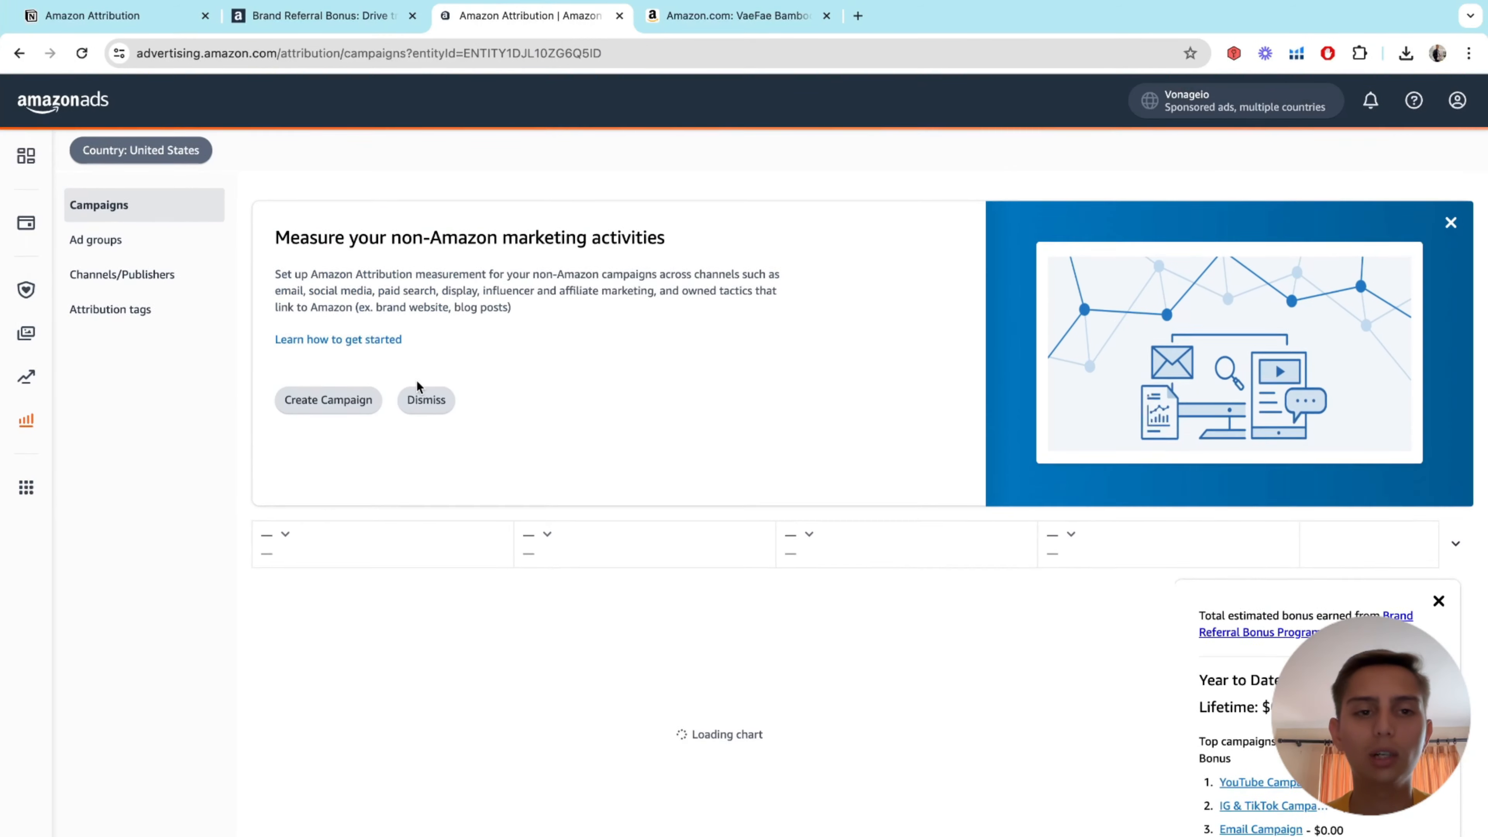
click(425, 400)
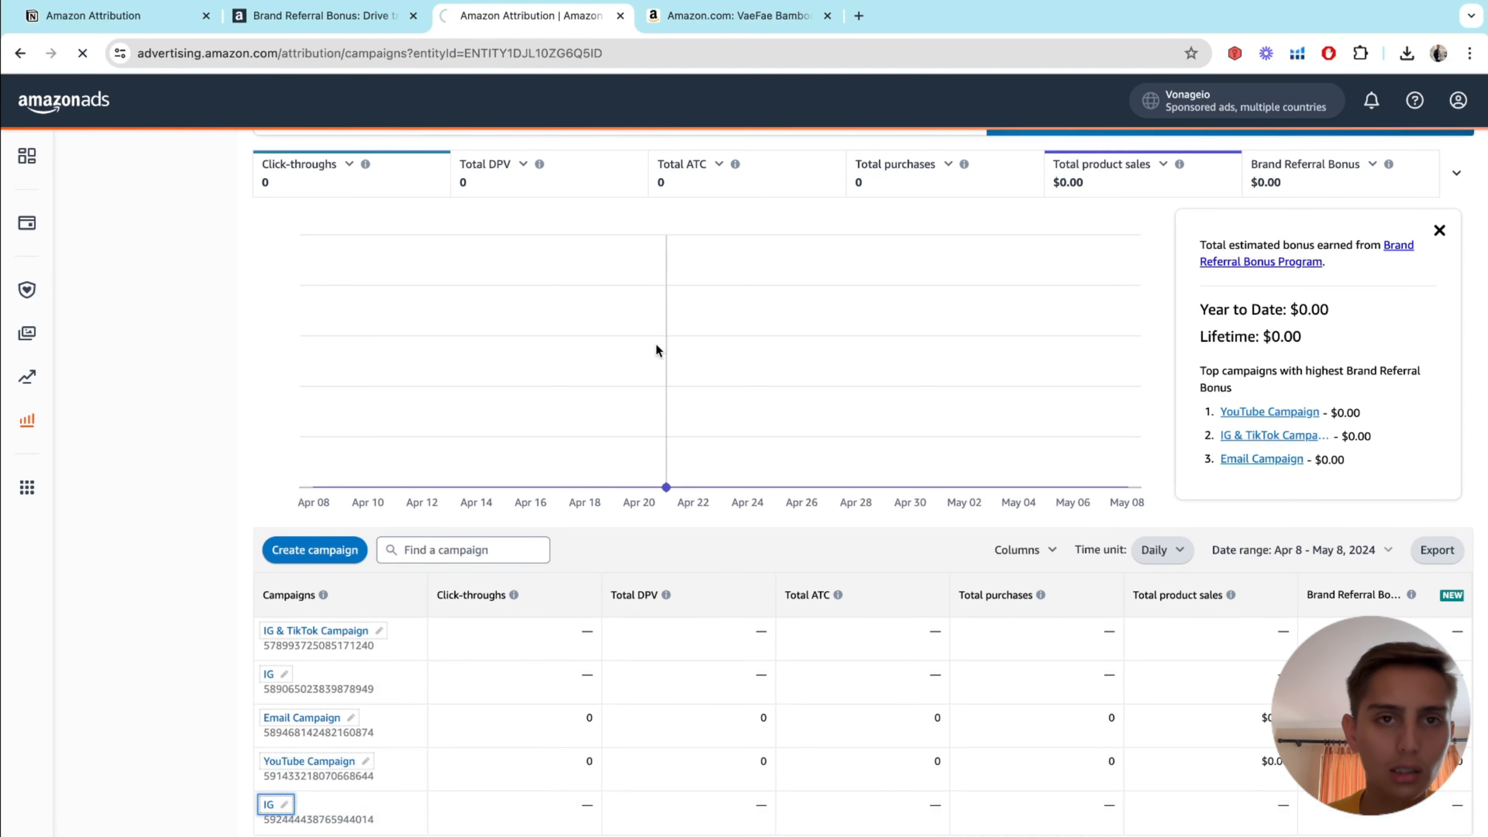
click(268, 804)
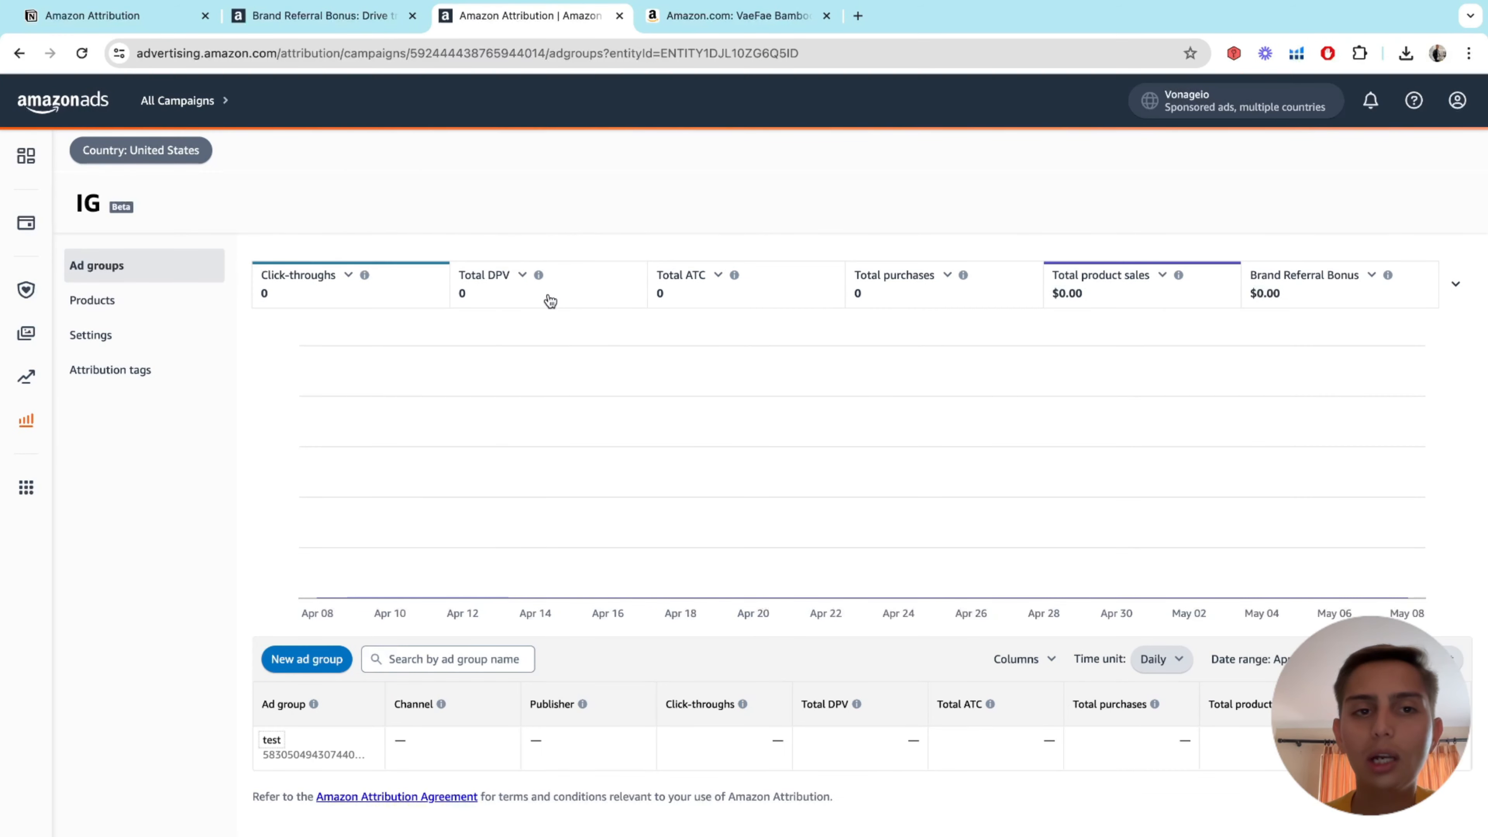
mouse_move(1026, 312)
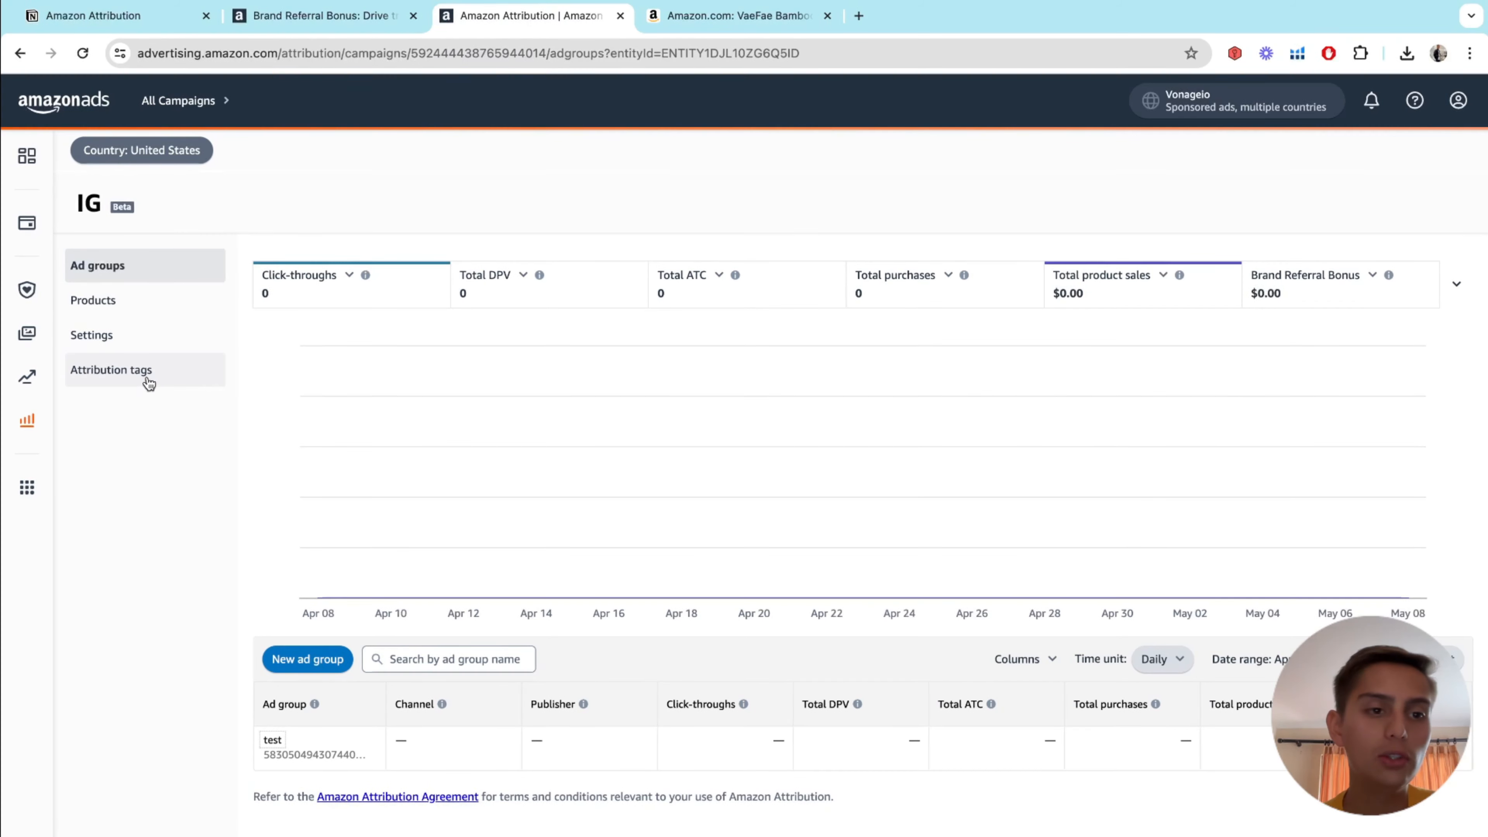
- View the IG campaign's attribution tags, then switch to the Notion Amazon Attribution notes
click(111, 369)
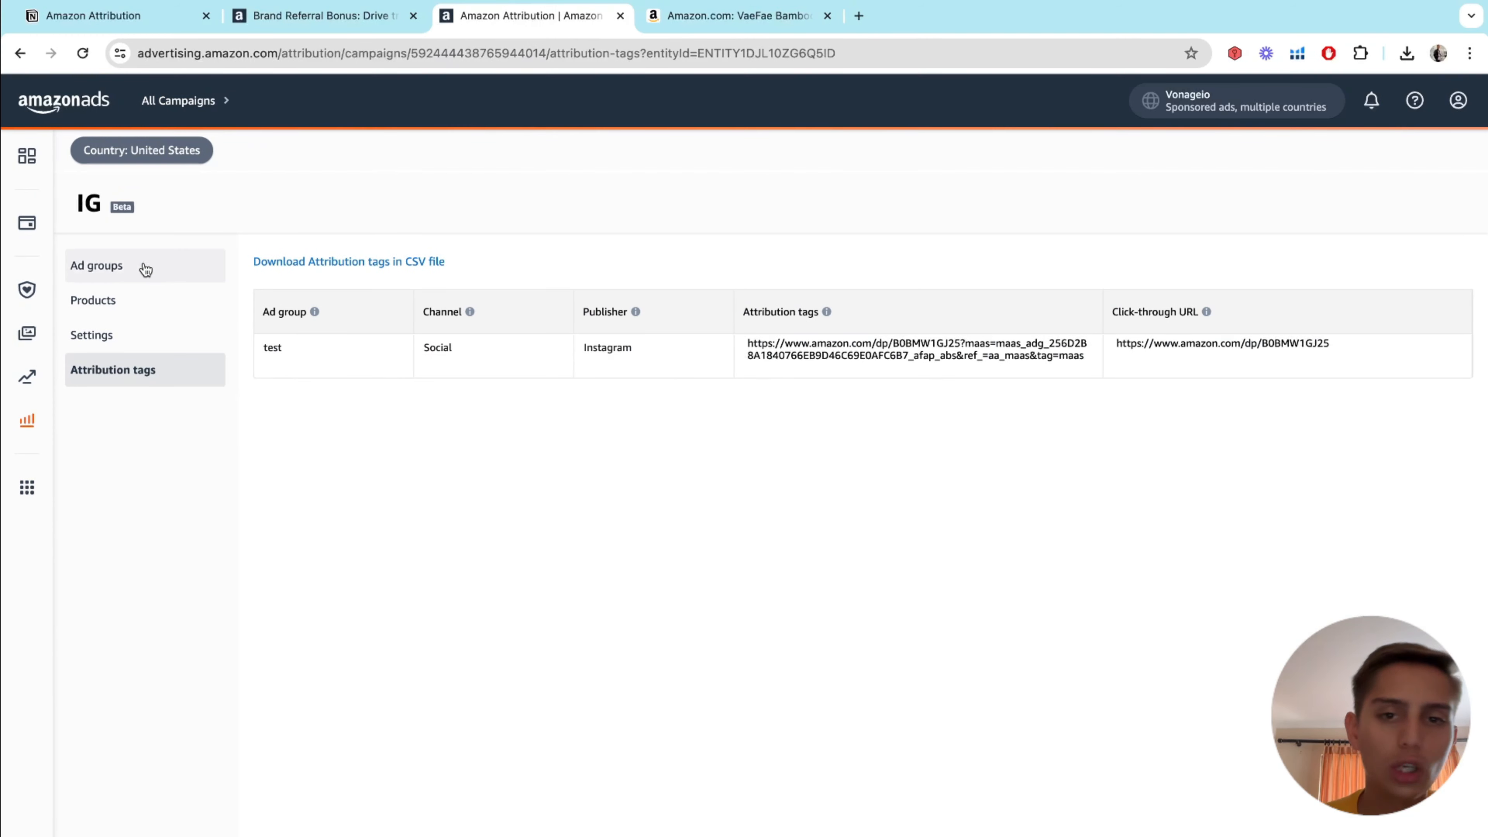
mouse_move(754, 475)
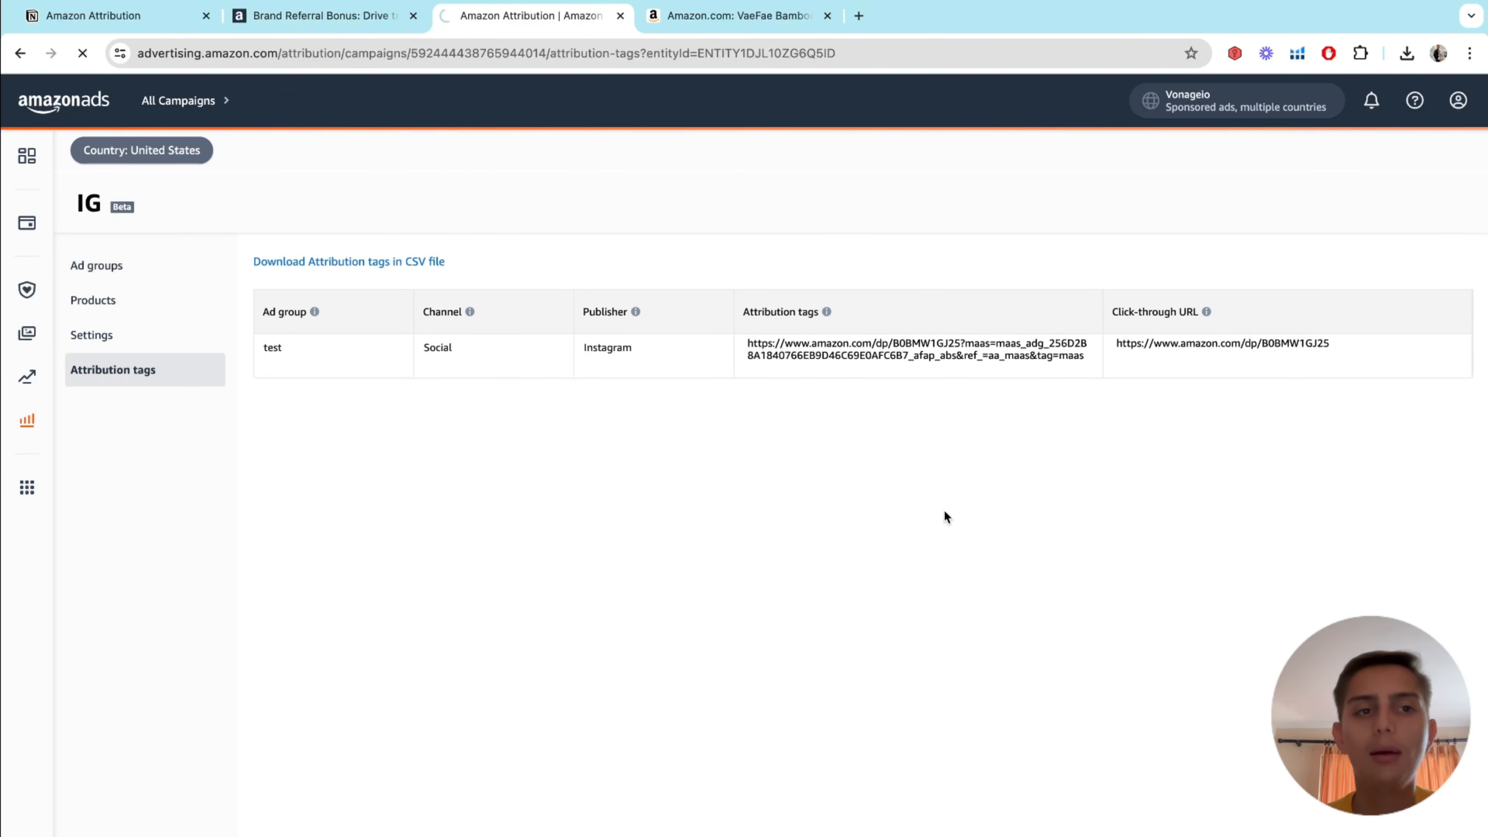
click(96, 265)
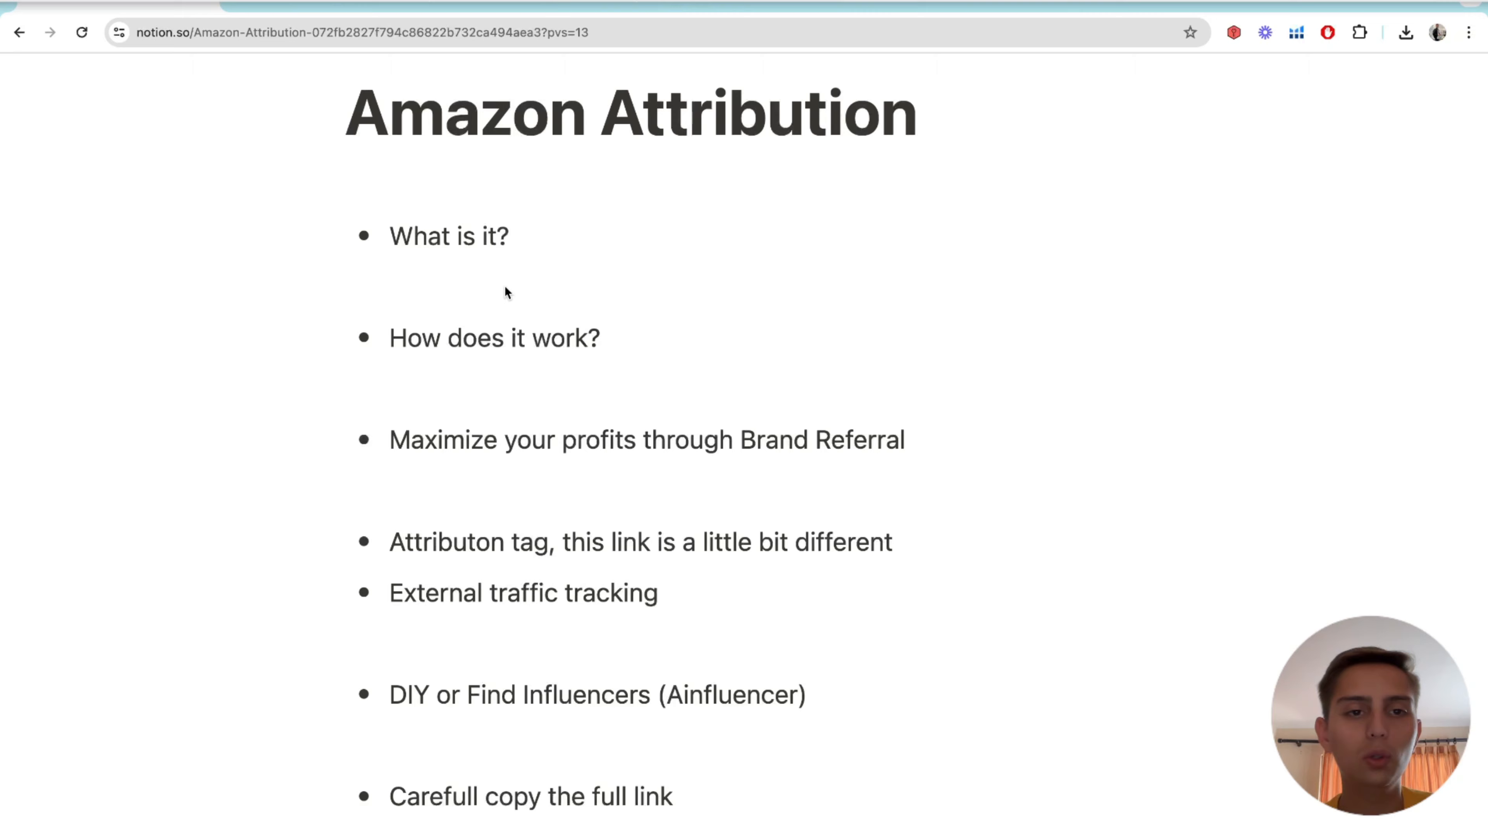
- Glance at the bamboo bench Amazon listing, then go to ainfluencer.com in a new tab
click(731, 16)
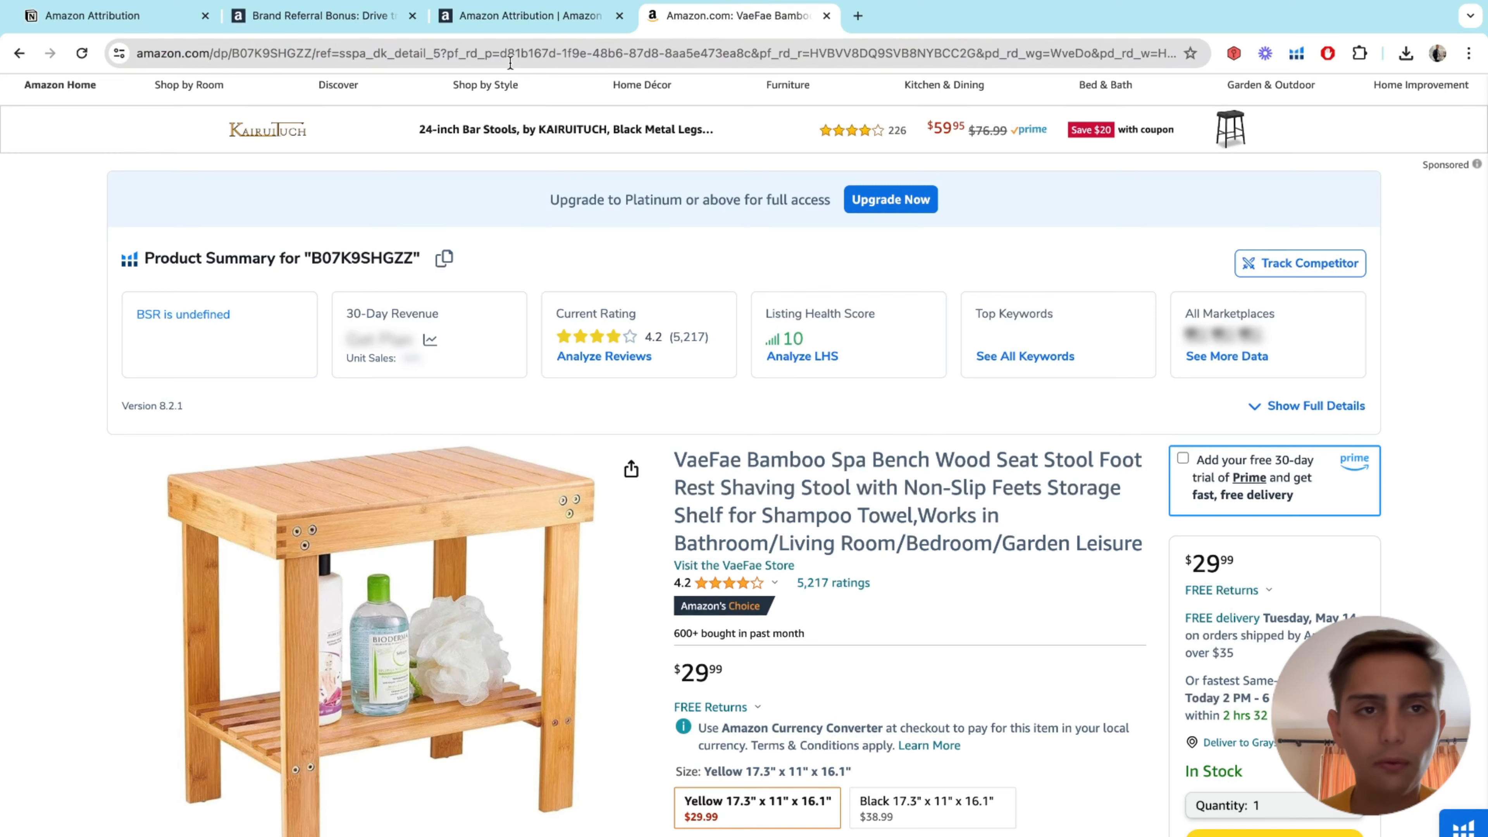
click(105, 15)
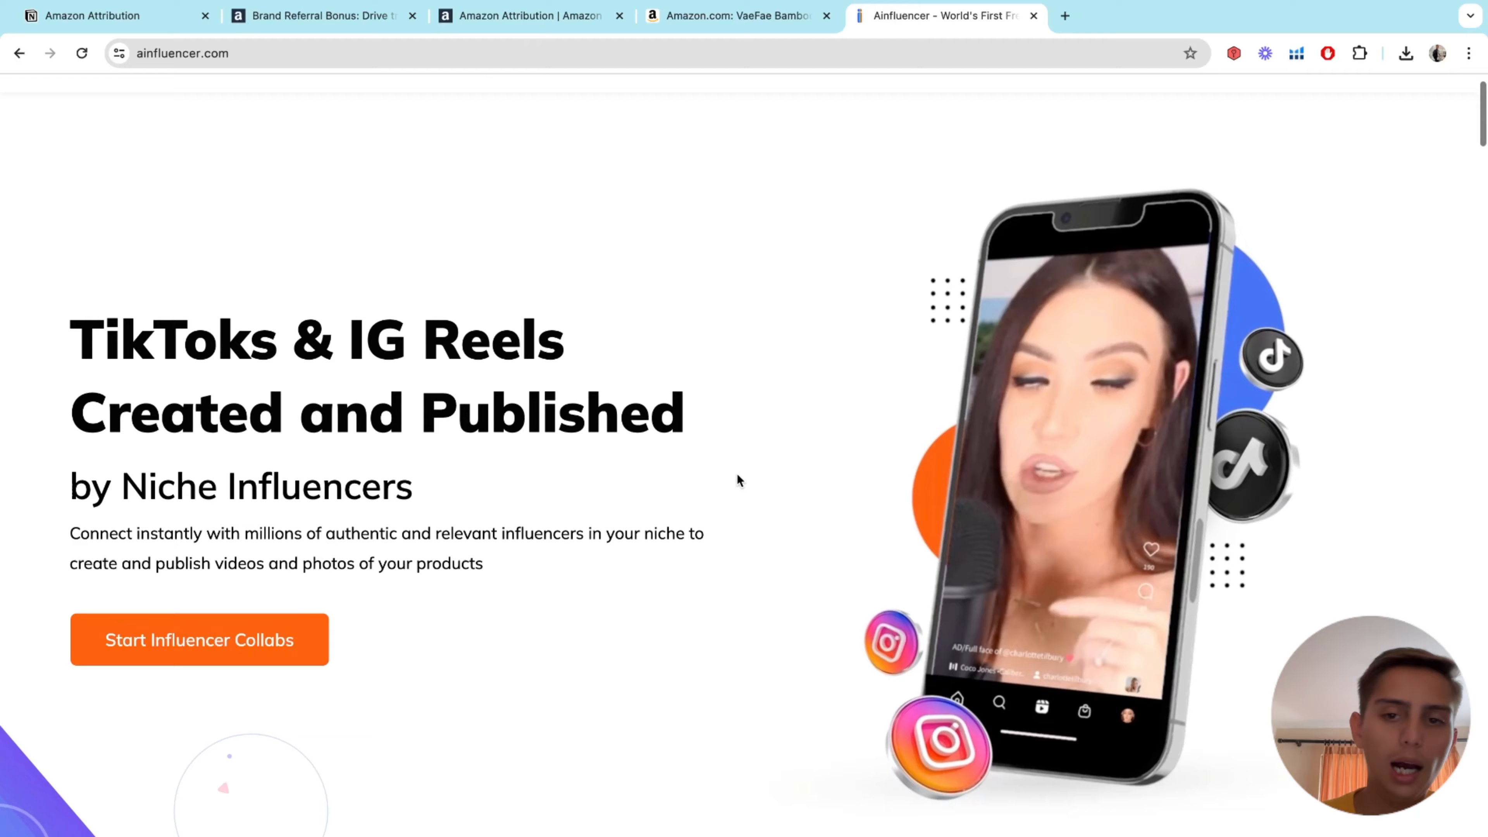
- Browse Ainfluencer's TikToker creator showcase, briefly checking the Notion talking points
scroll(down, 3)
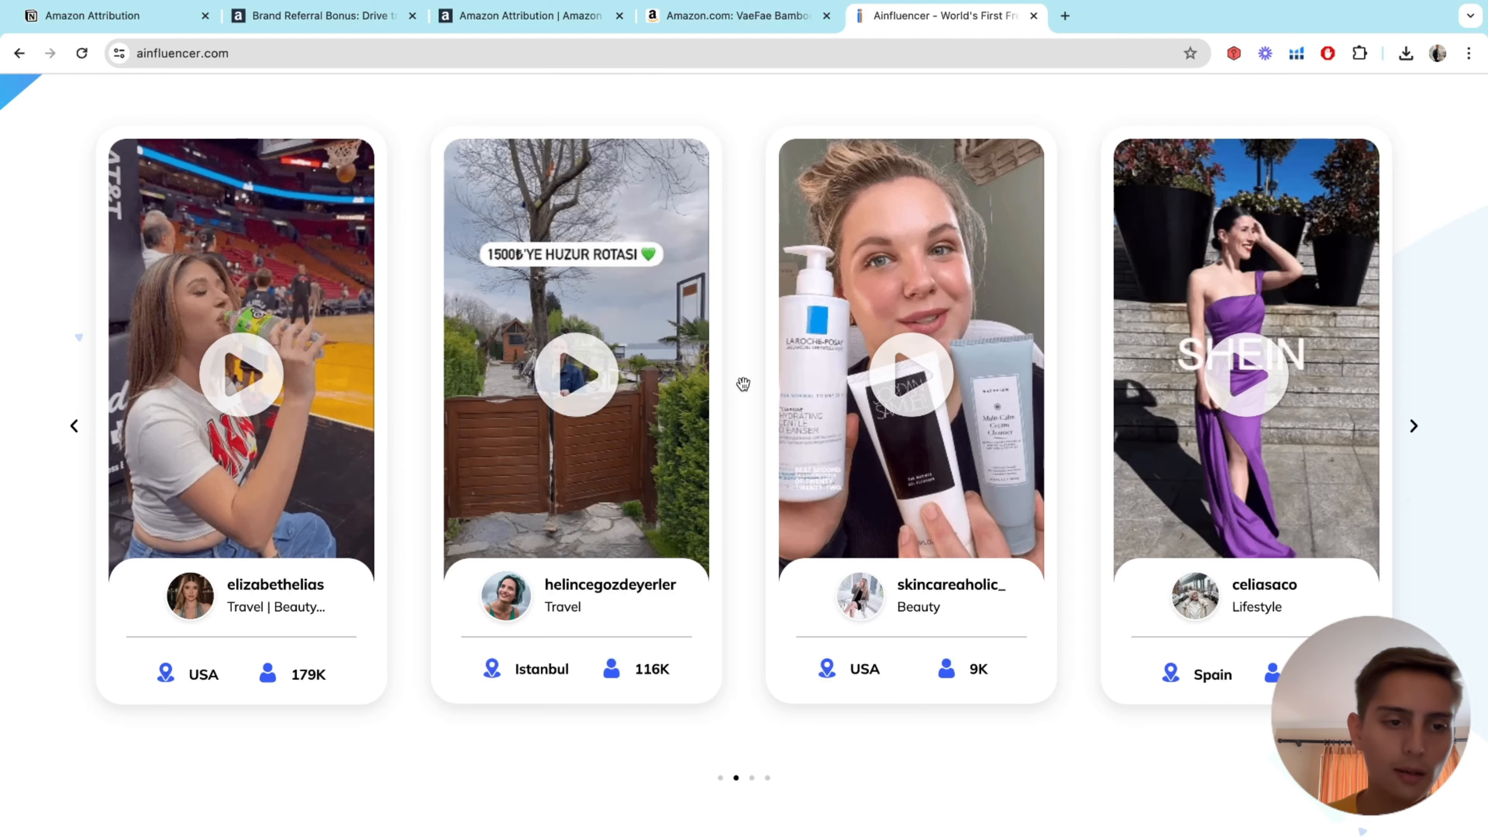
scroll(down, 3)
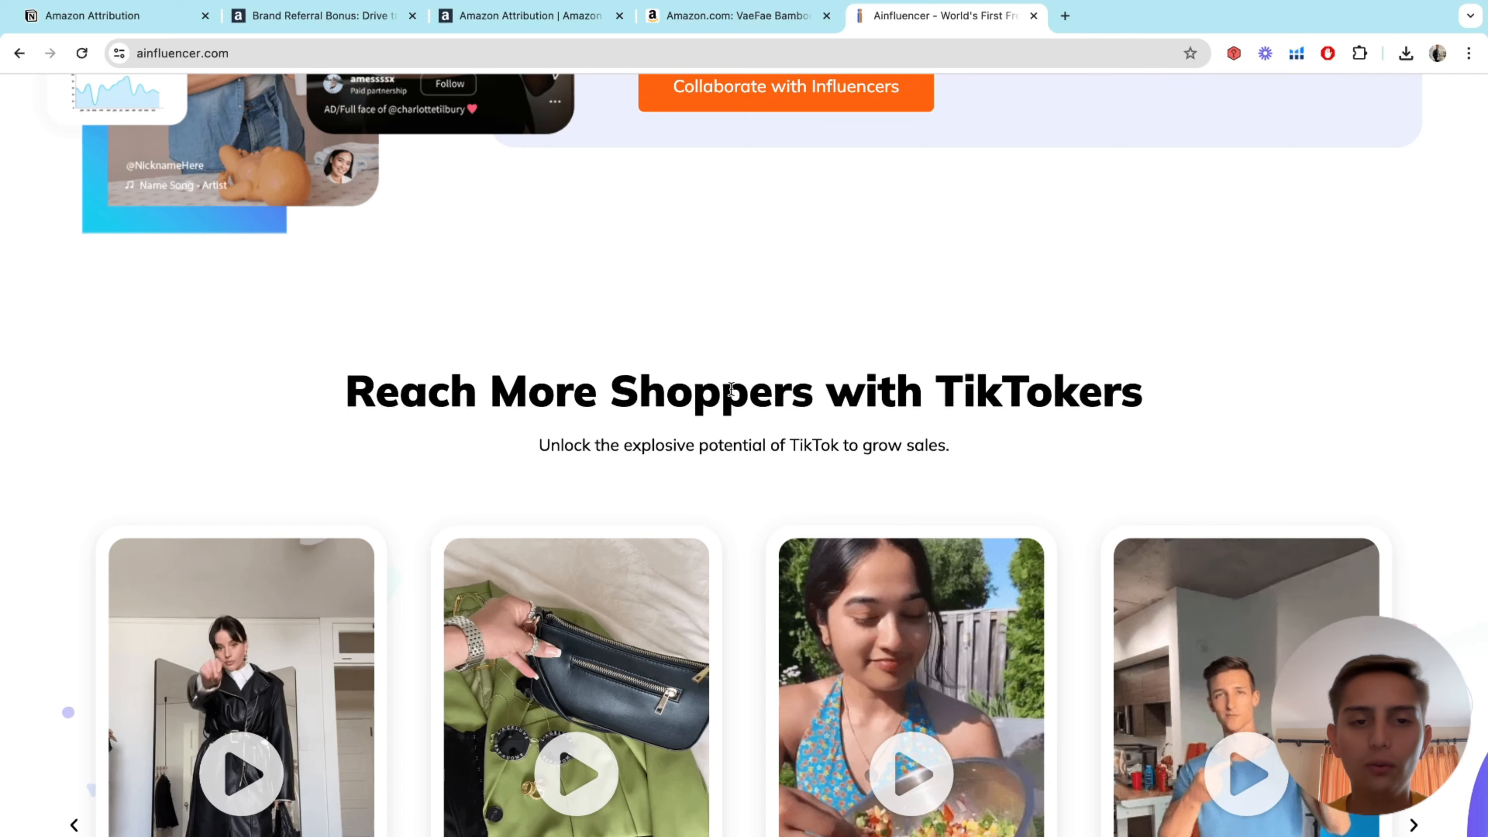
scroll(down, 3)
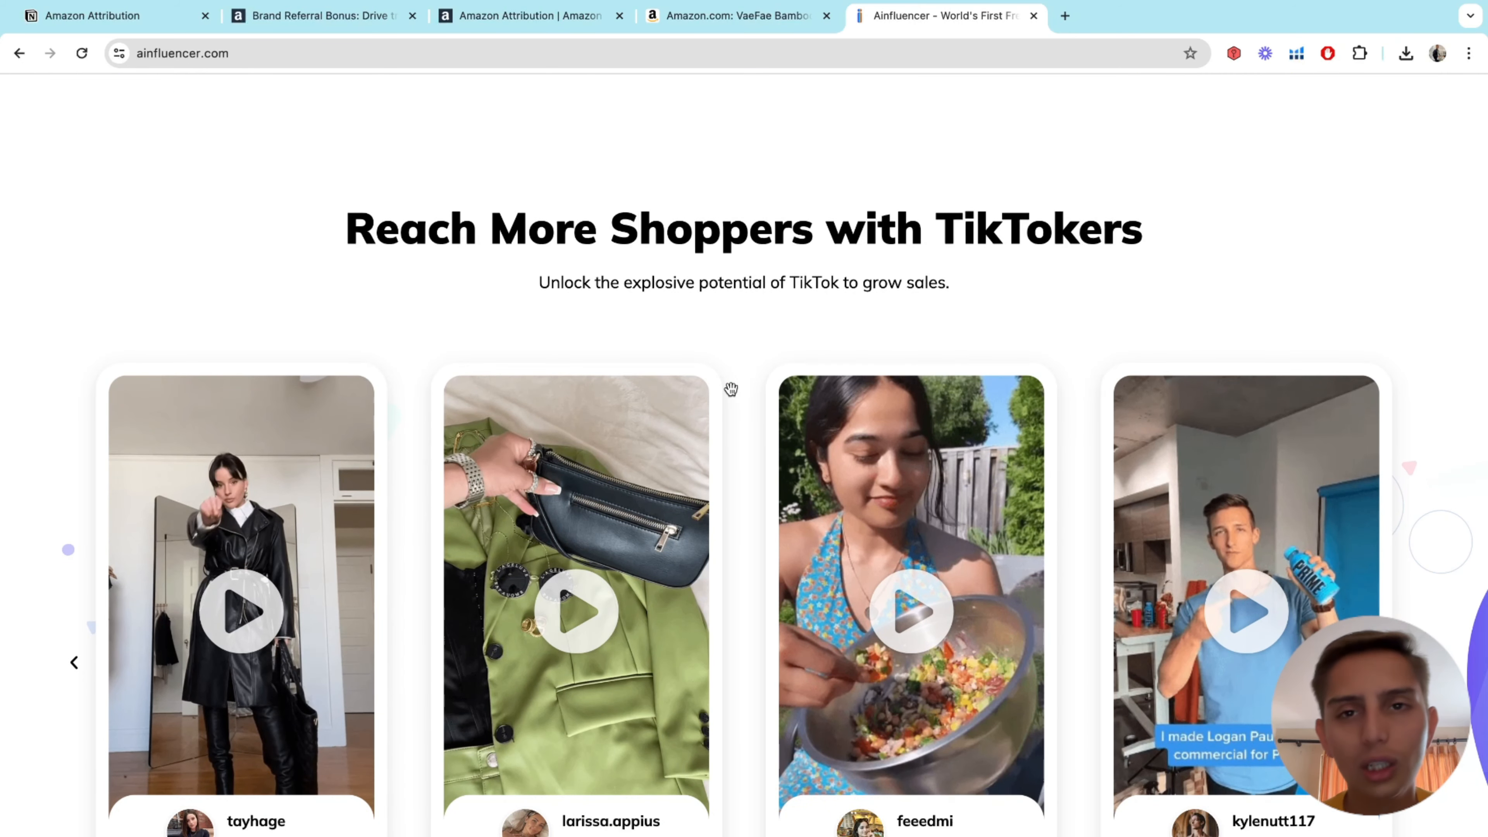
scroll(down, 3)
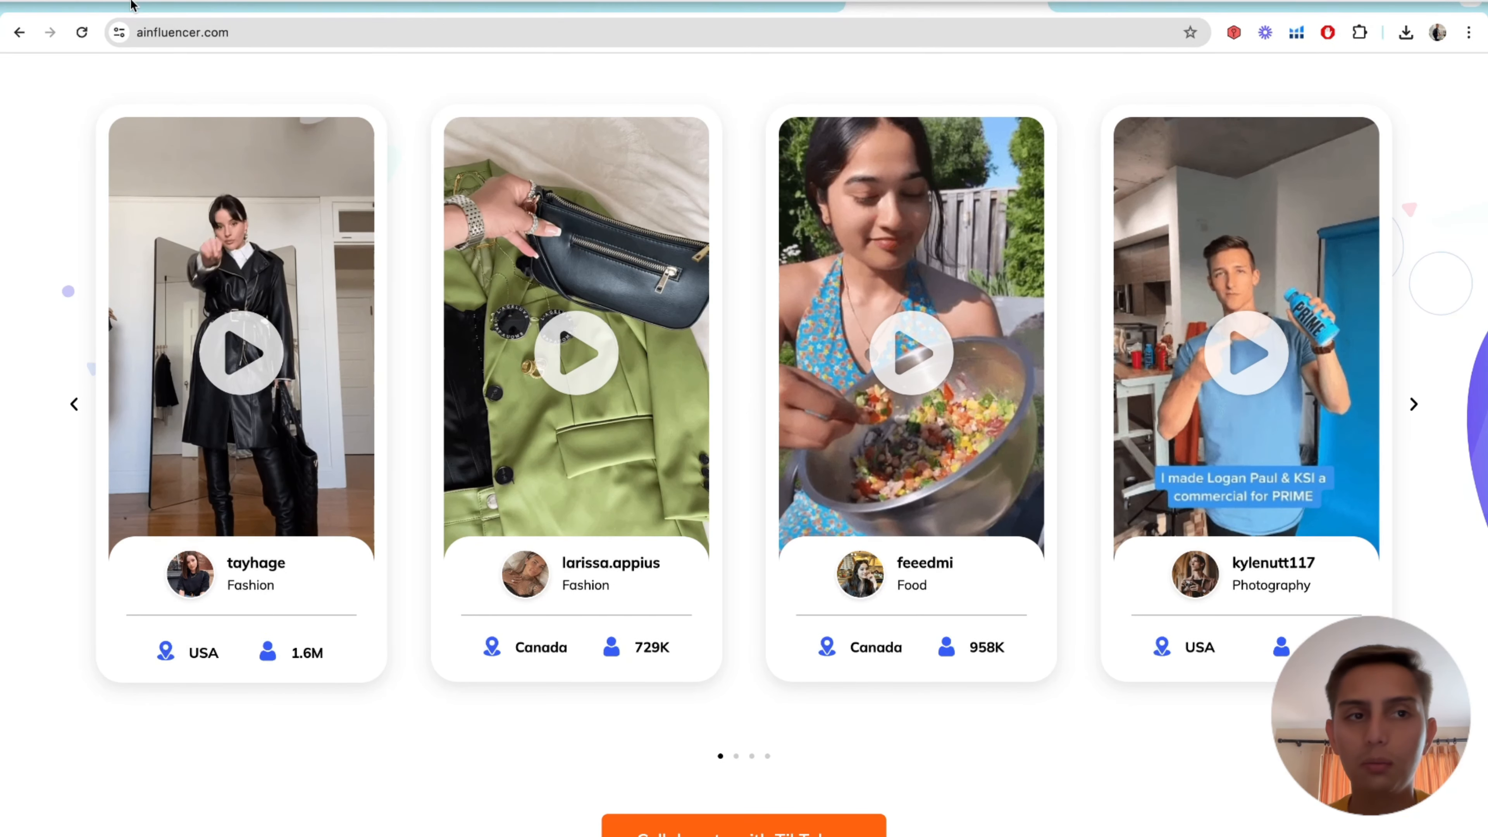
click(105, 15)
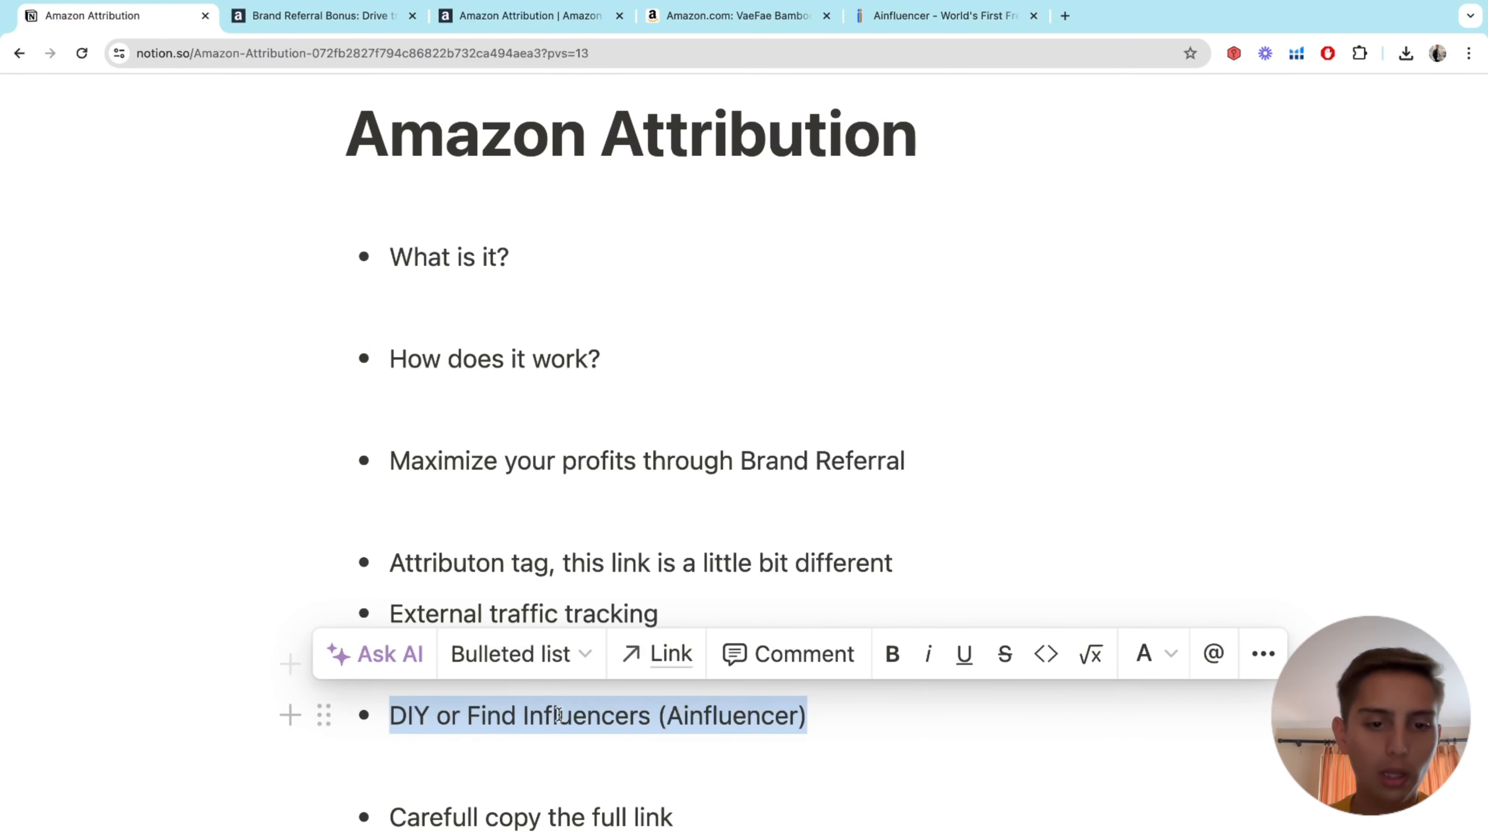
click(939, 16)
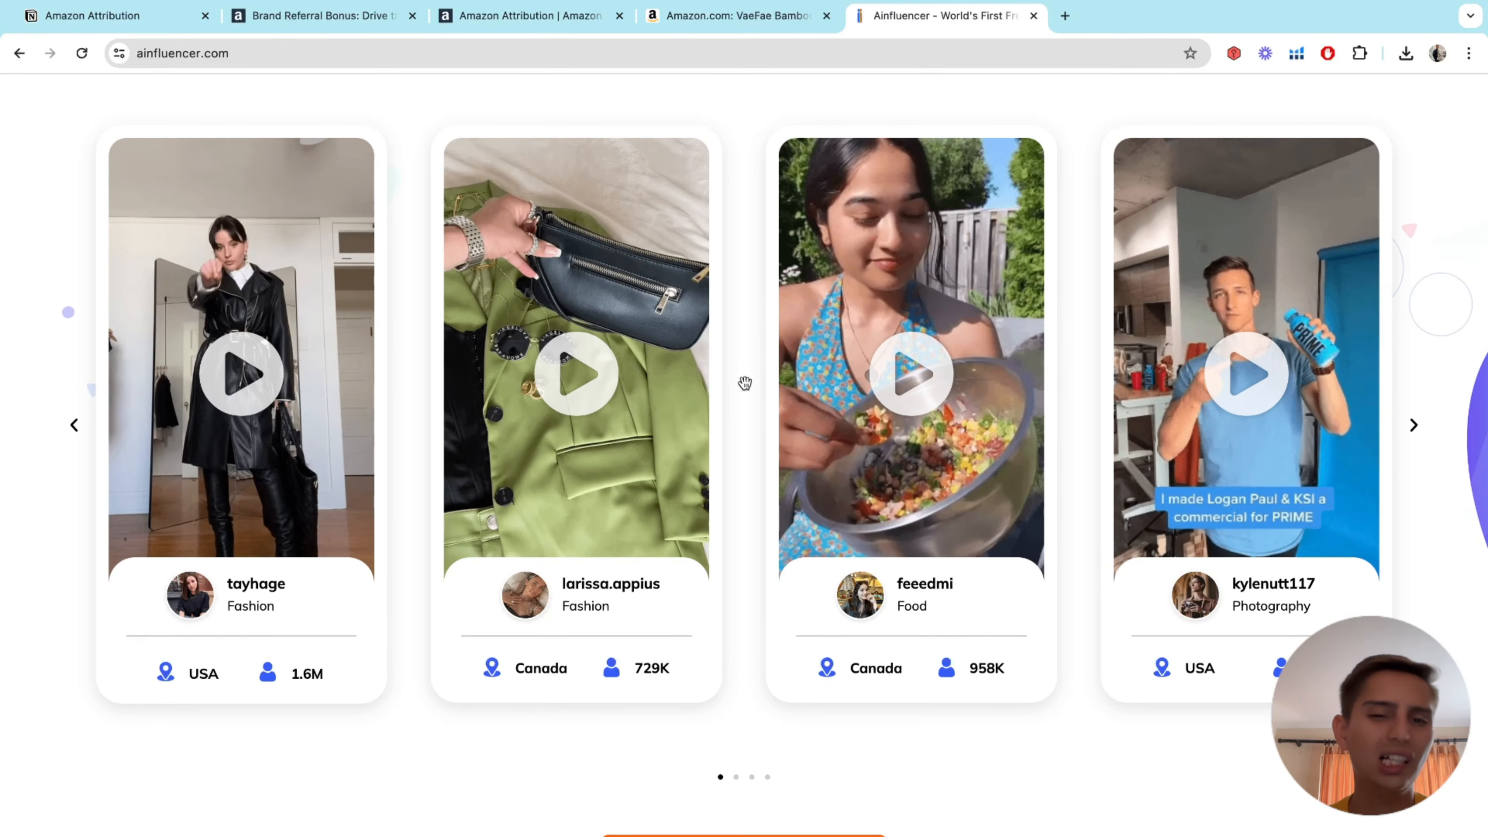
- Page through the TikTokers carousel, then return to the IG attribution campaign tab
scroll(up, 3)
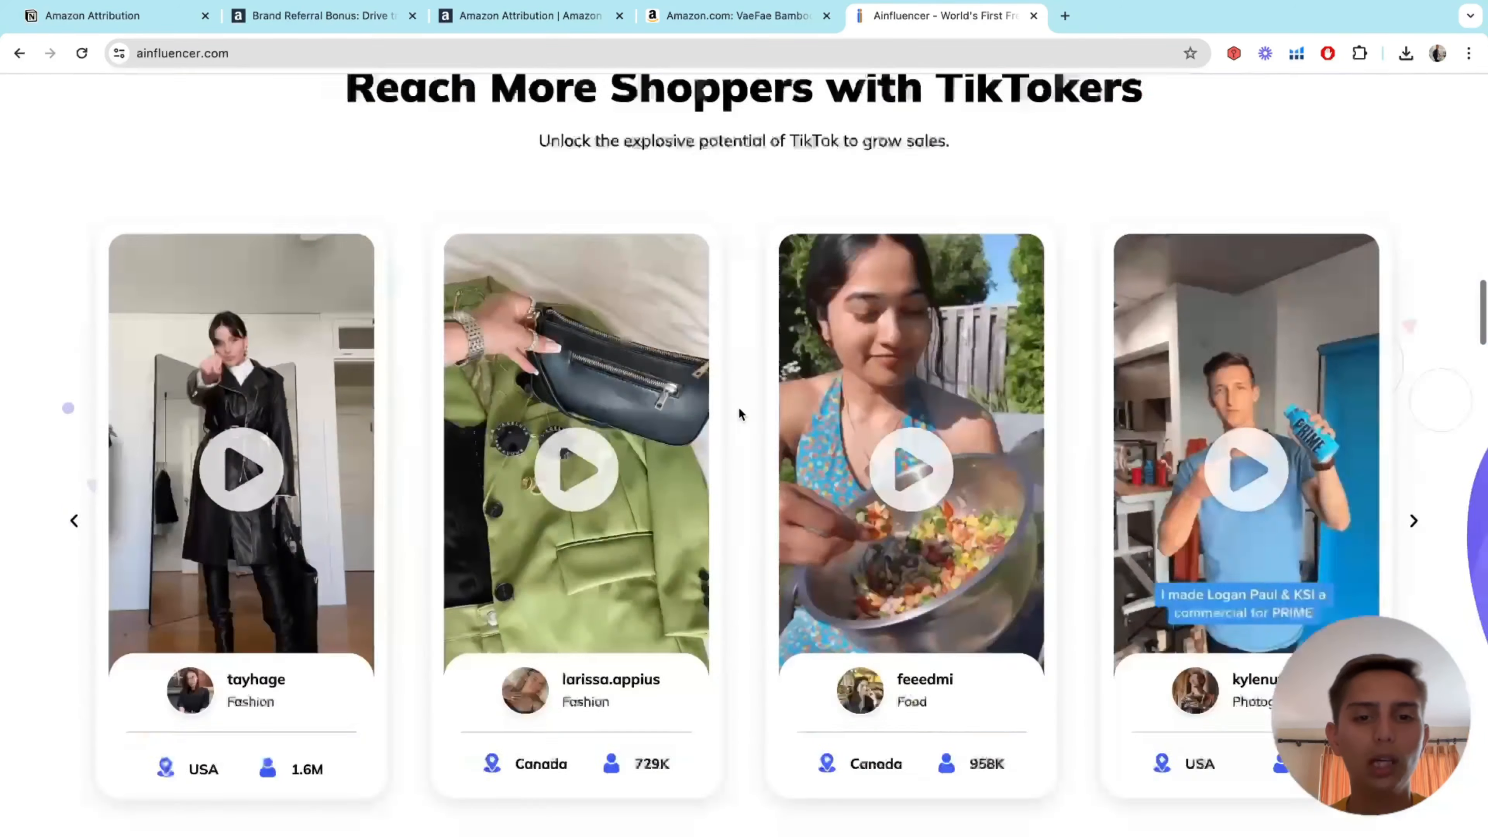
scroll(down, 3)
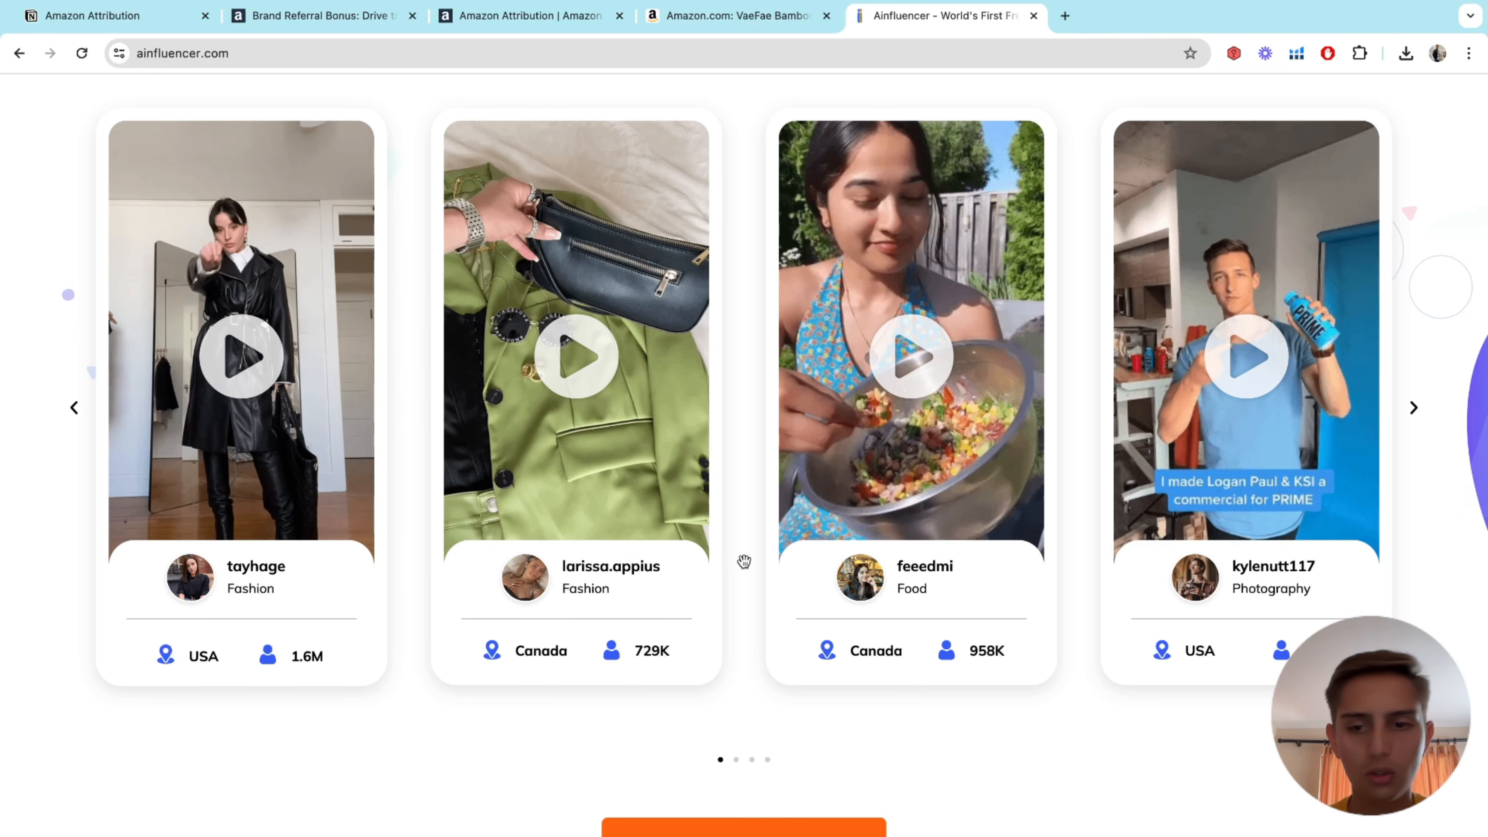
click(1413, 406)
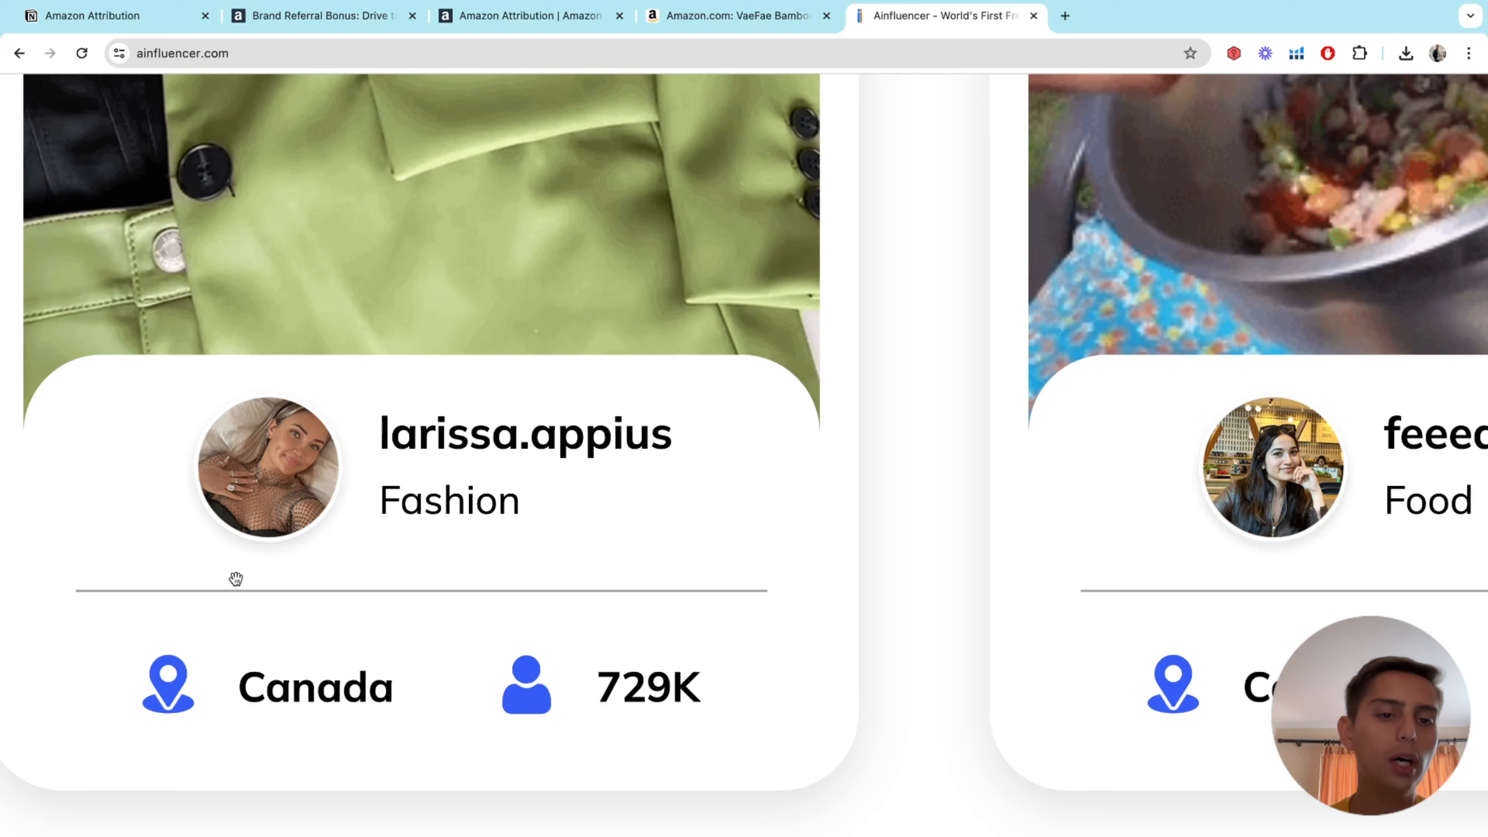
mouse_move(410, 503)
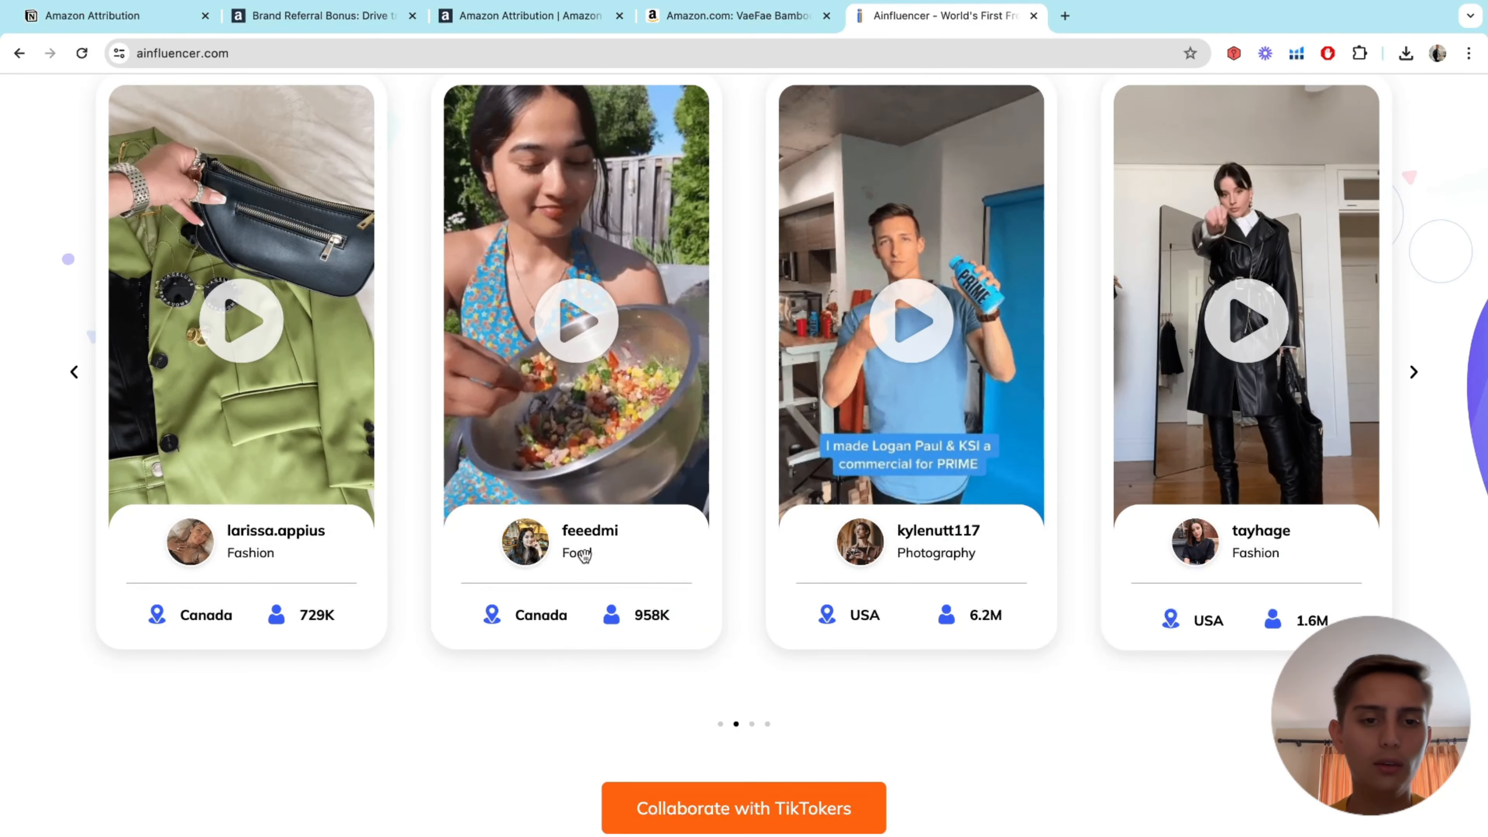
mouse_move(964, 561)
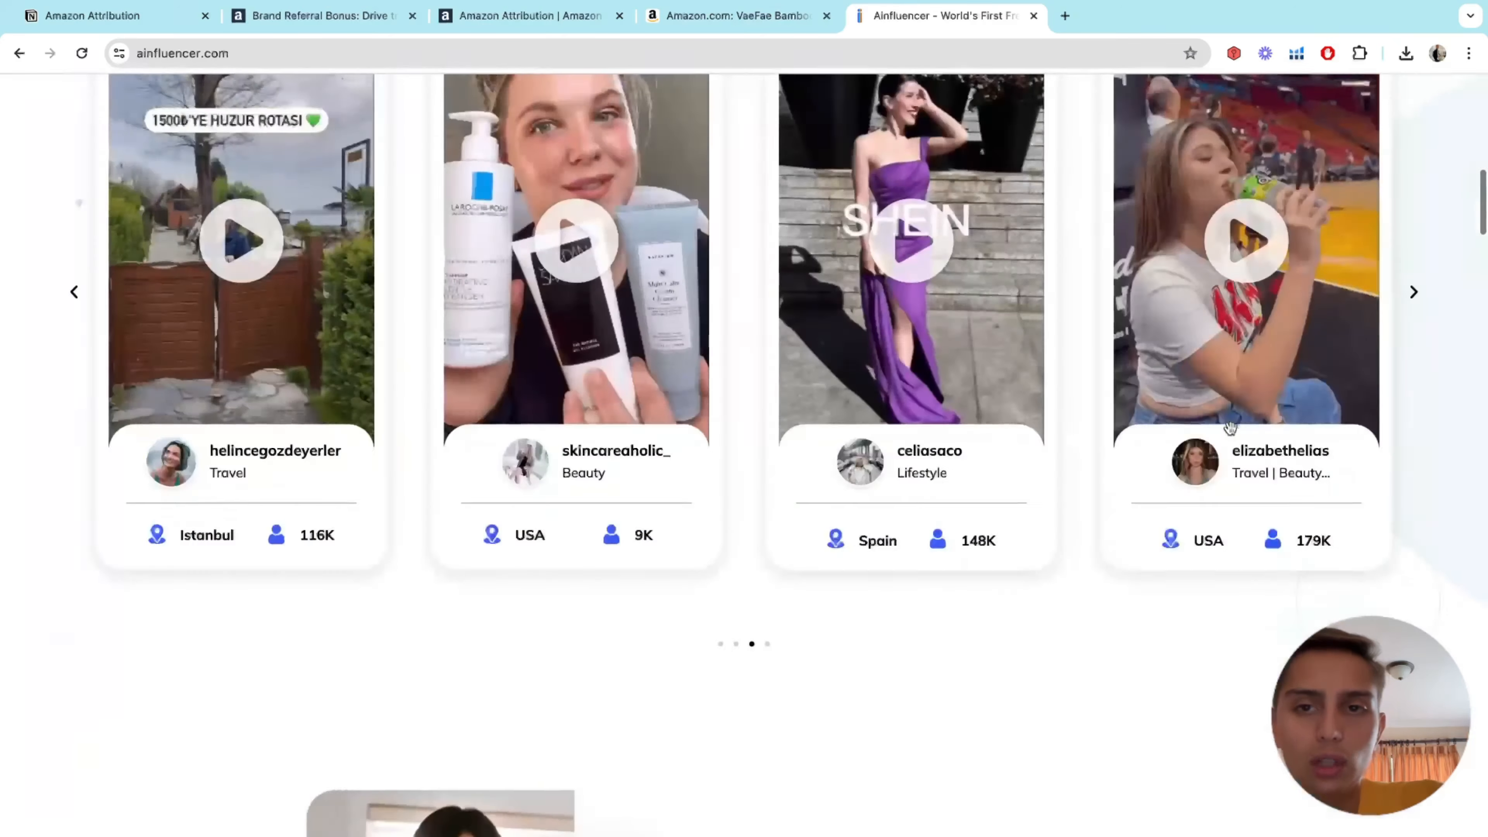
scroll(up, 3)
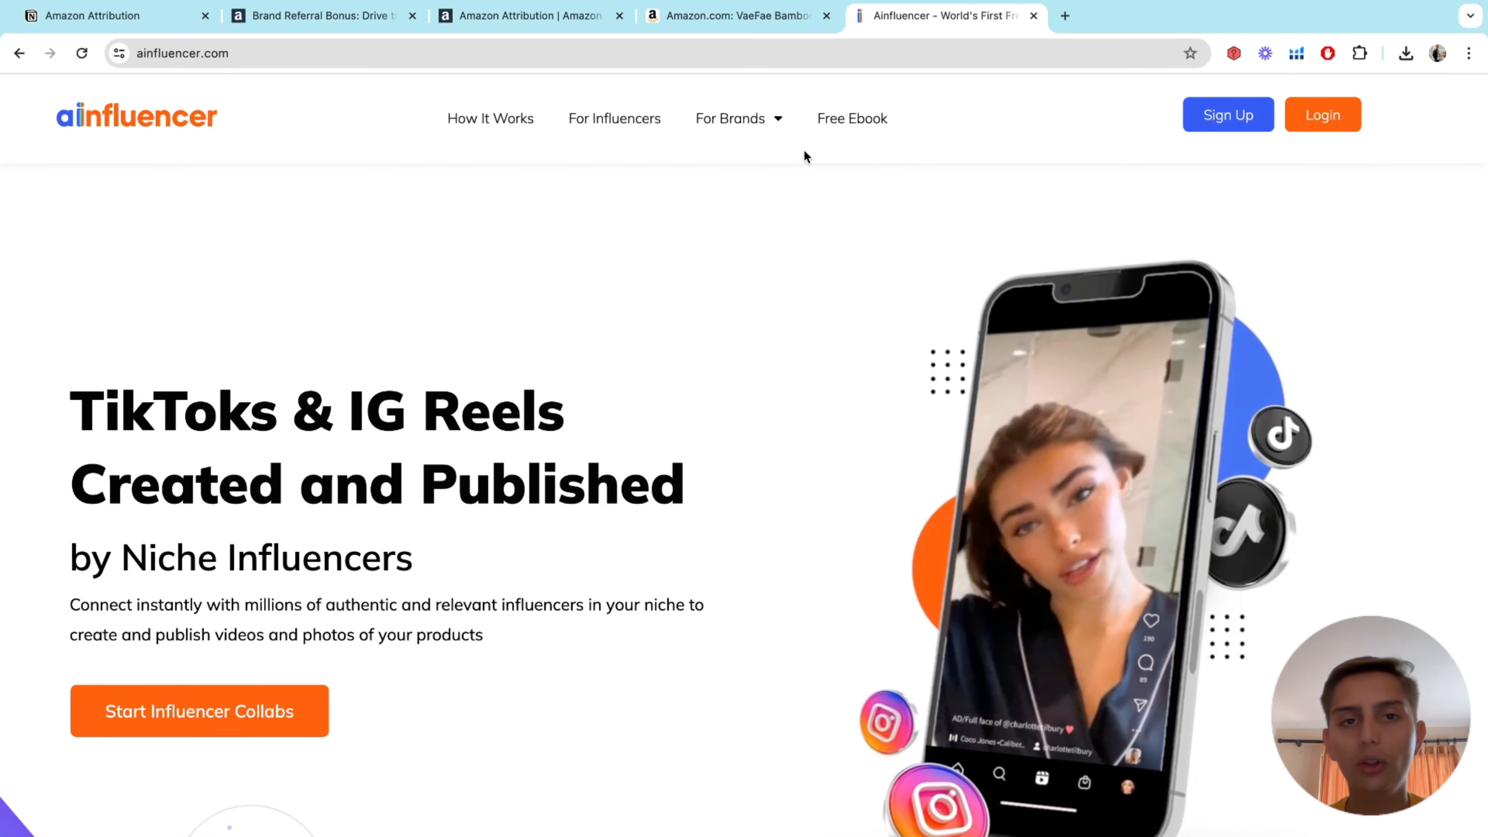
mouse_move(740, 15)
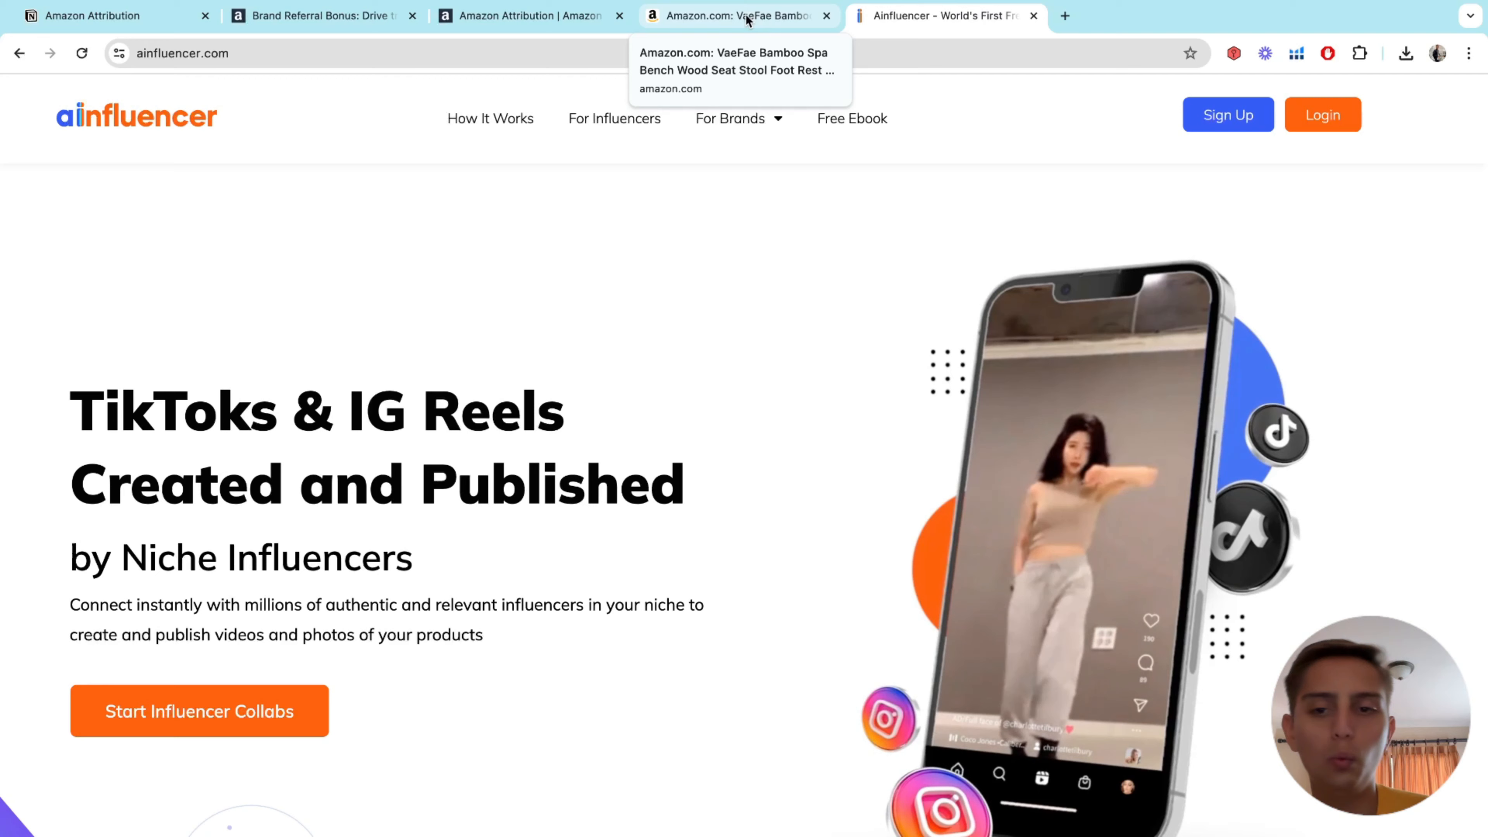
click(527, 16)
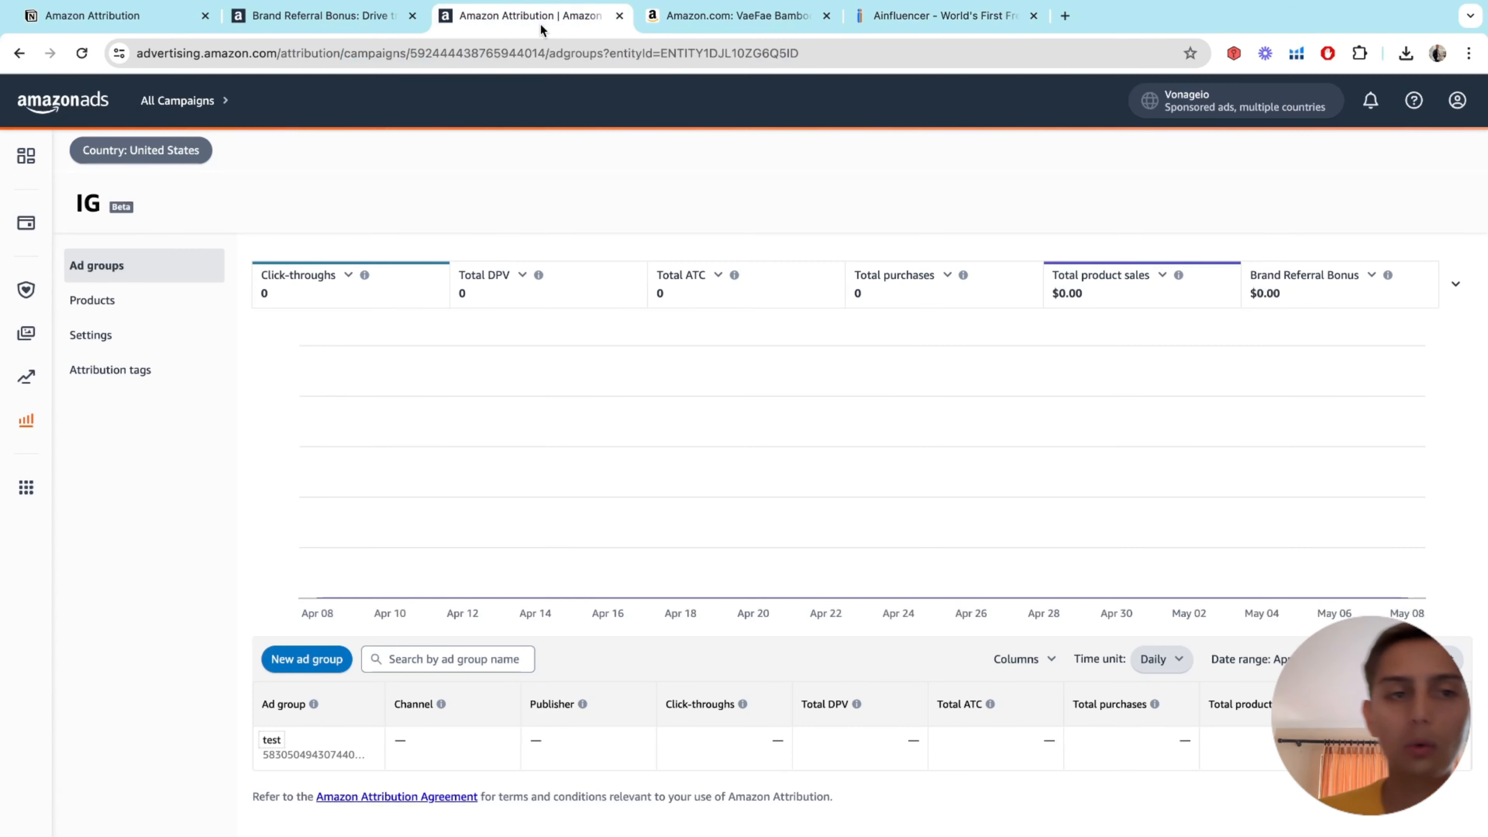
- Review the Notion note 'Carefull copy the full link' for the bamboo spa bench listing
click(105, 16)
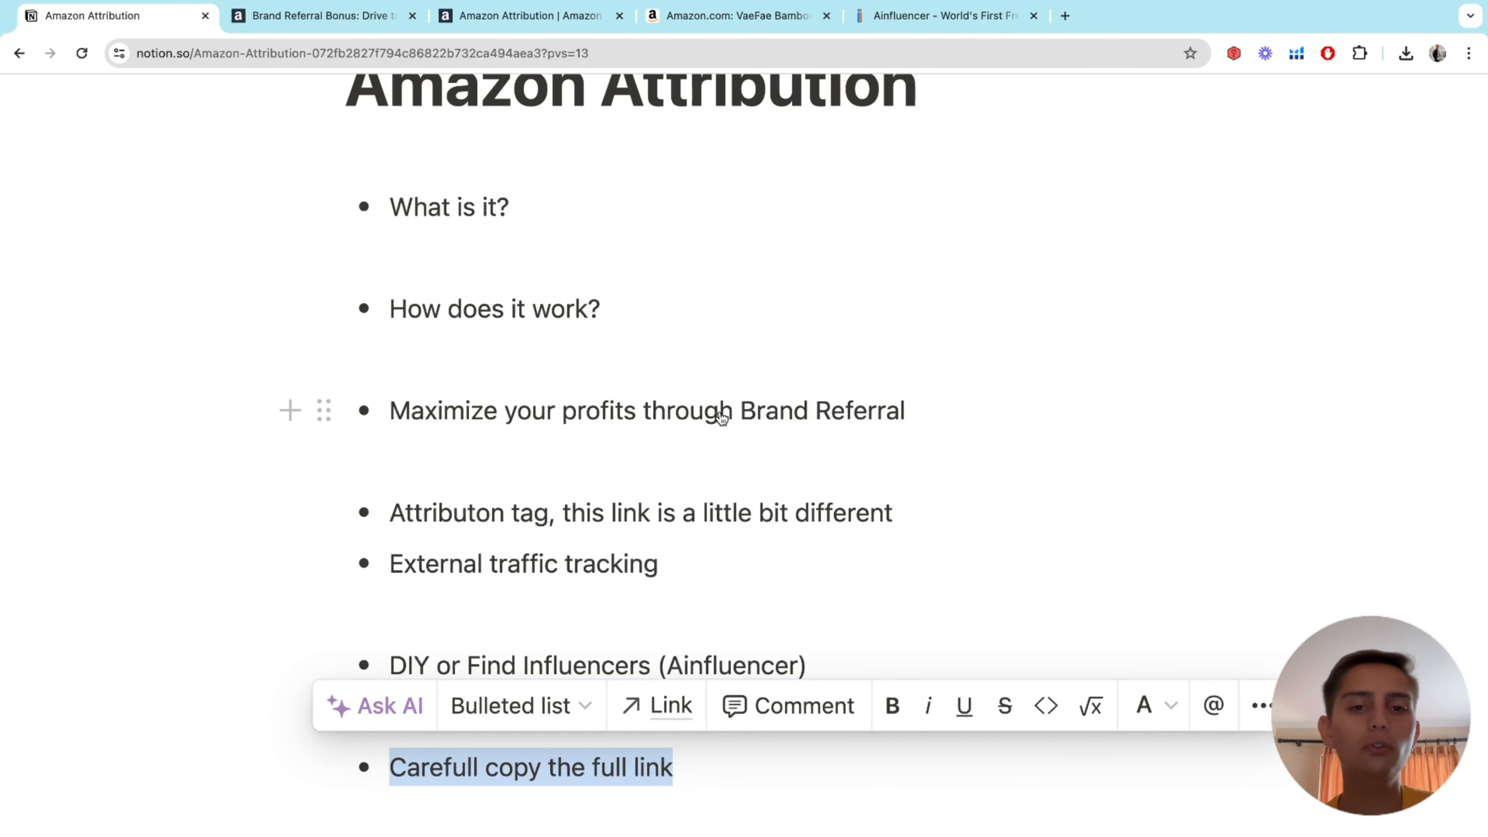
scroll(up, 3)
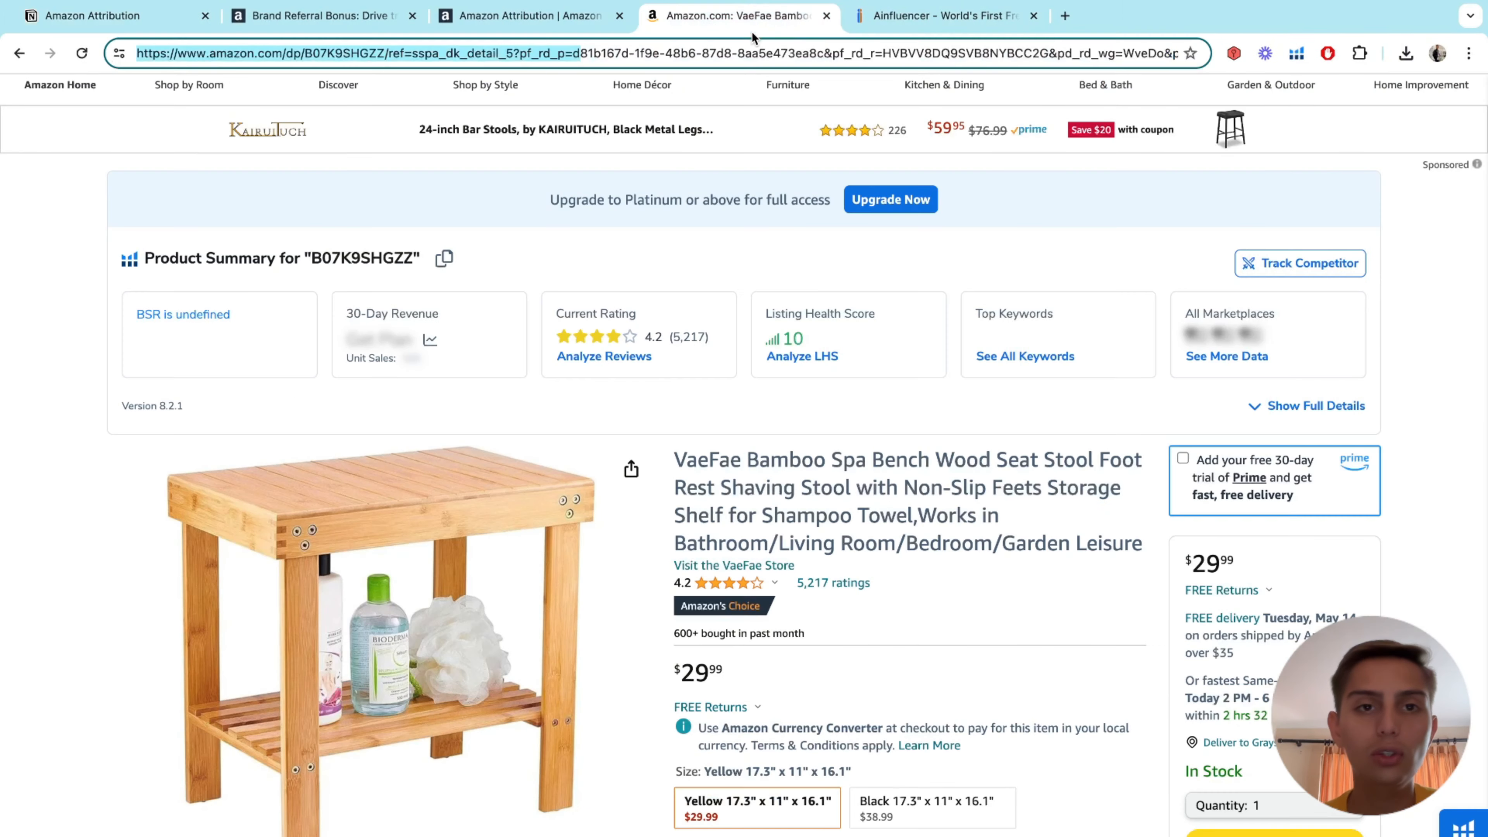
- Look through the 'shower foot rest' results and YUOROS bench listing, then return to the IG campaign
scroll(down, 3)
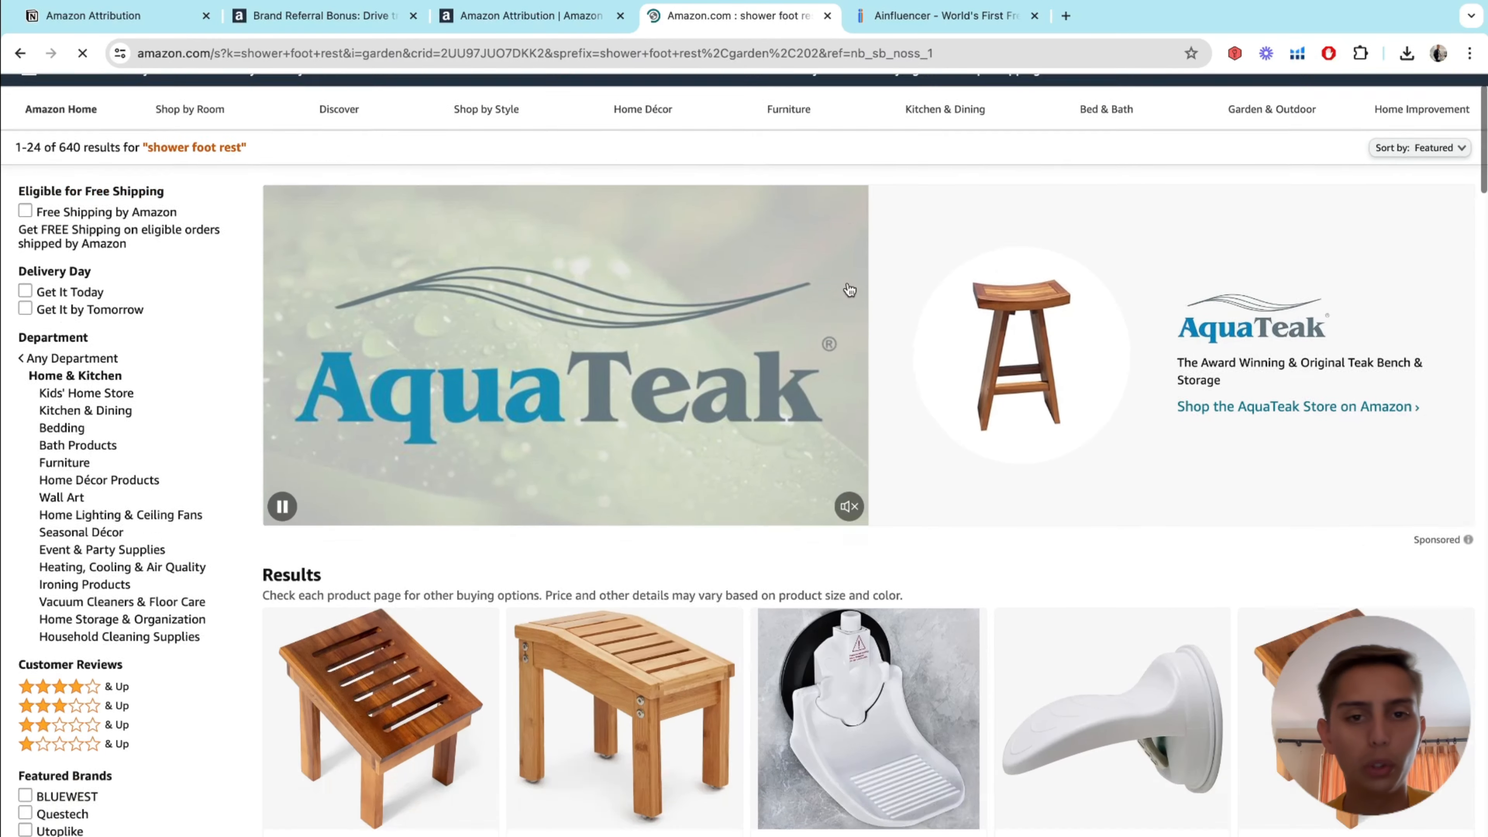
scroll(down, 3)
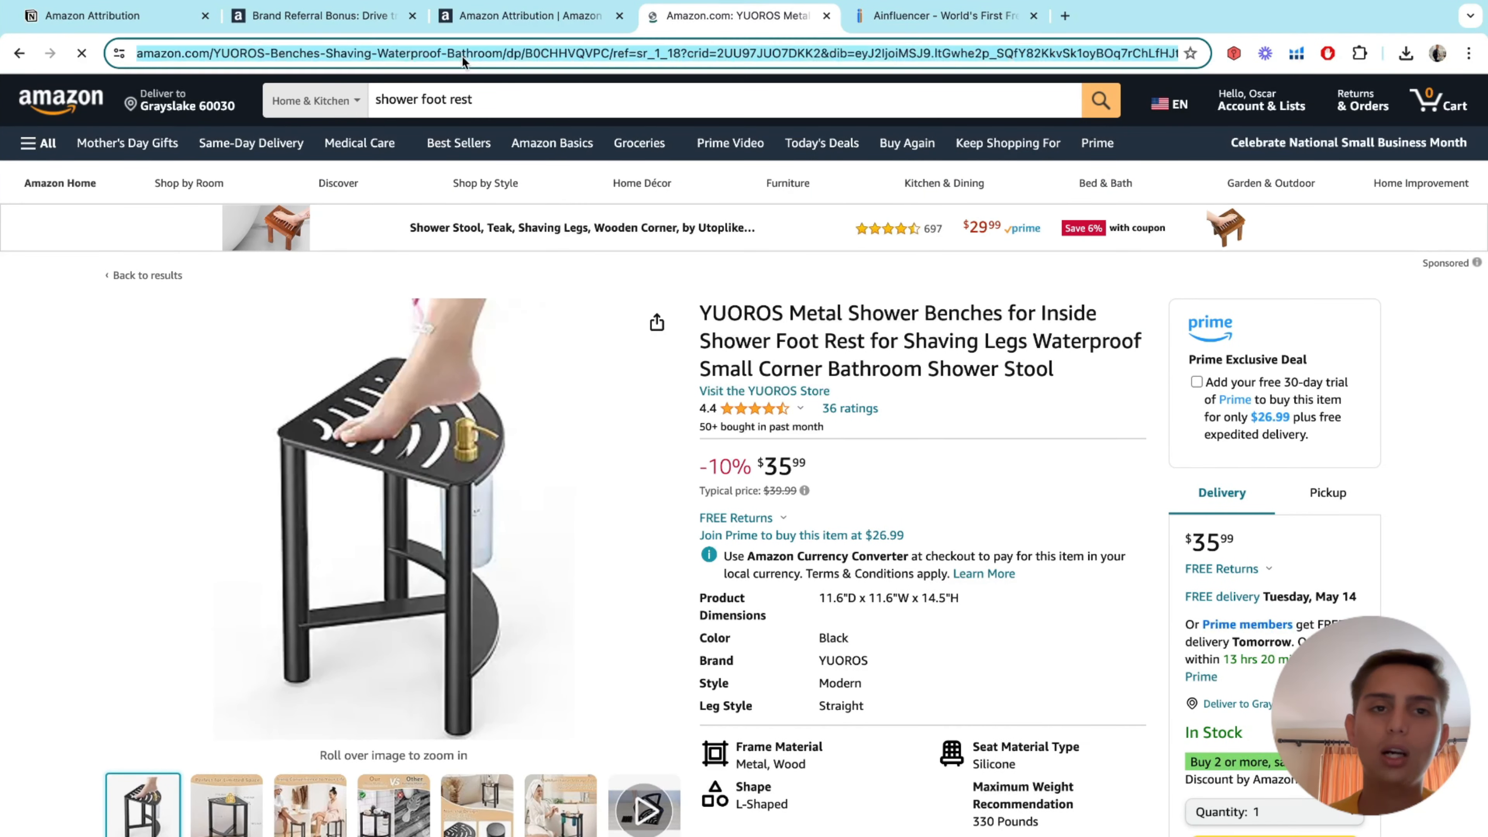
click(528, 16)
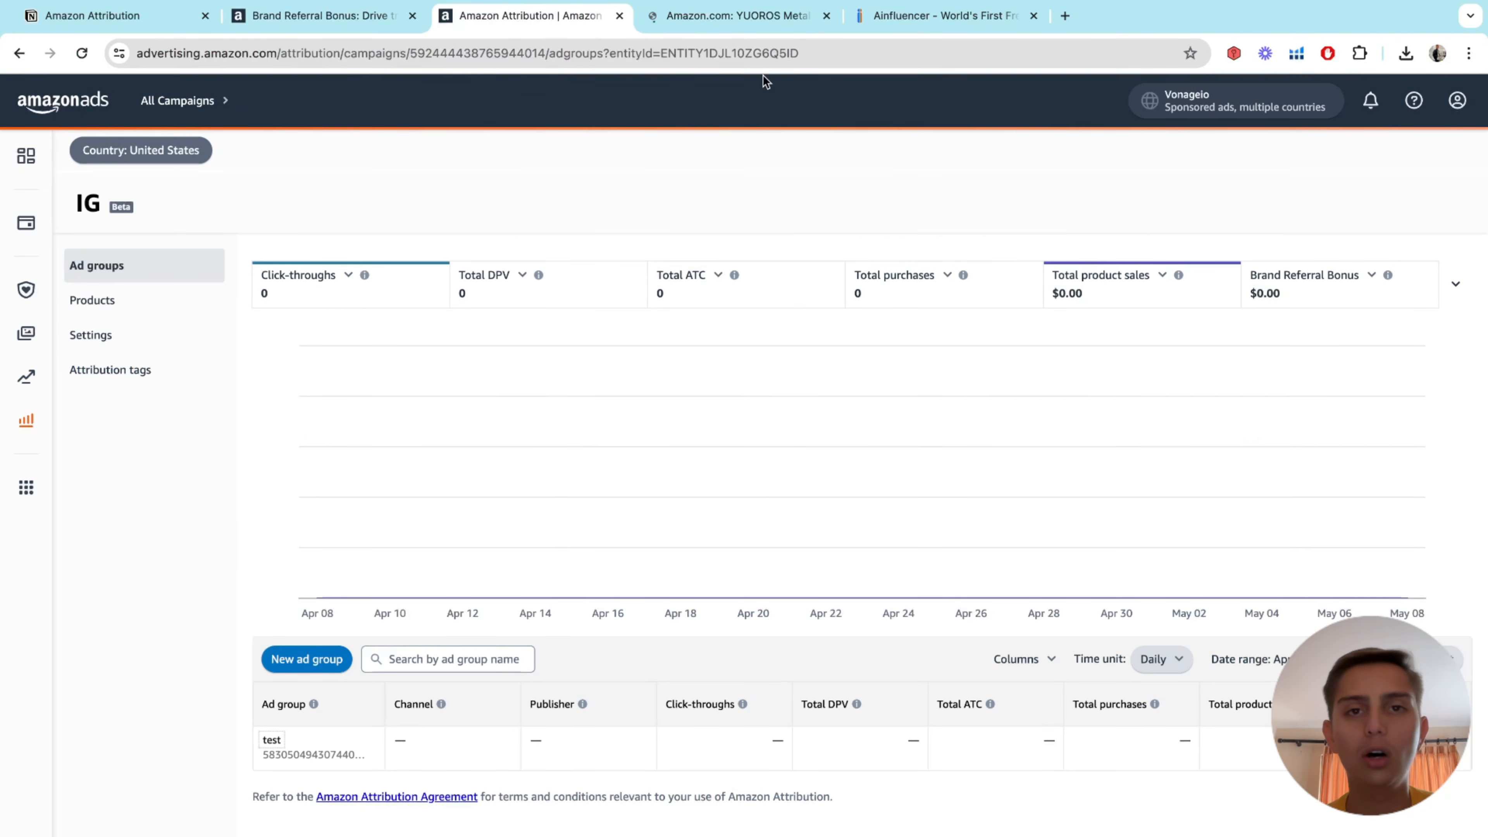
- Switch back to the YUOROS metal shower bench product page on Amazon
click(736, 16)
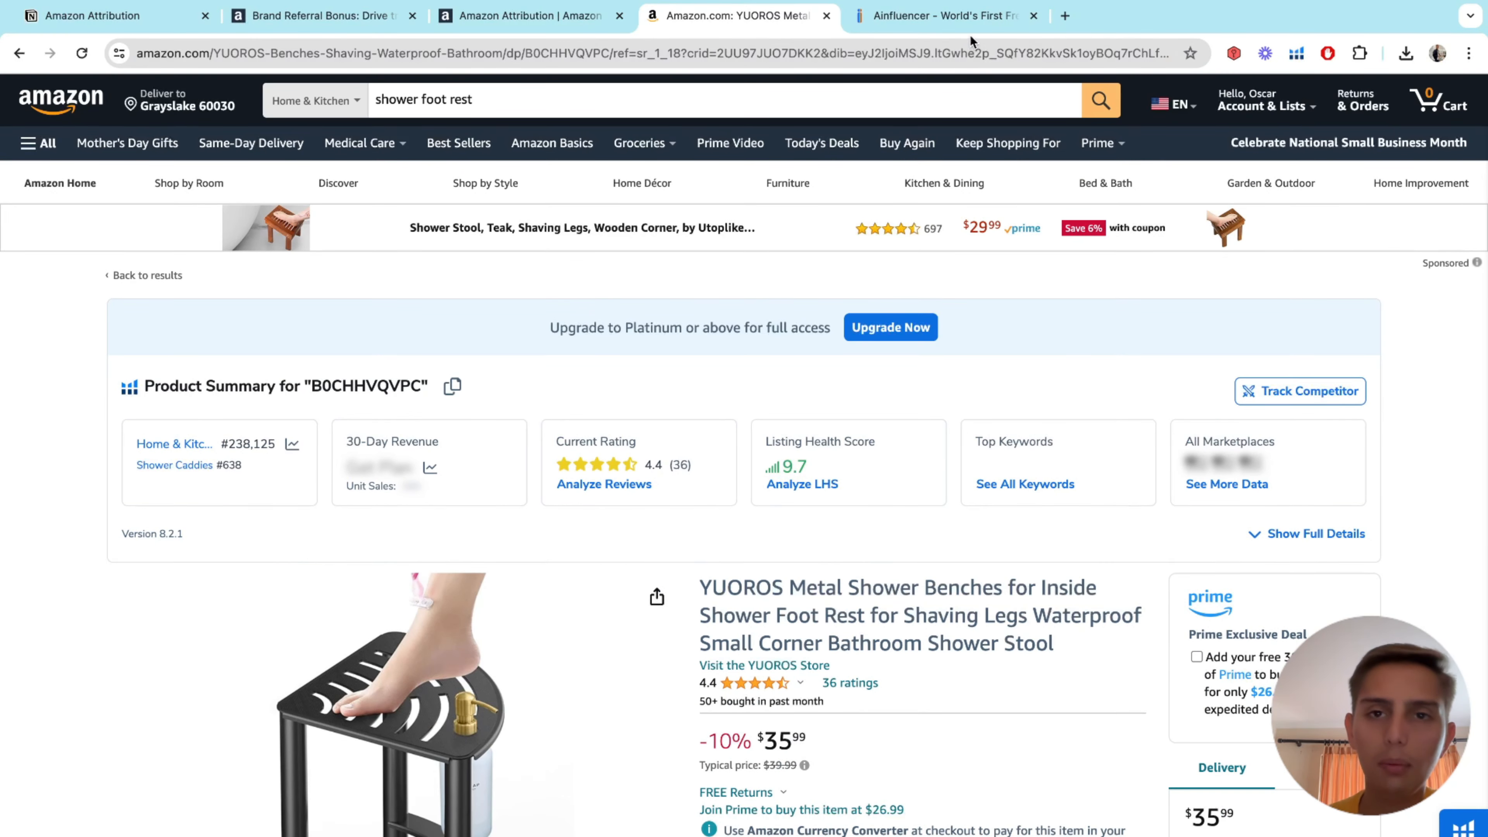
mouse_move(487, 182)
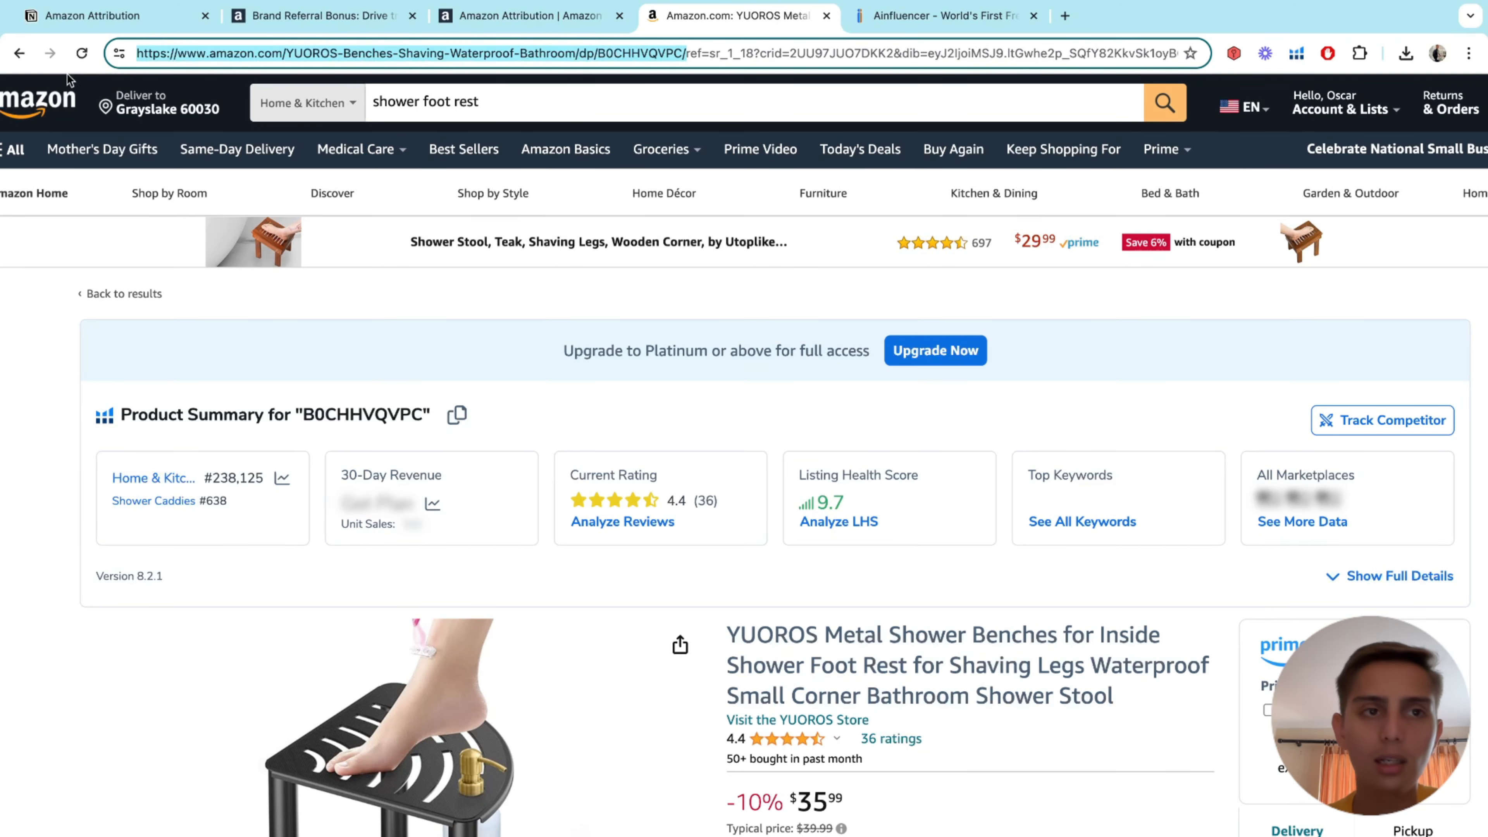
- Select the YUOROS link up to /dp/B0CHHVQVPC/, then return to the Notion notes
click(527, 16)
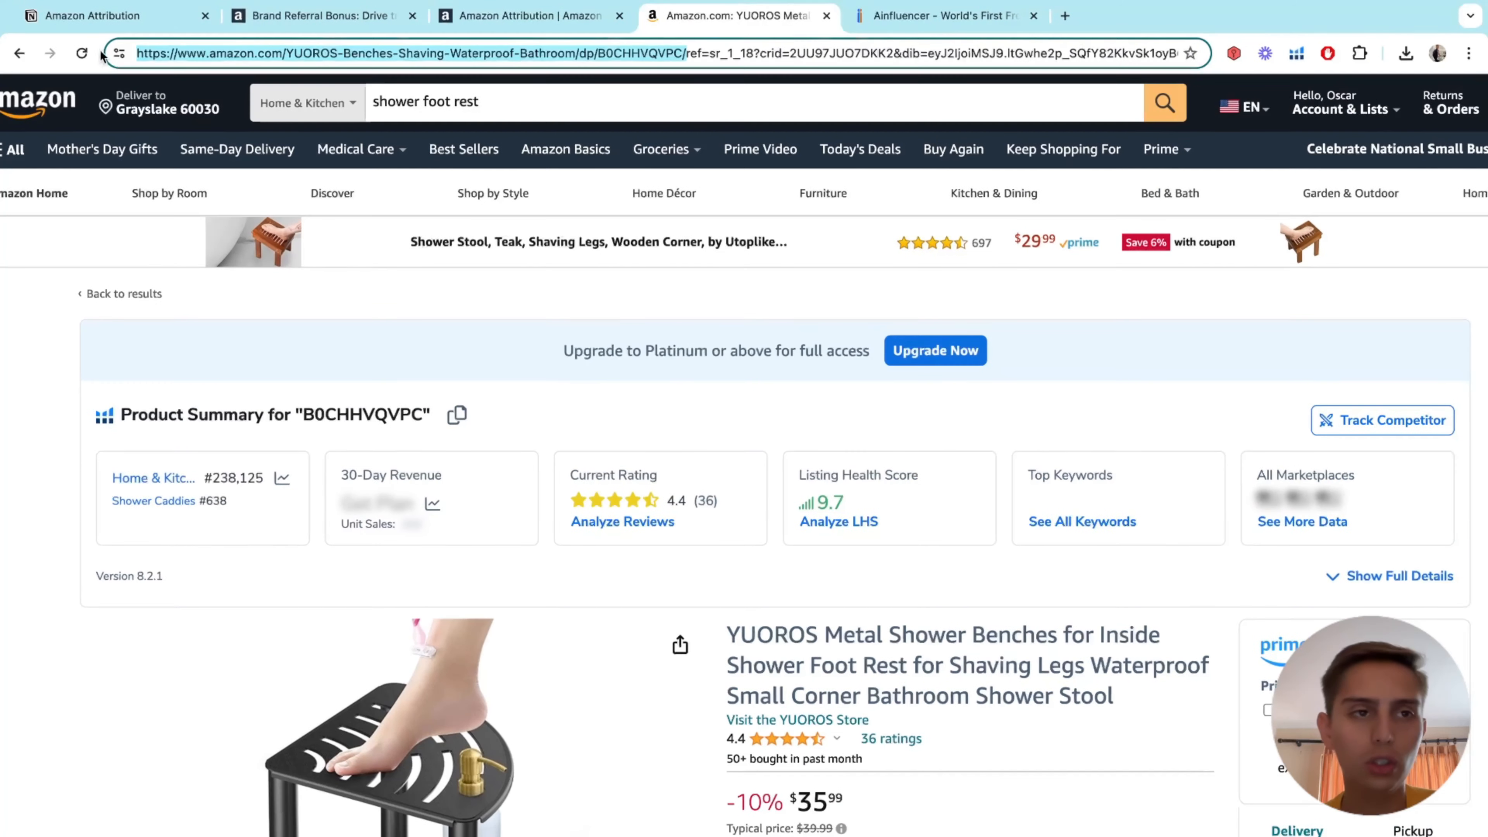
click(105, 15)
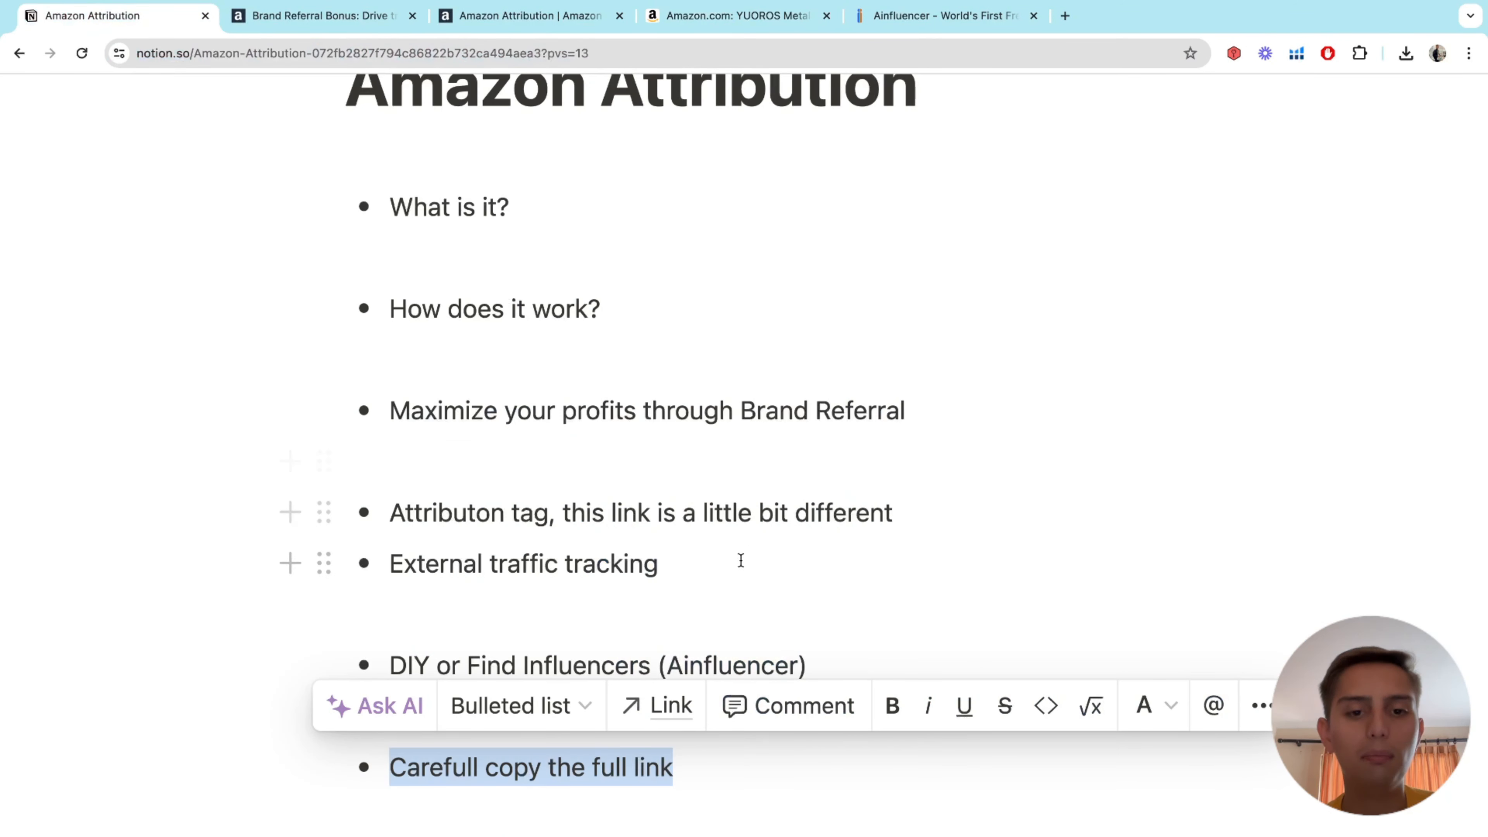